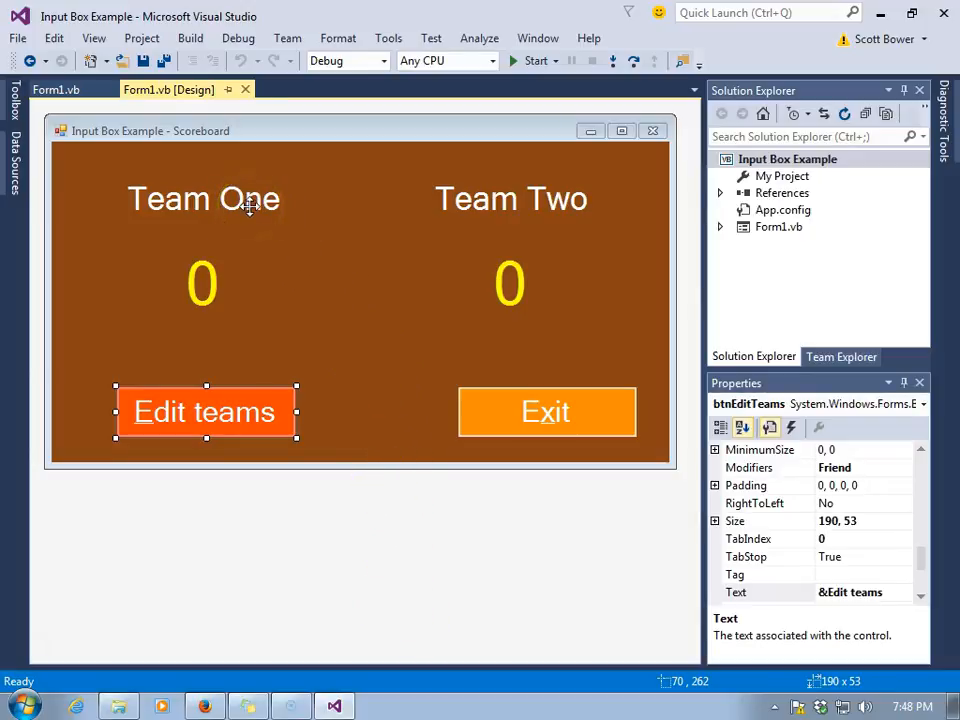
Step: Select the Team One and Team Two labels on the form to inspect them
click(203, 198)
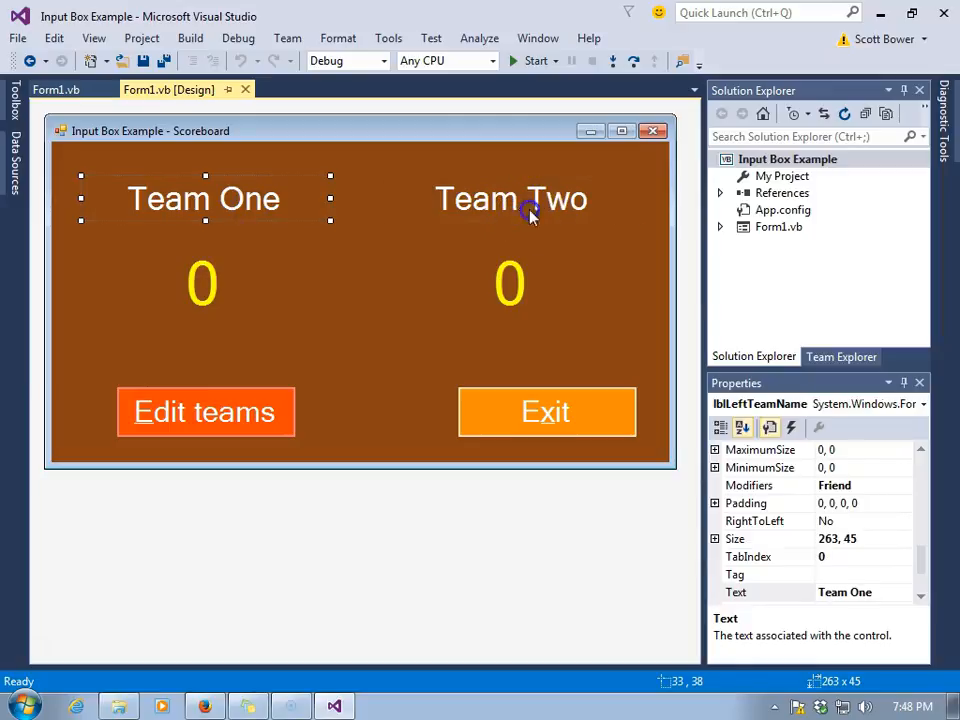
click(511, 198)
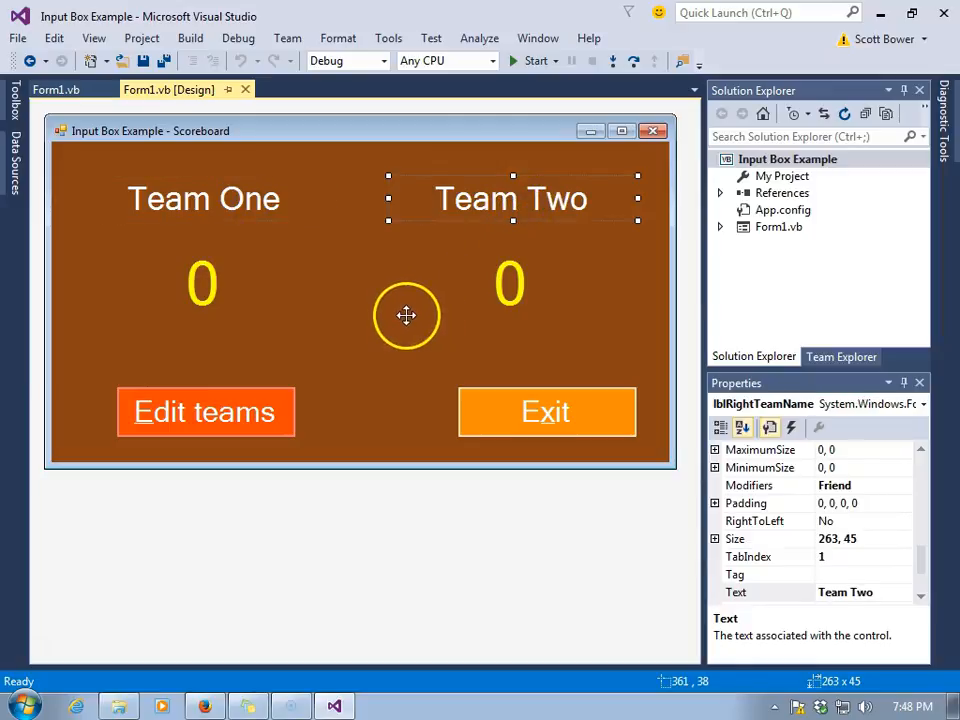
click(202, 283)
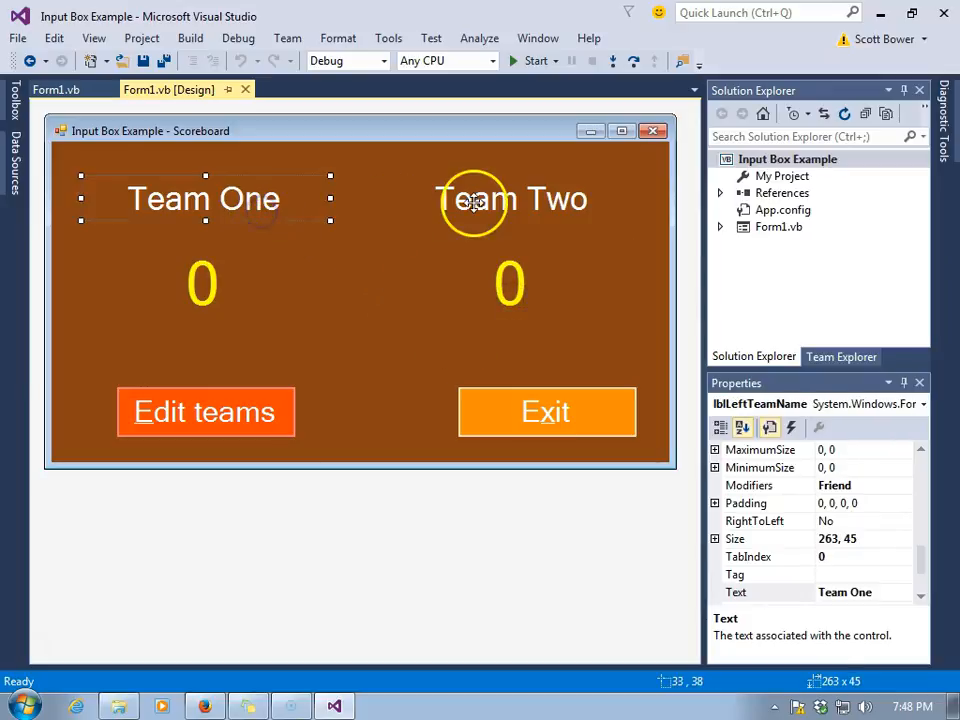
mouse_move(231, 412)
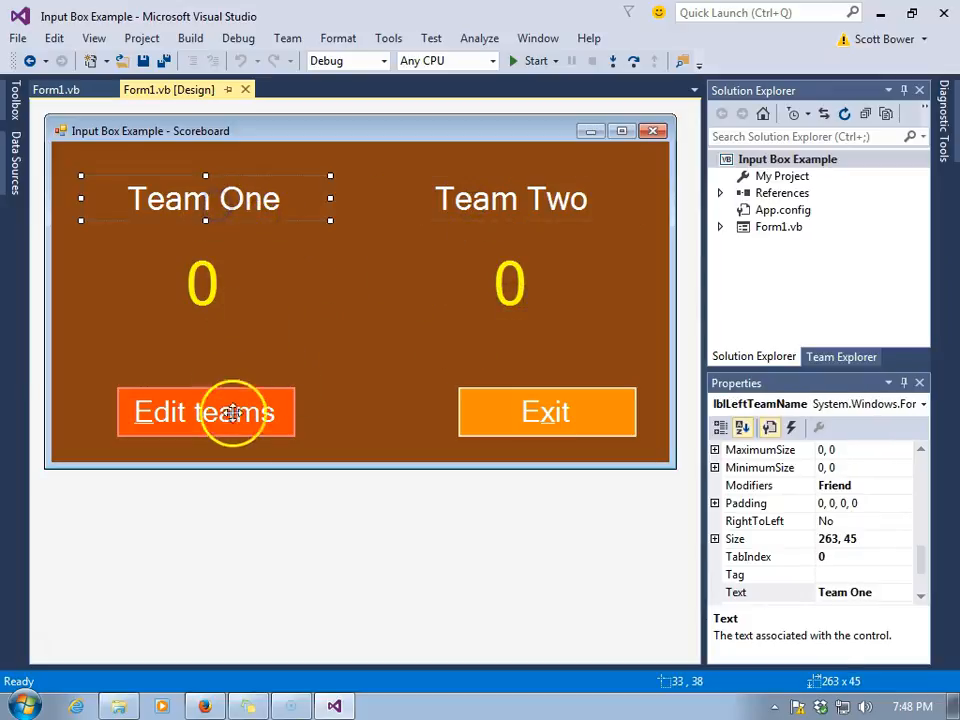
Step: In the Edit teams handler, declare strLeftTeamName and strRightTeamName As String under a Variables comment
double_click(205, 412)
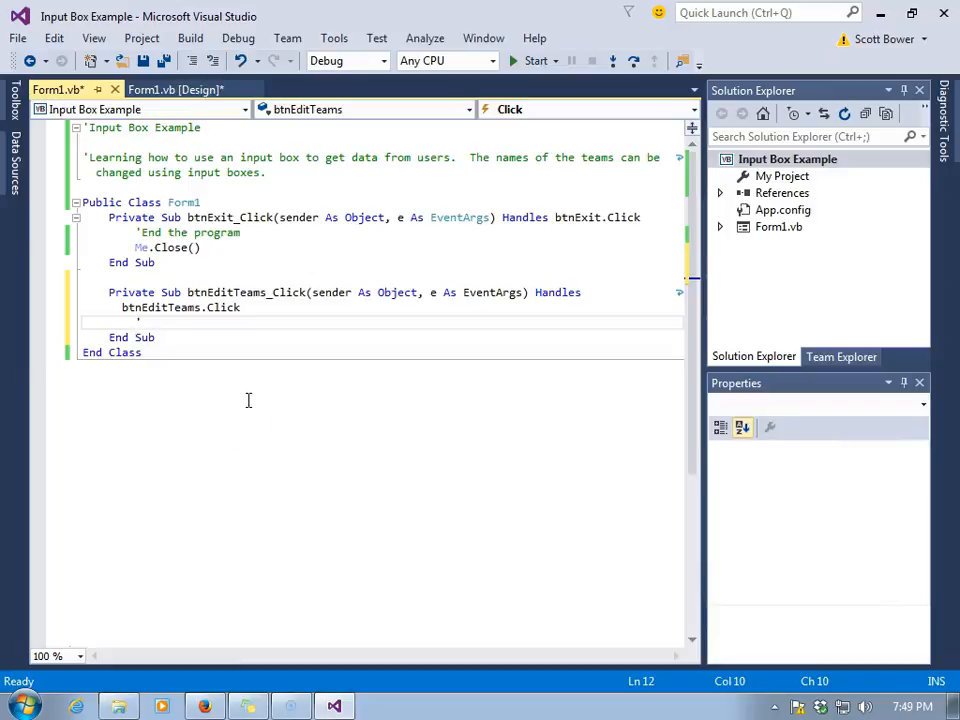
text('Variables for team names)
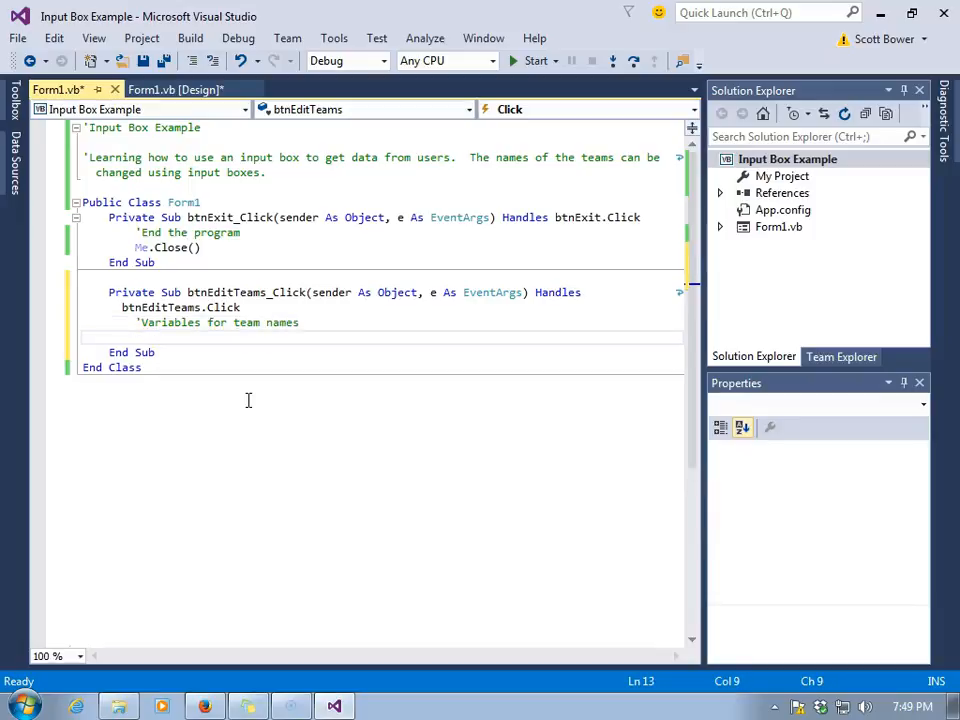
text(Dim strLef)
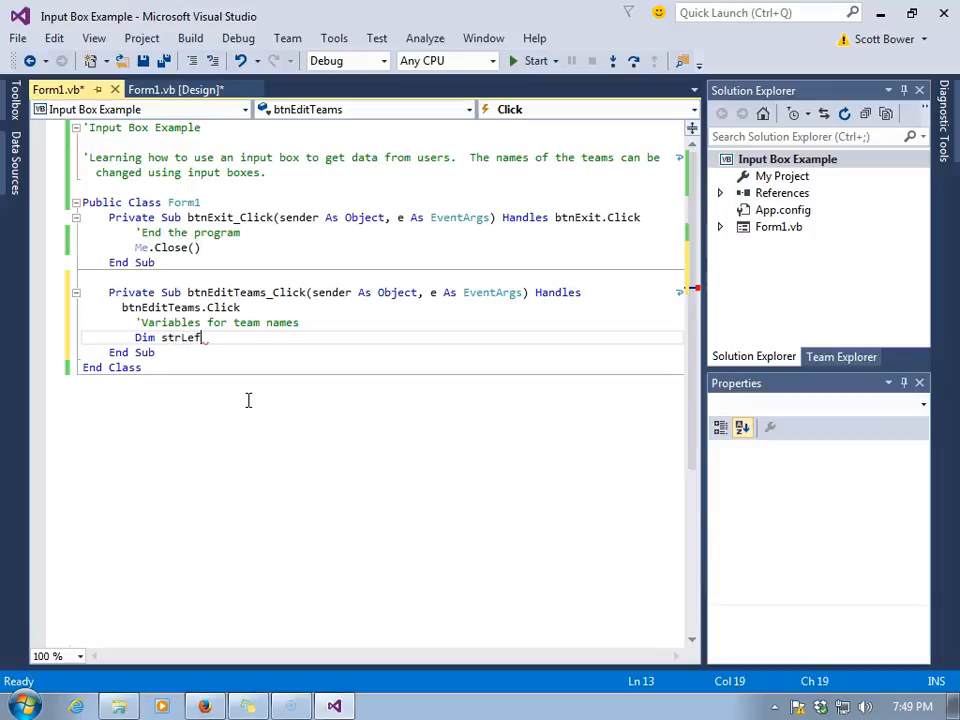
text(tTeamName)
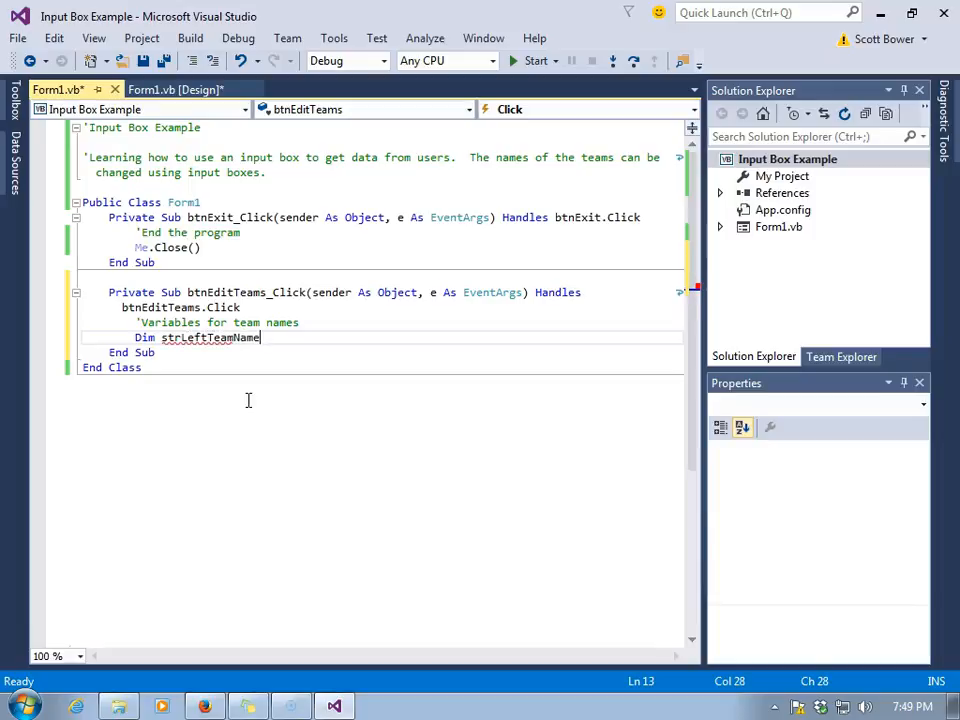
text(" ")
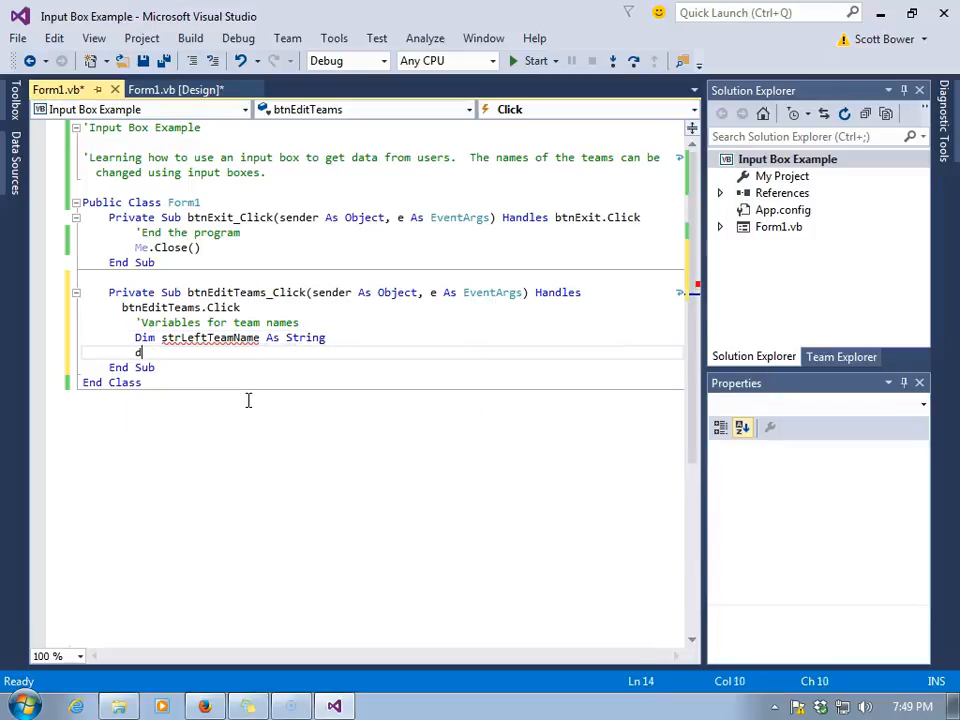
text(Dim strRightn)
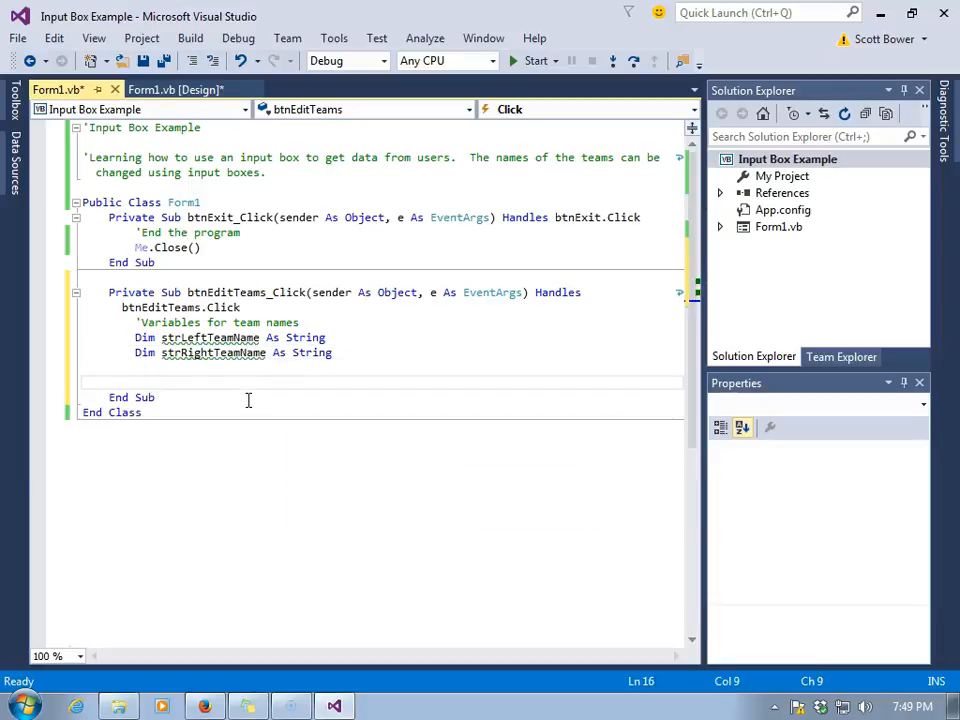
text(')
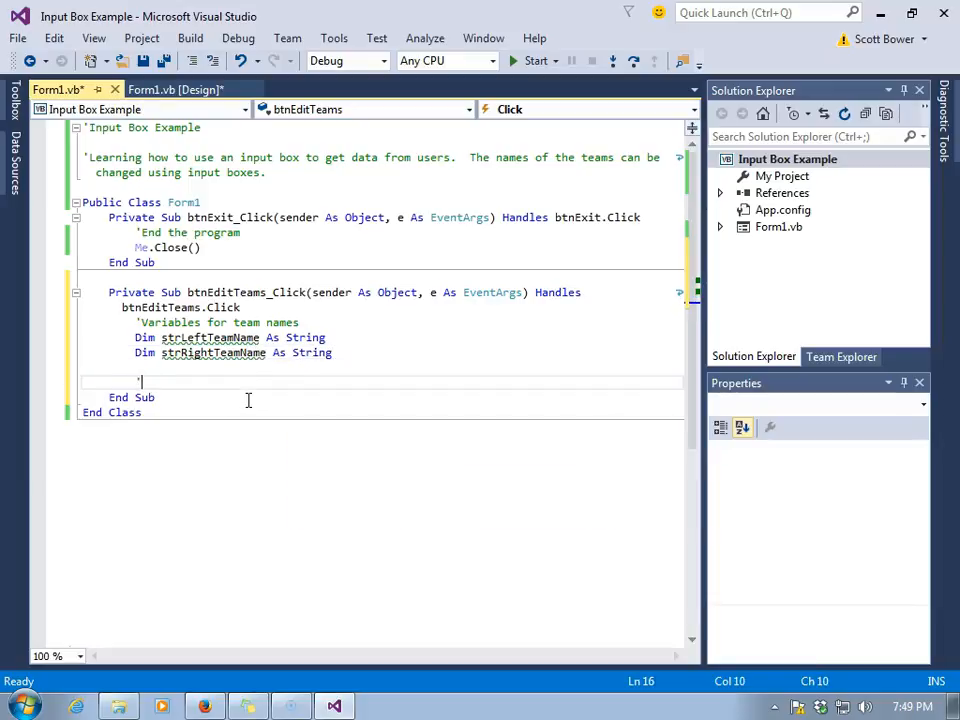
Step: Assign InputBox("Enter a name for the LEFT team") to strLeftTeamName, with an explanatory comment
text(Use an)
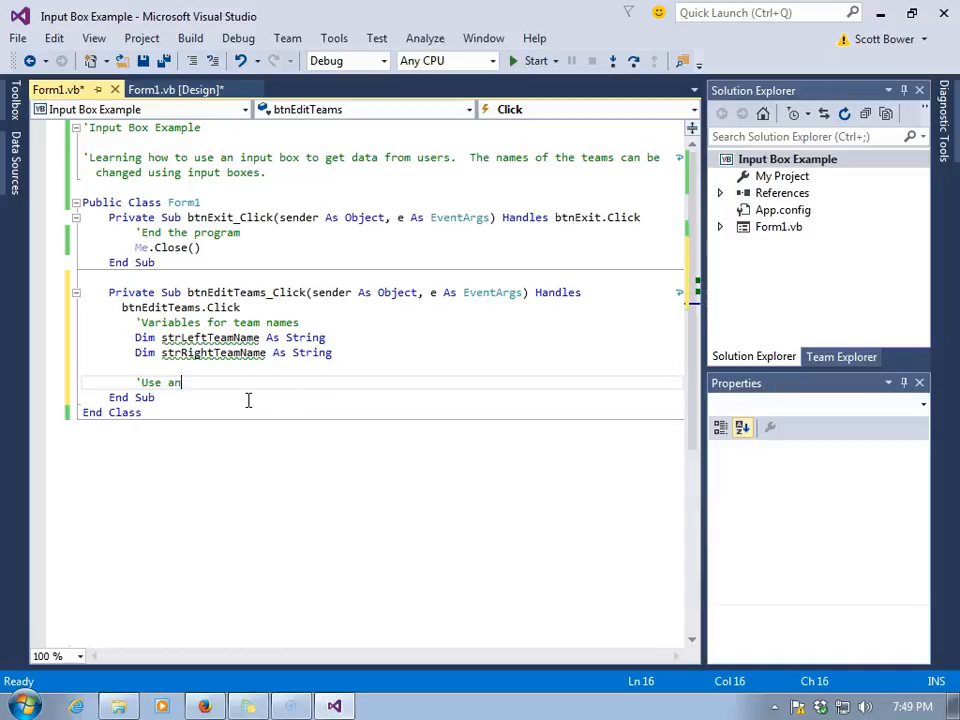
text(InputBox to edi)
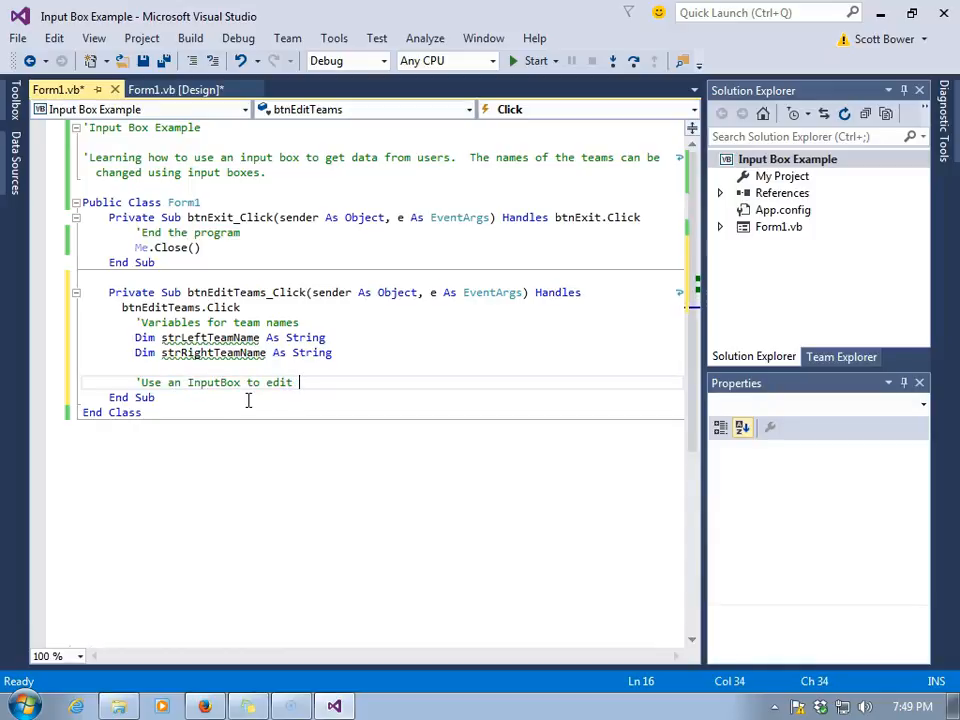
text(the left team name)
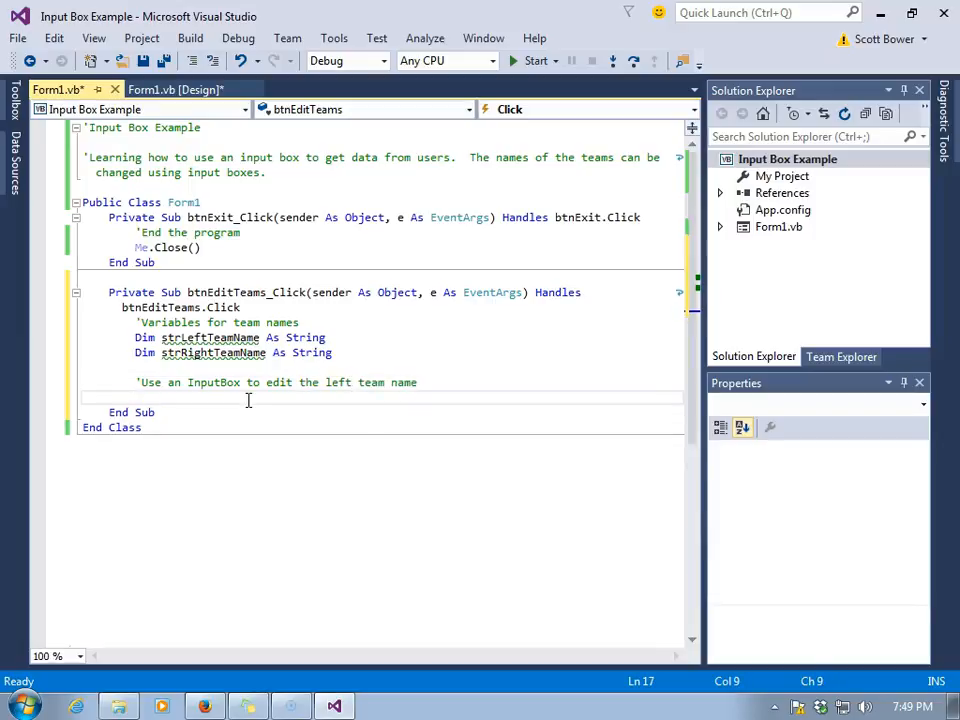
text(strLeftTeamName)
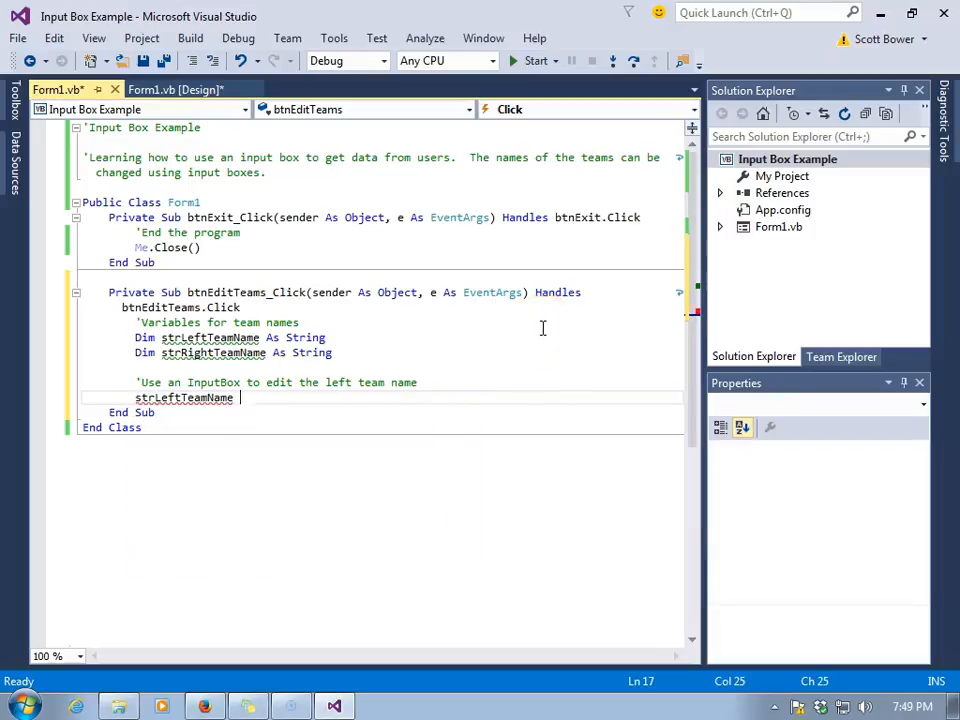
text(= InputBox)
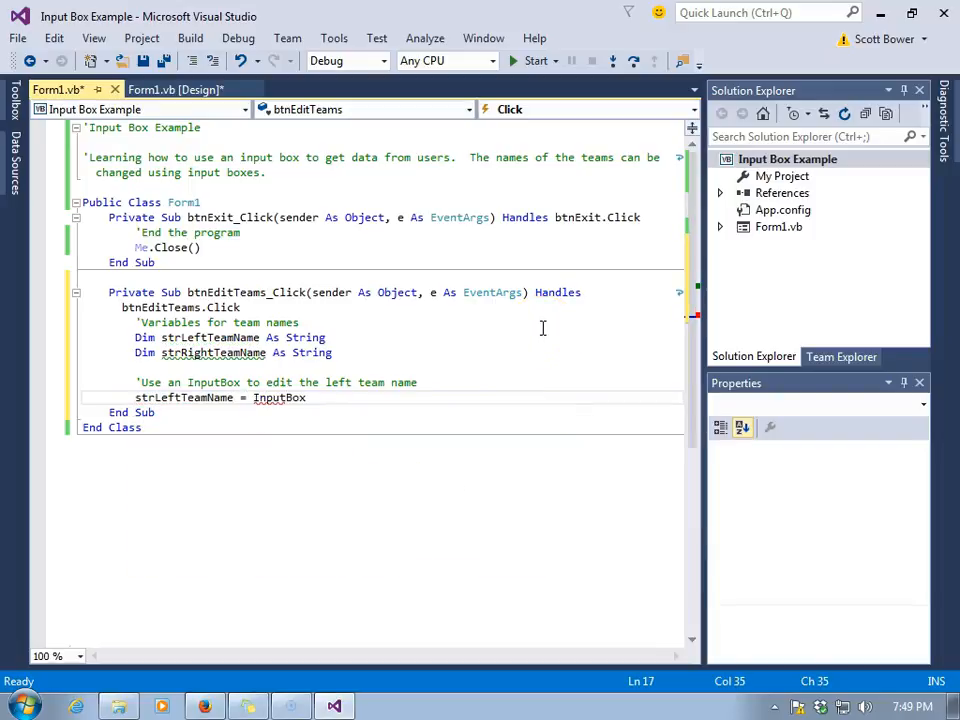
text((")
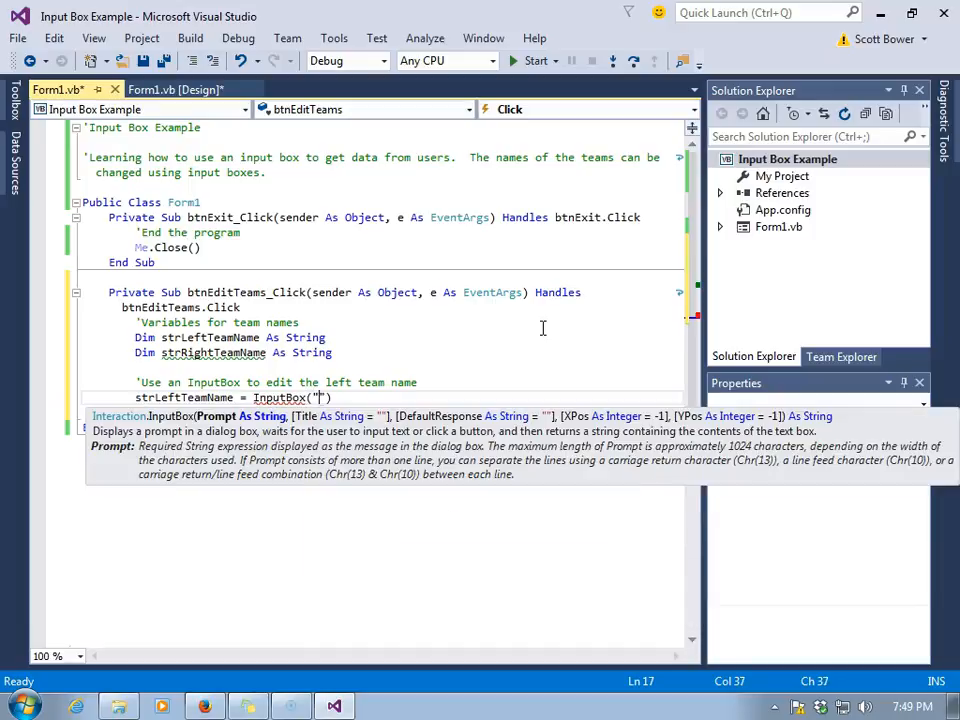
text(Enter a name)
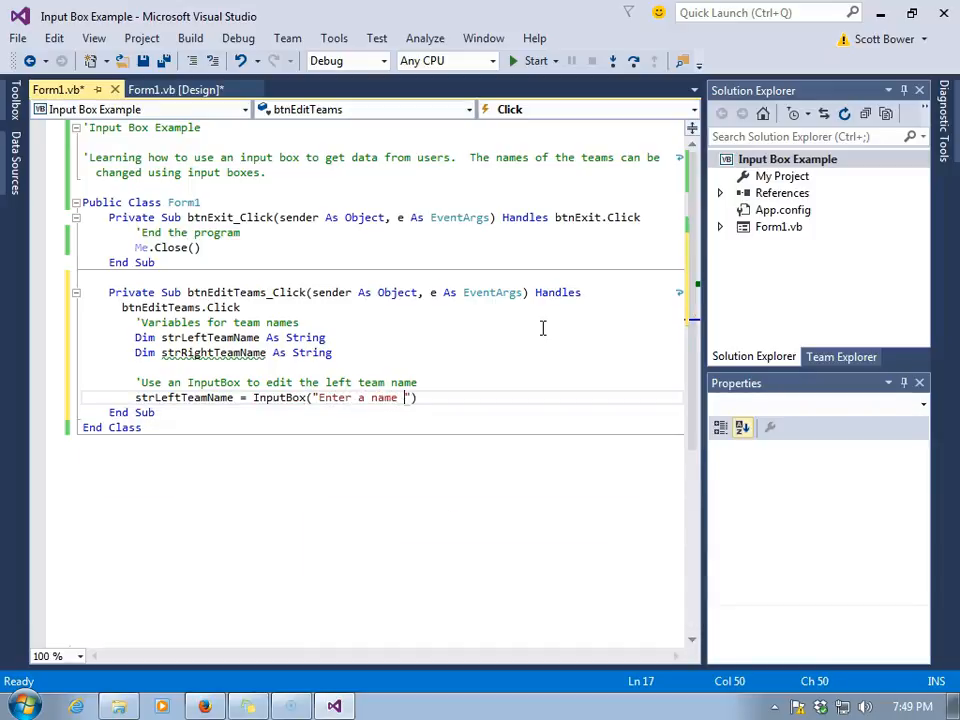
text(for the LEFT team)
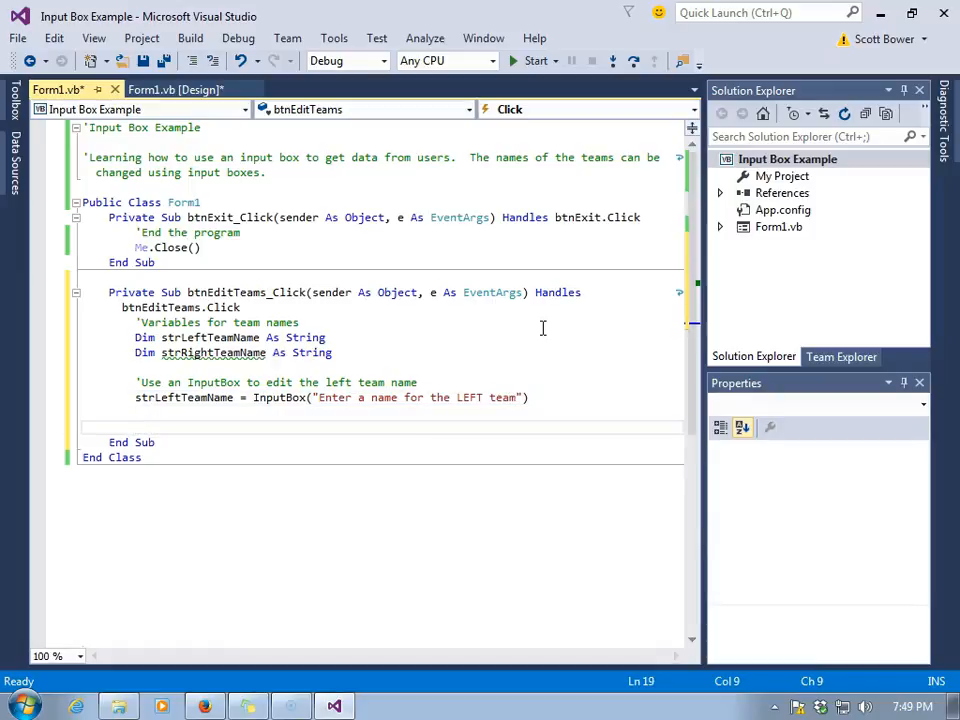
Step: Set lblLeftTeamName.Text to strLeftTeamName under an 'Update the label' comment
text('Update t)
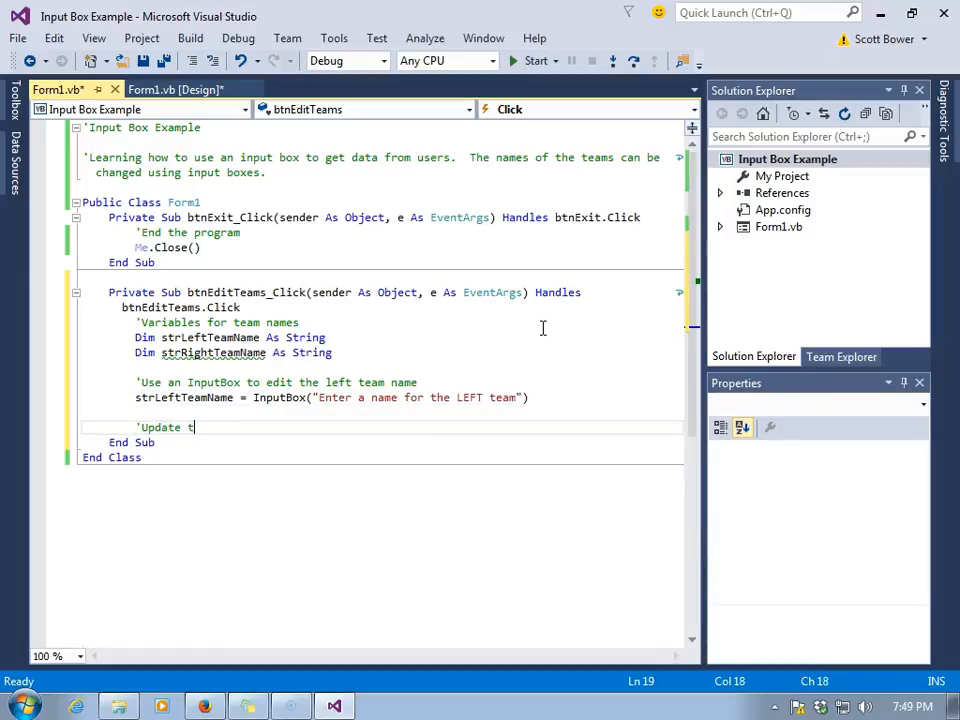
text(he label with the left)
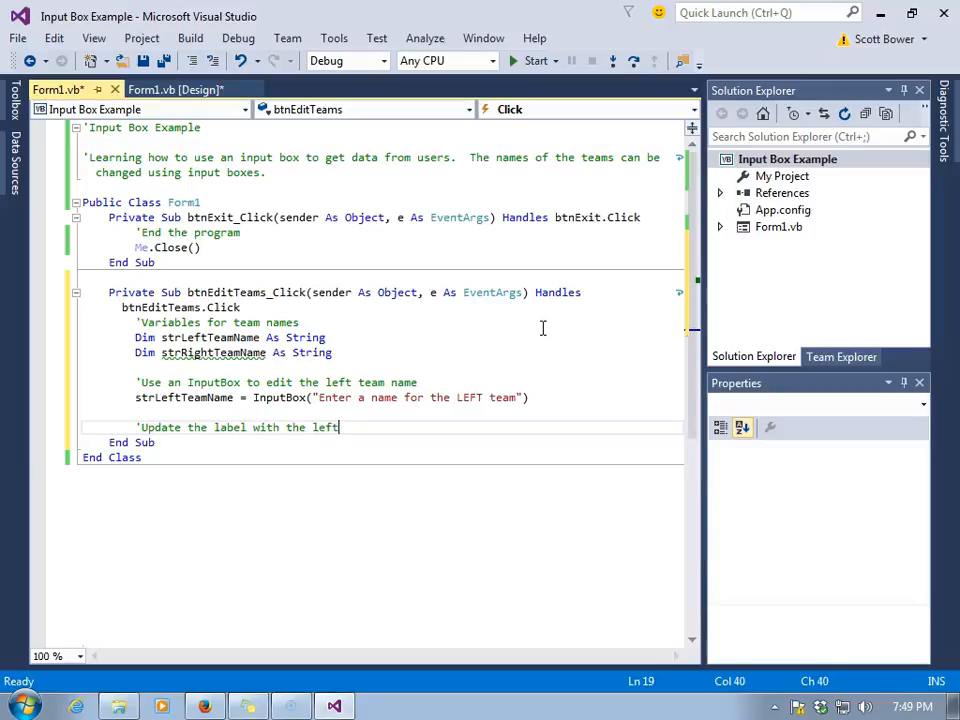
text(team name)
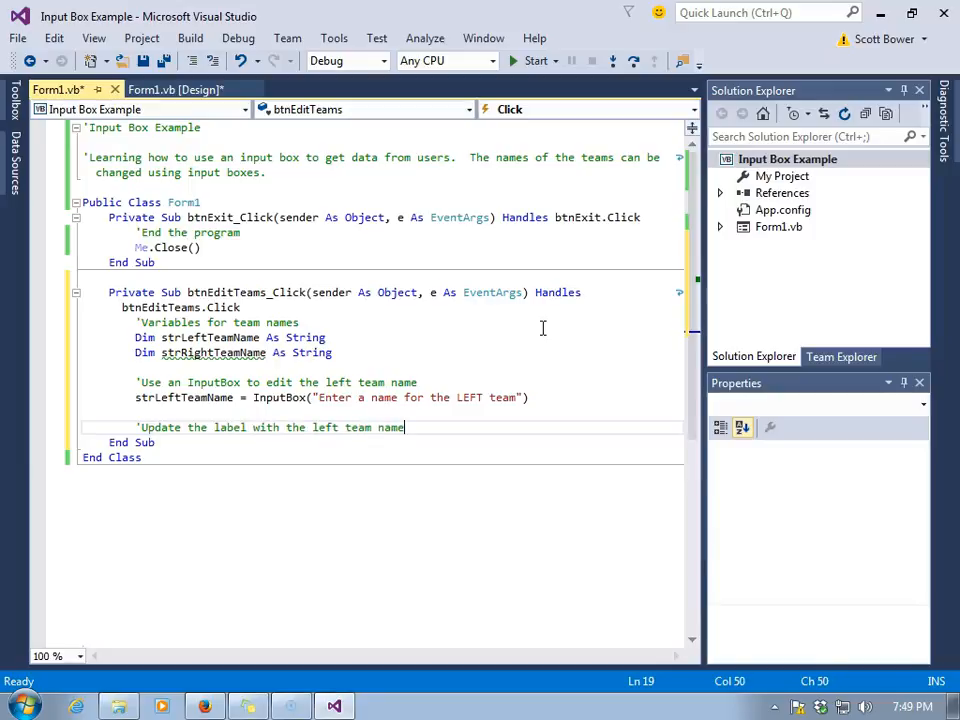
text(lbl)
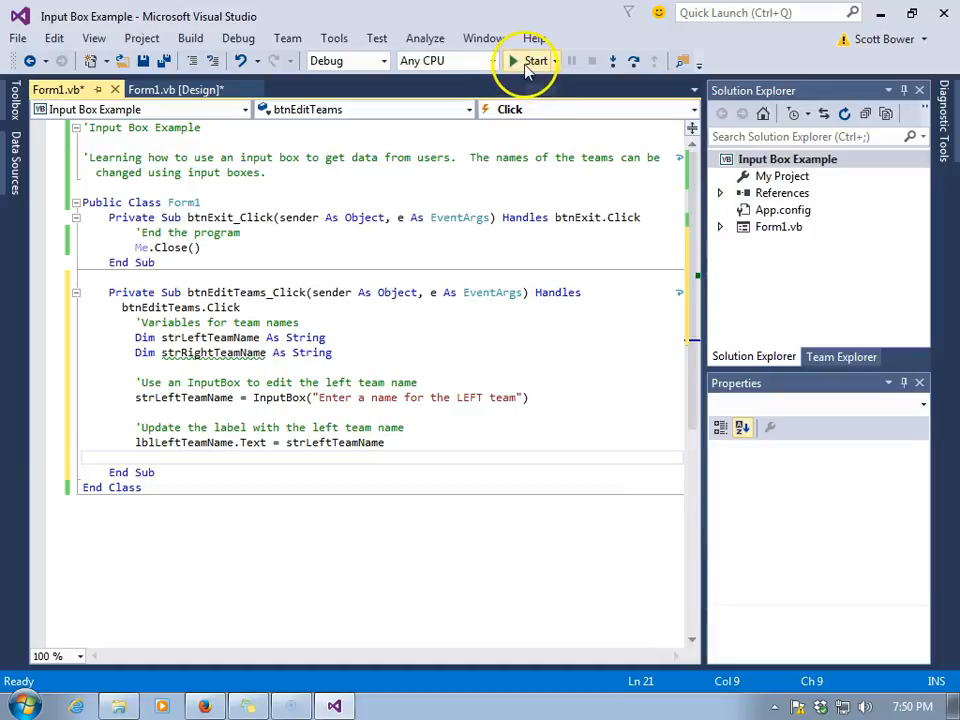
Step: Run the scoreboard app and name the left team Home
click(521, 61)
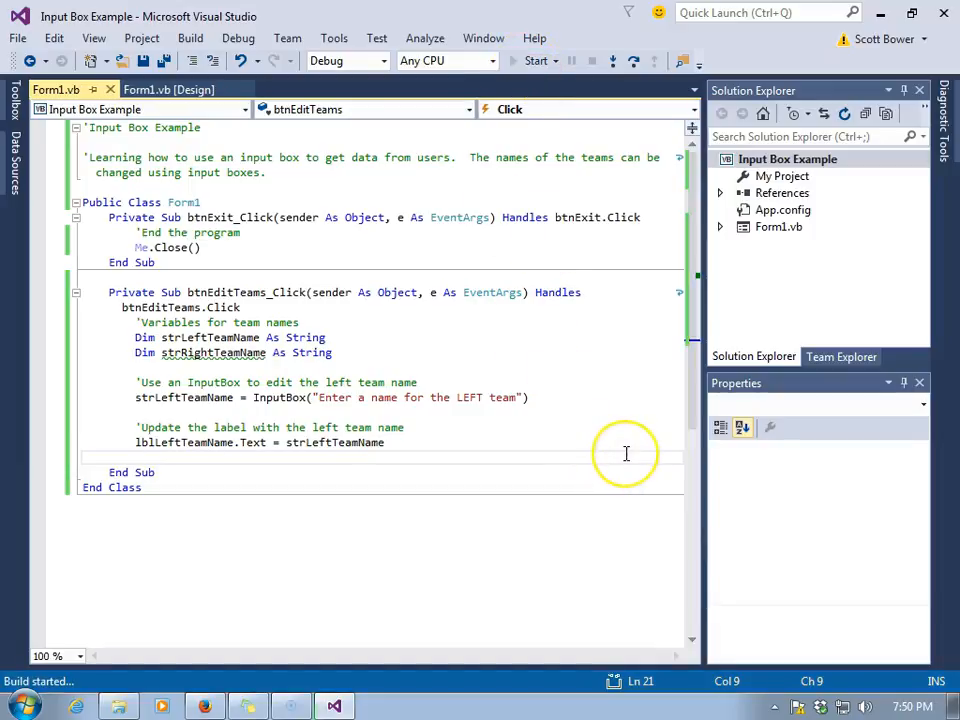
click(531, 60)
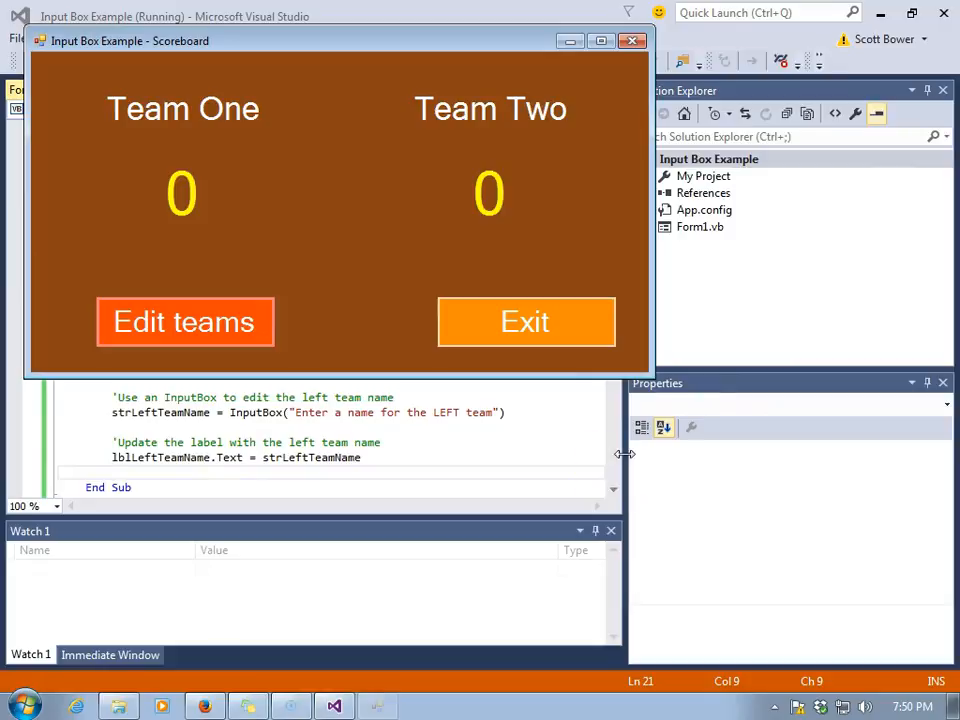
click(184, 321)
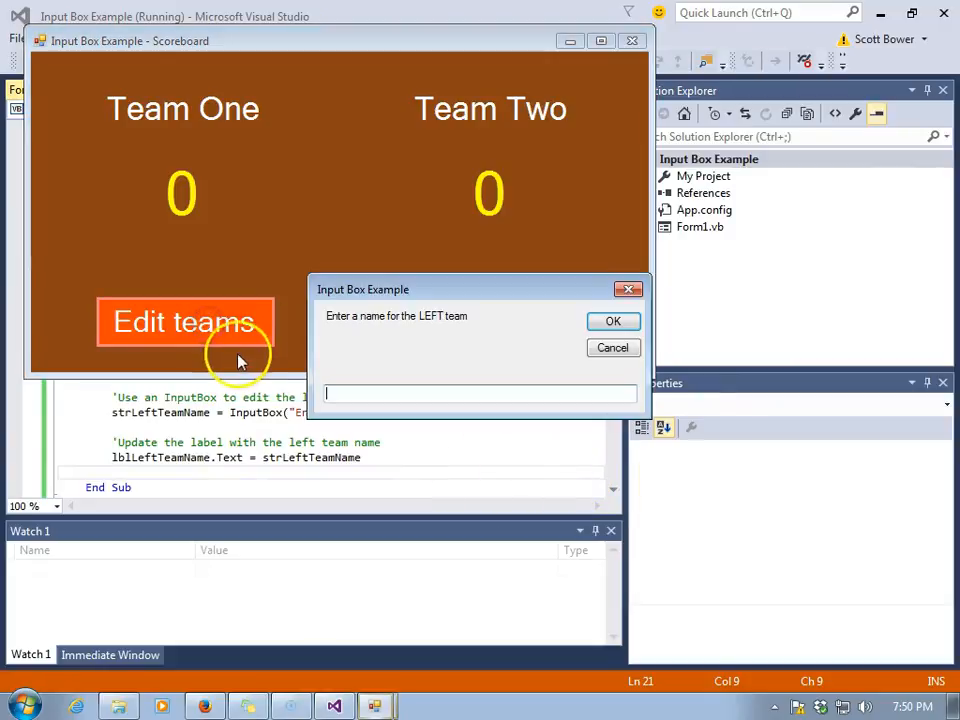
mouse_move(399, 366)
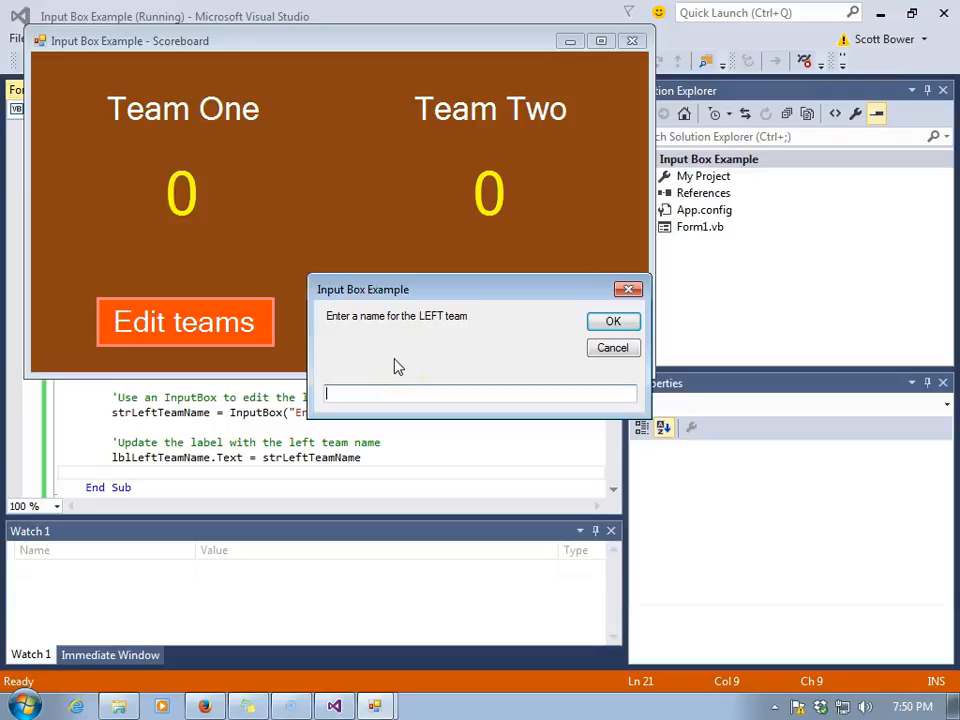
text(Home)
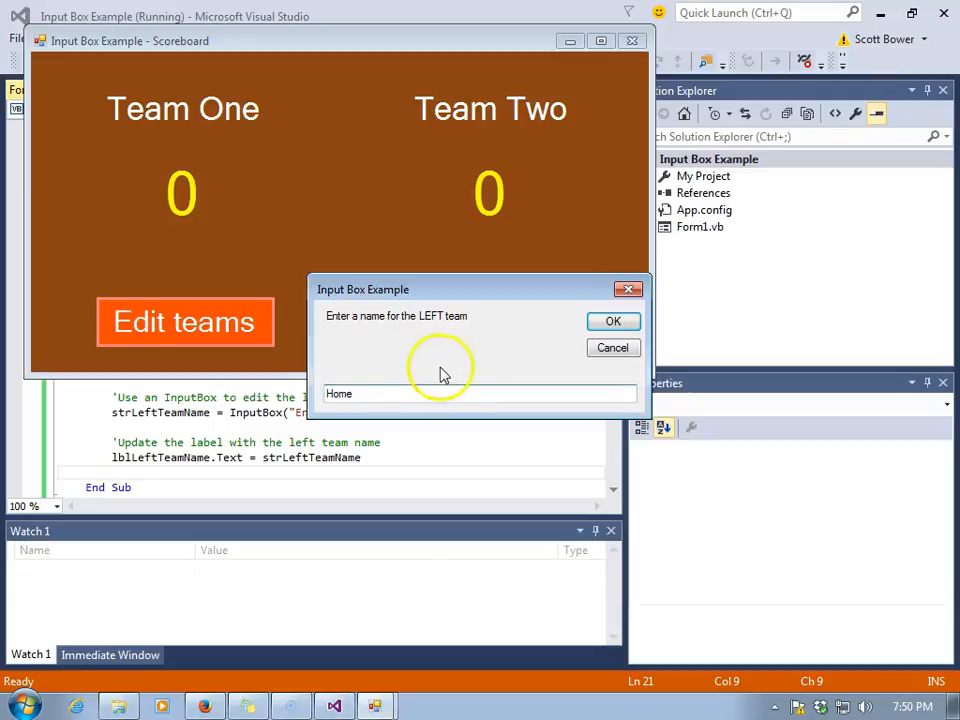
click(613, 321)
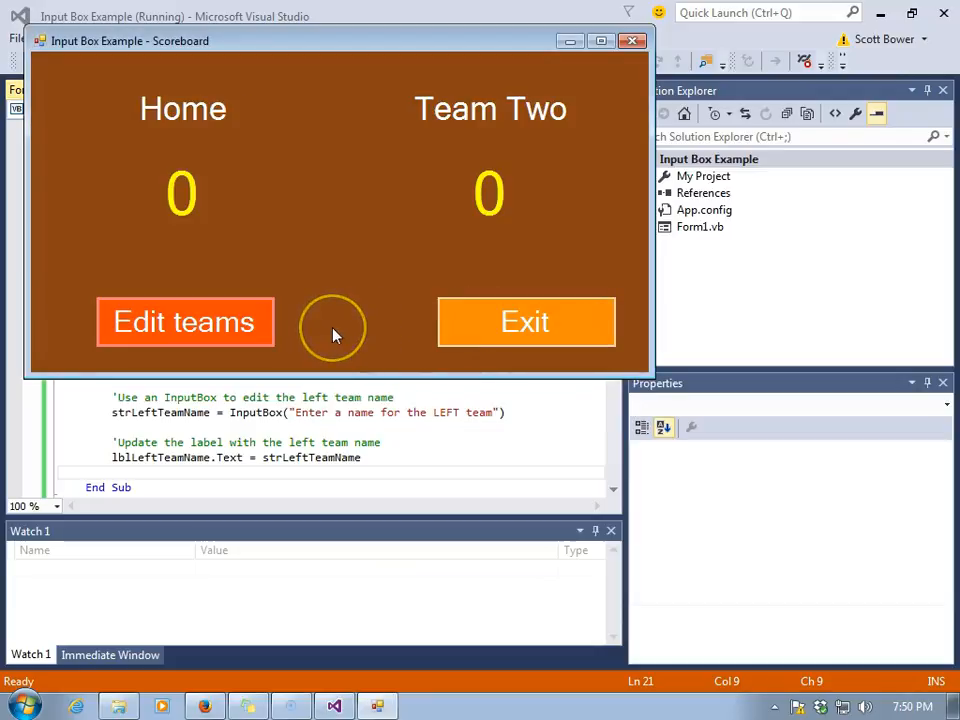
Step: Rename the left team Visitor, then reopen the prompt and cancel, blanking the name
click(185, 322)
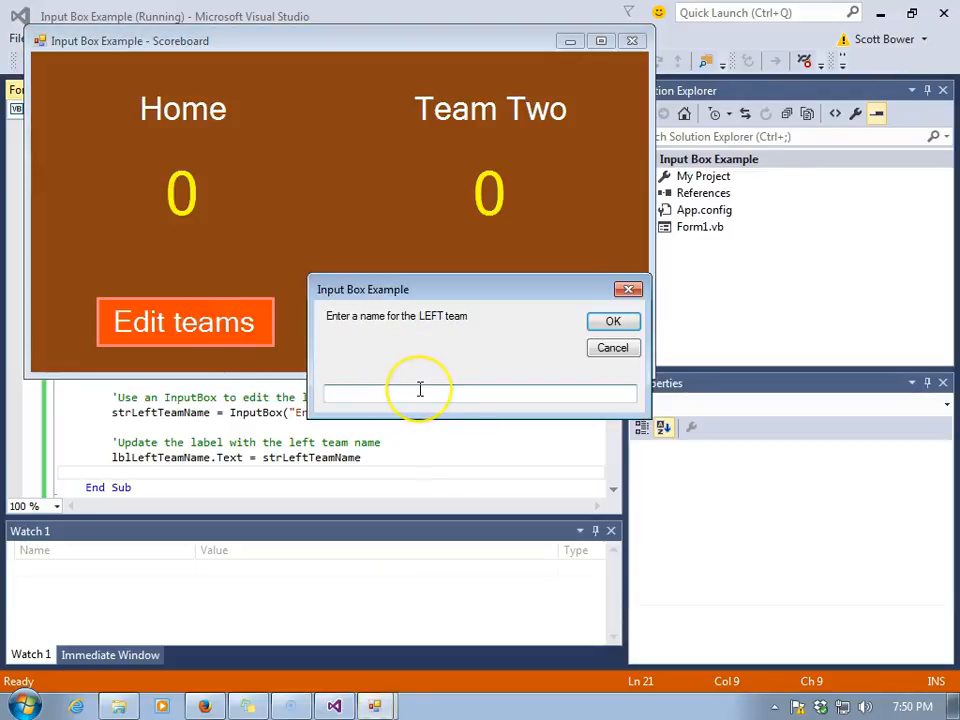
text(Visi)
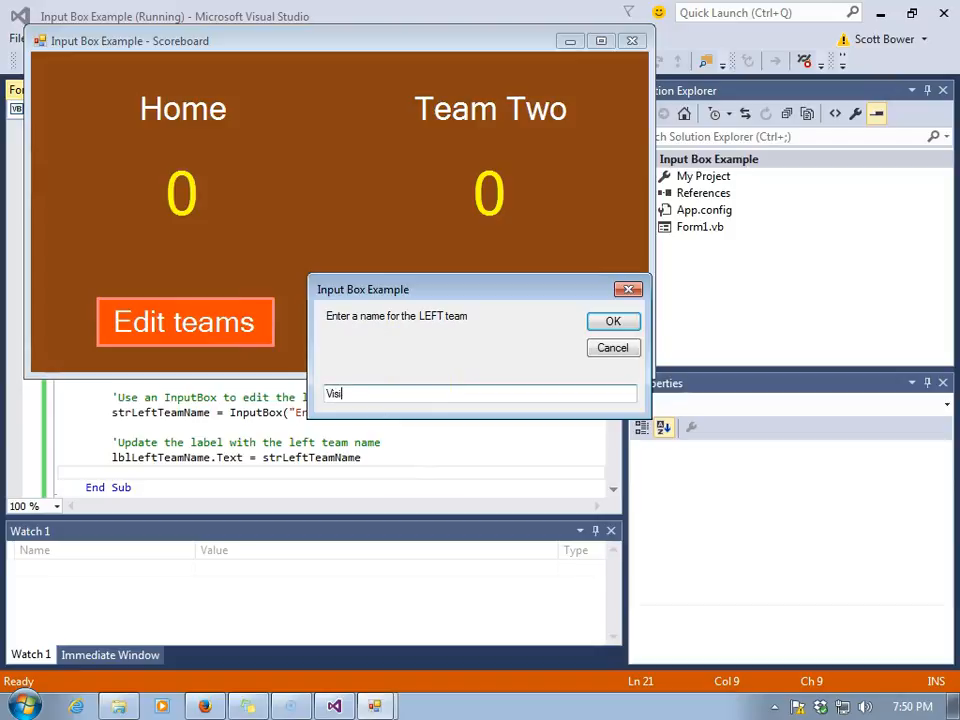
click(613, 321)
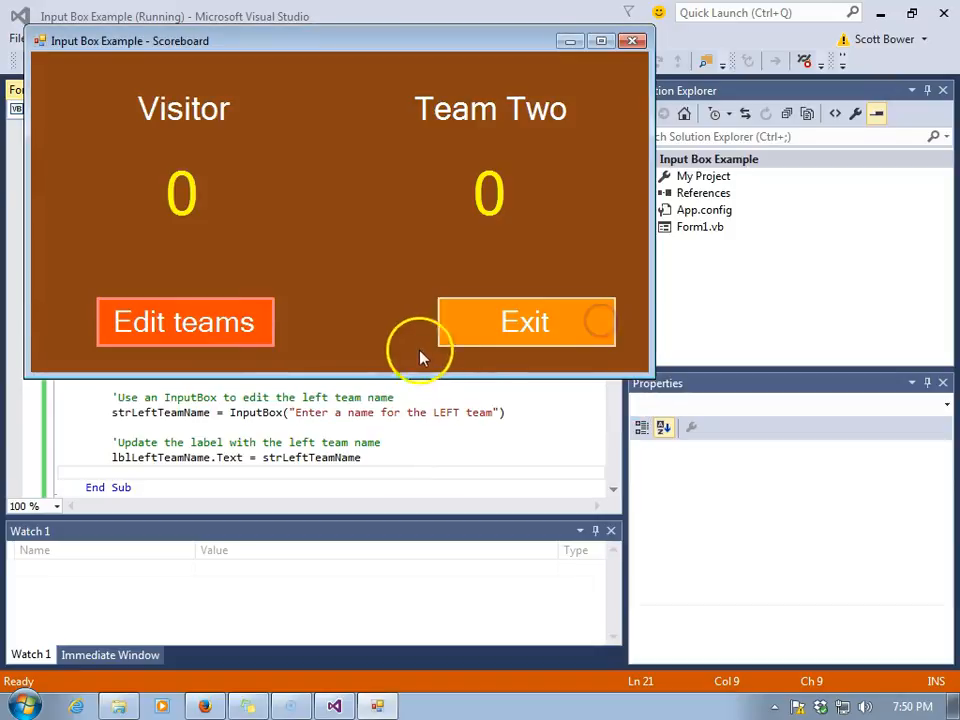
click(184, 321)
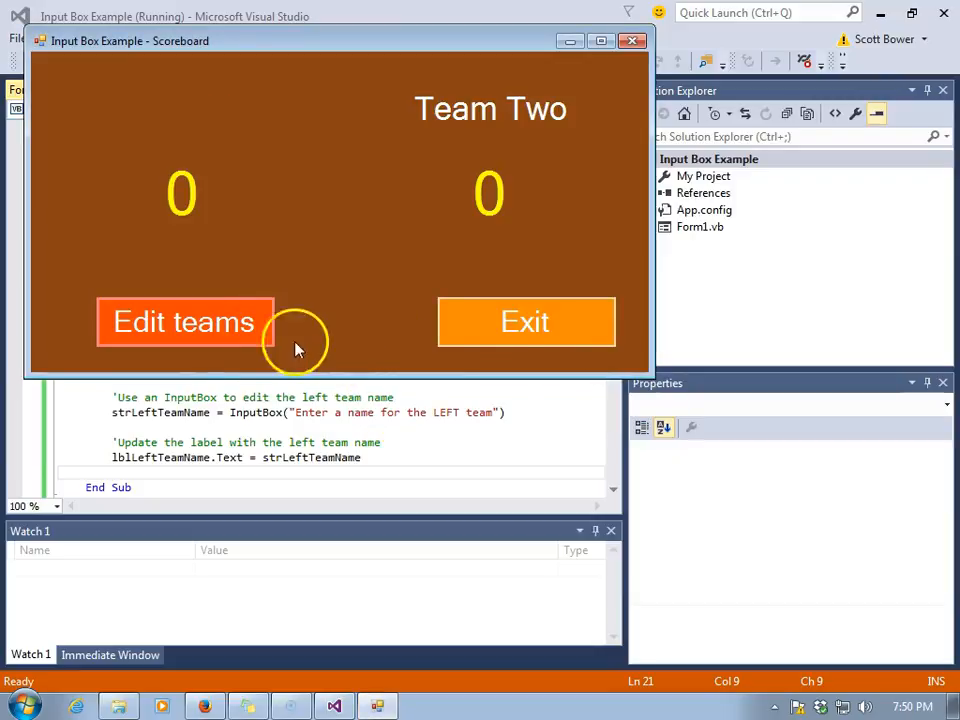
mouse_move(500, 340)
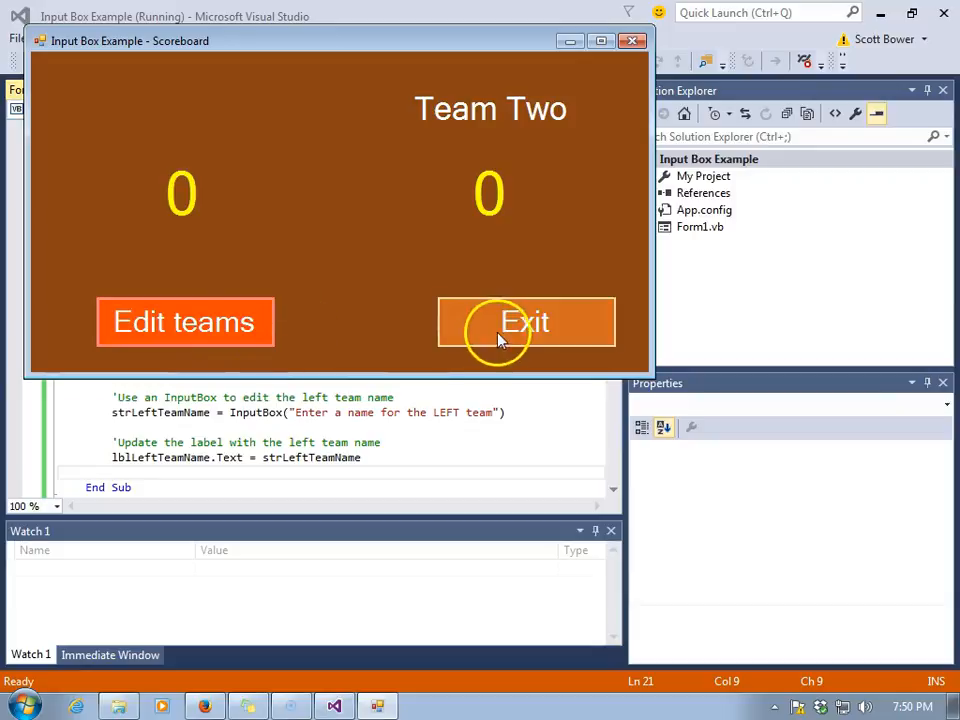
Step: Close the app and add "Edit LEFT team" as the InputBox title argument
click(524, 321)
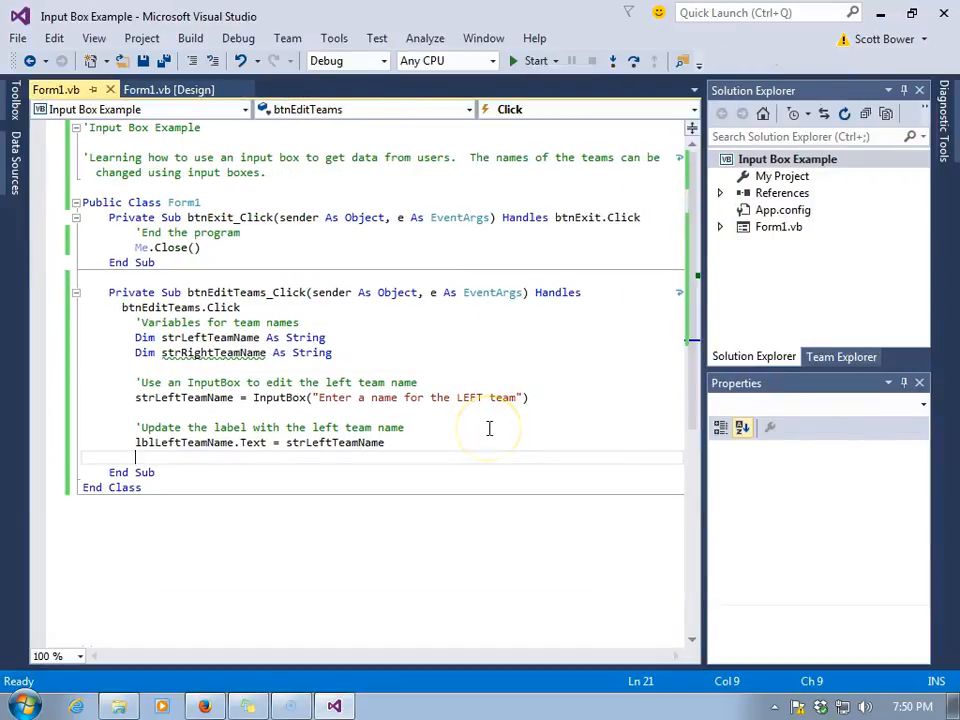
mouse_move(484, 428)
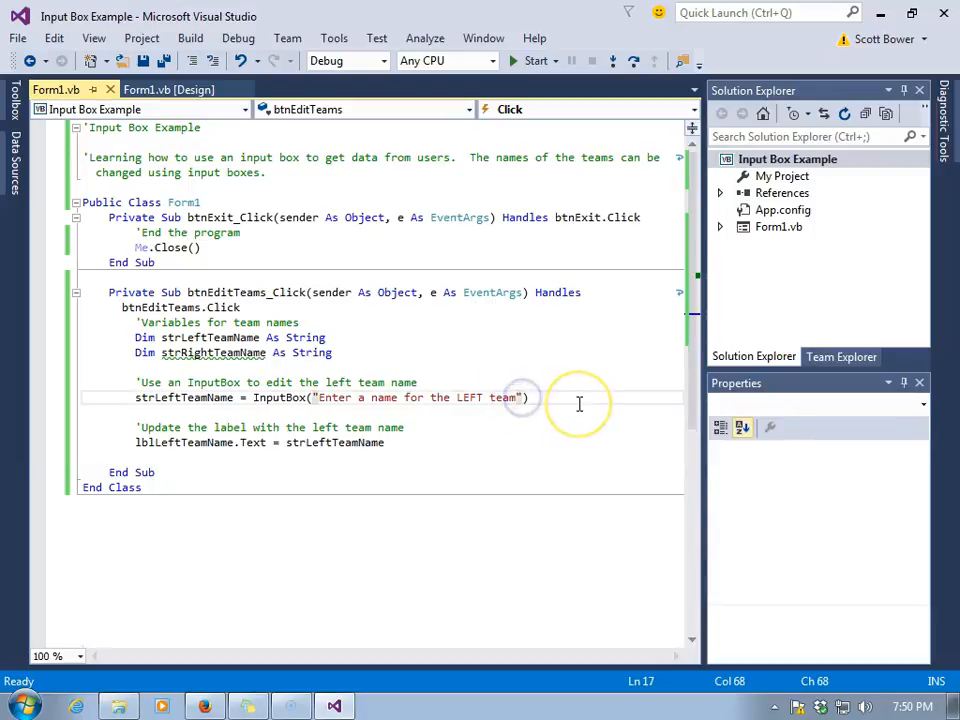
text(,)
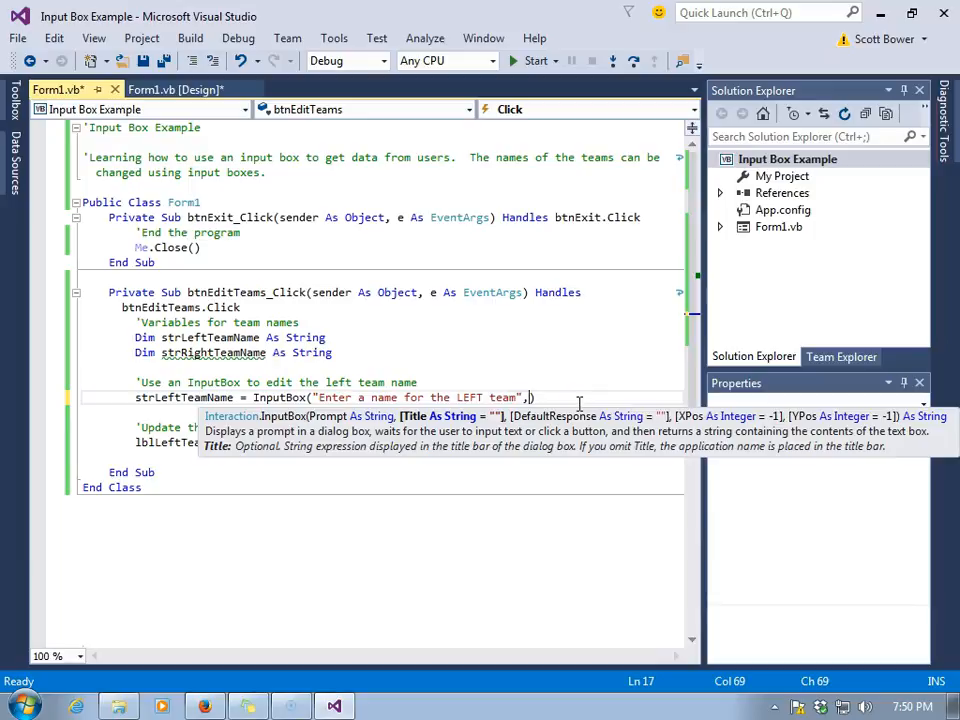
text(")
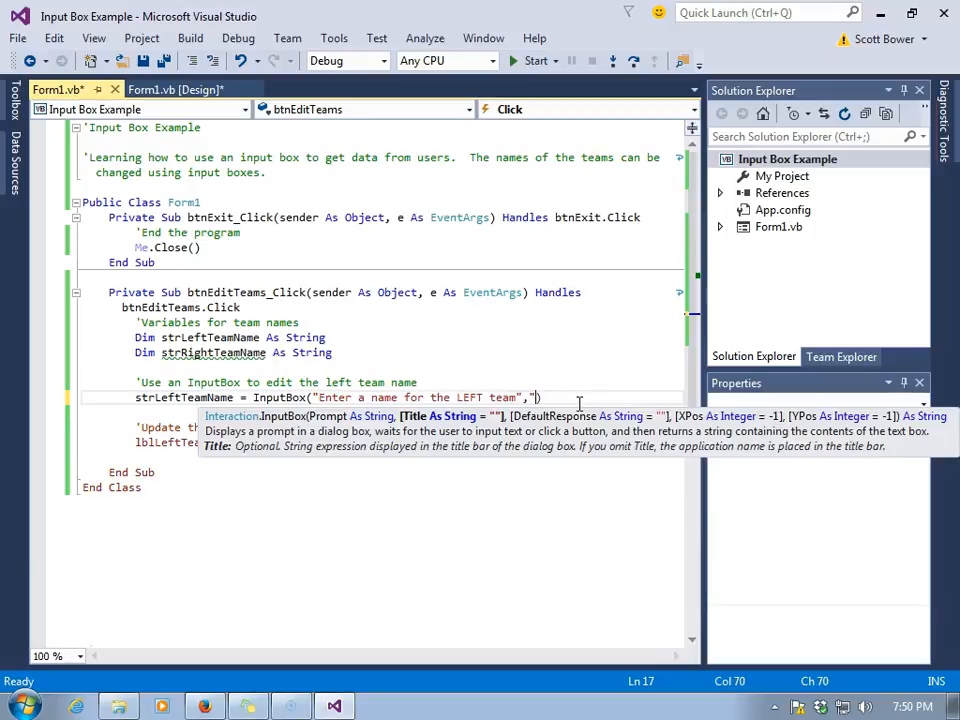
text(Edit LEFT team)
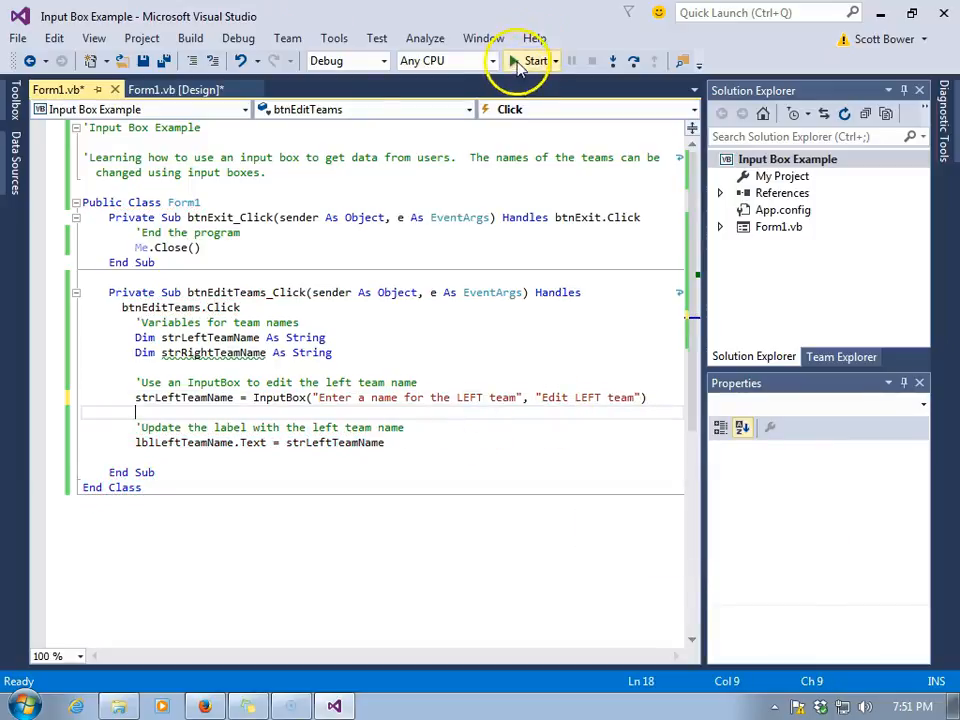
Step: Run the scoreboard, check the prompt is titled "Edit LEFT team", and dismiss it
click(527, 61)
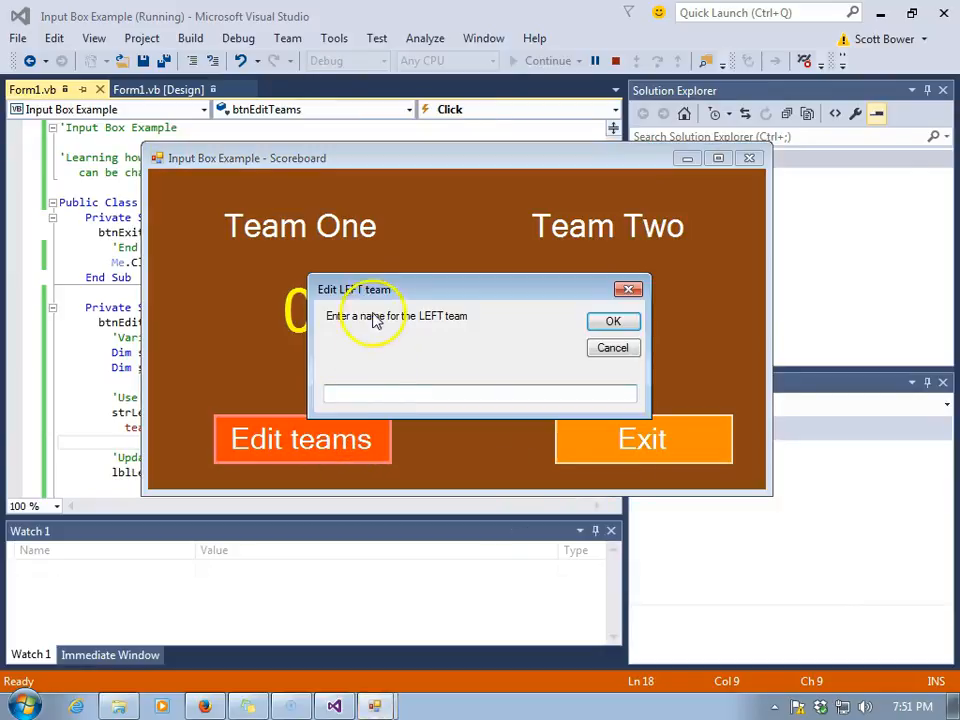
mouse_move(427, 394)
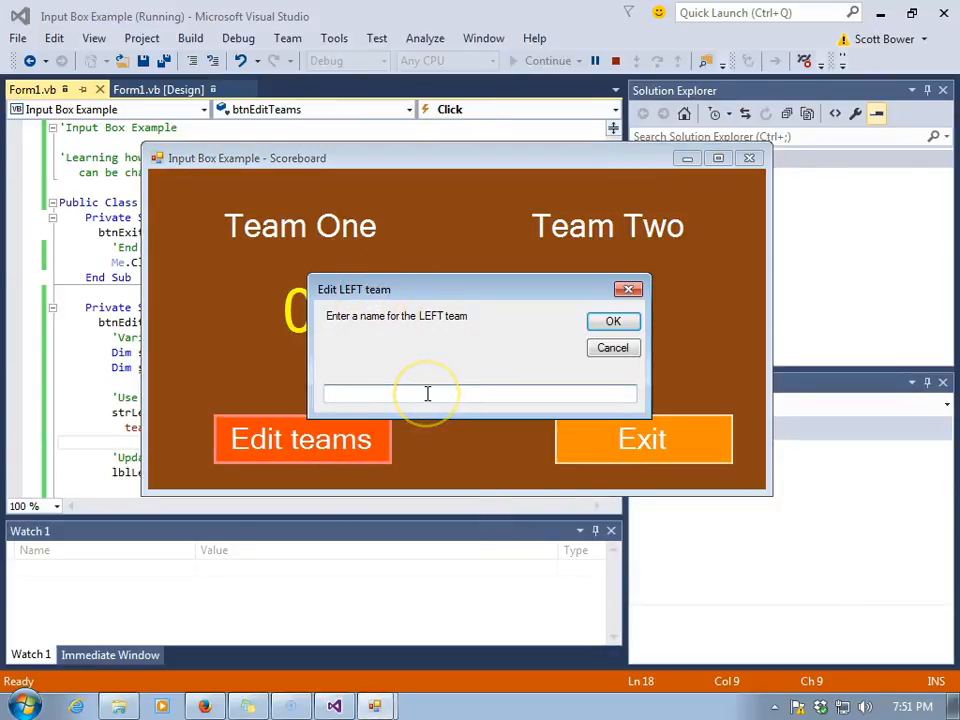
mouse_move(456, 360)
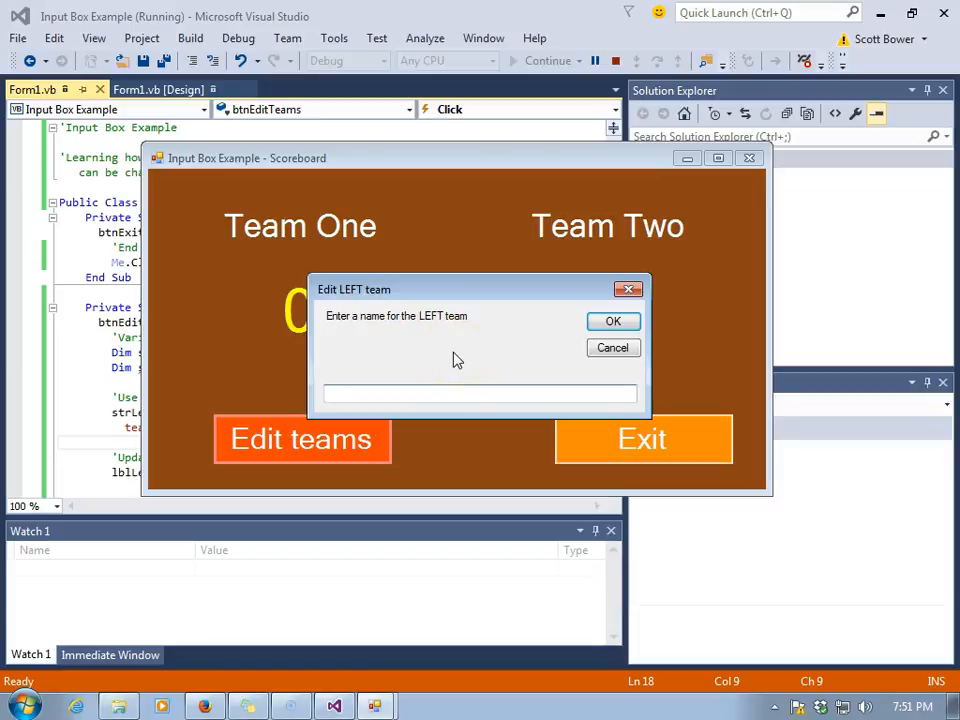
click(612, 320)
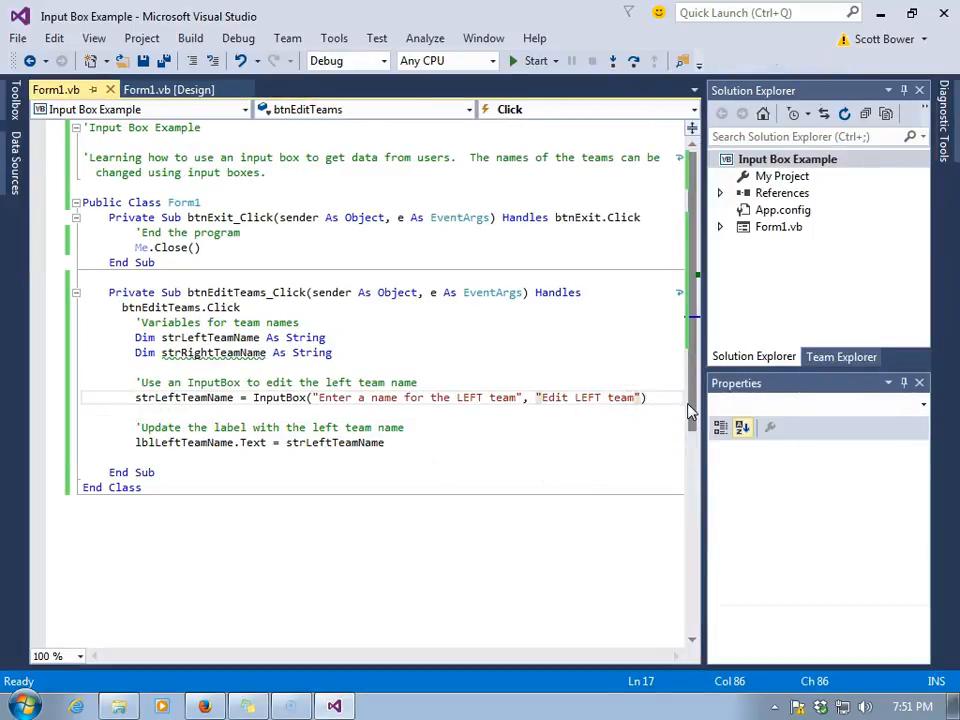
Step: Pass "Team One" as the InputBox's third, default-response argument
text(,")
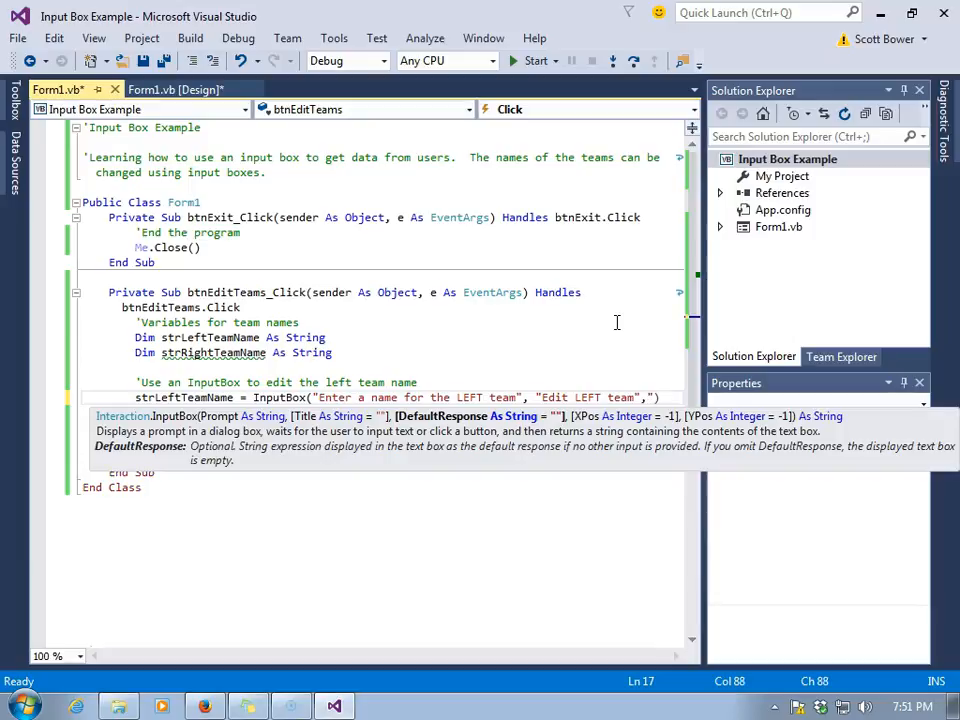
text(Team)
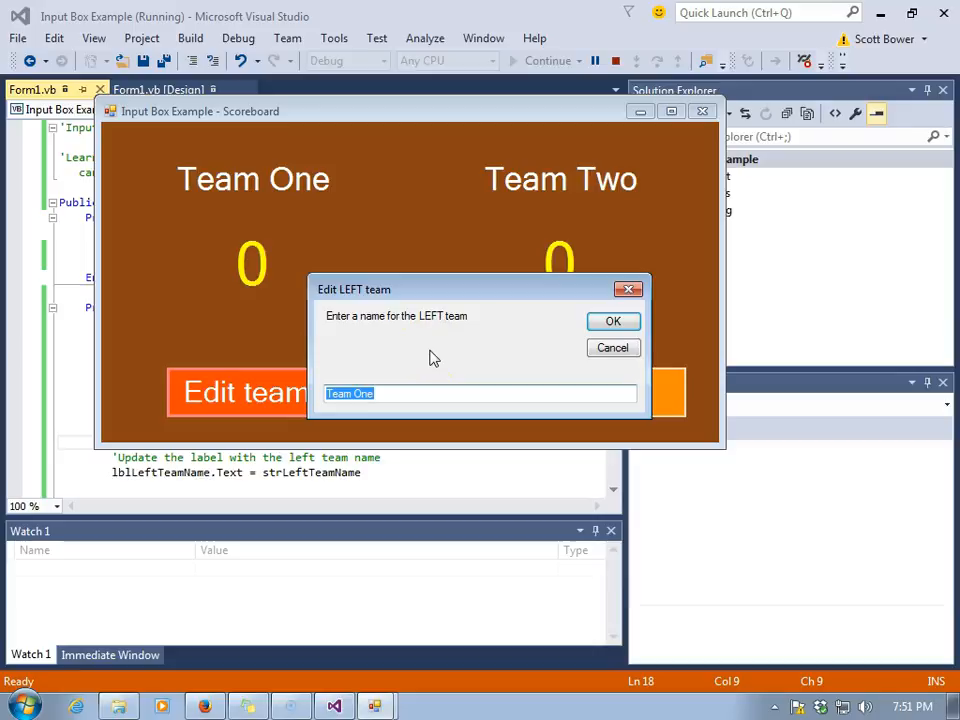
Step: Enter Bulldogs as the left team name, then reopen the prompt showing Team One prefilled
text(Bulld)
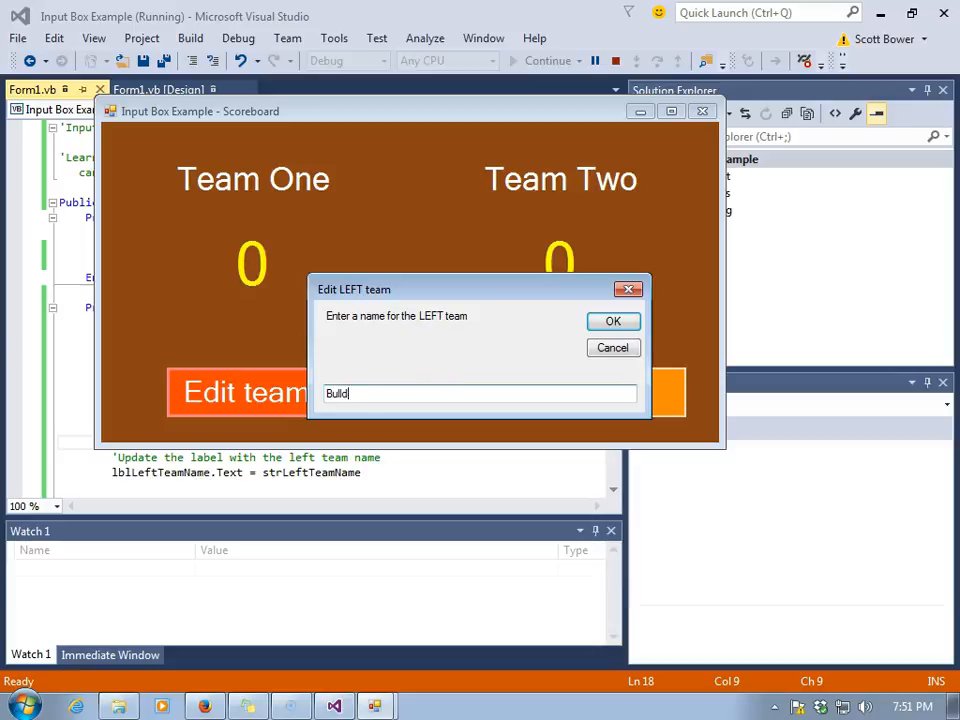
click(613, 320)
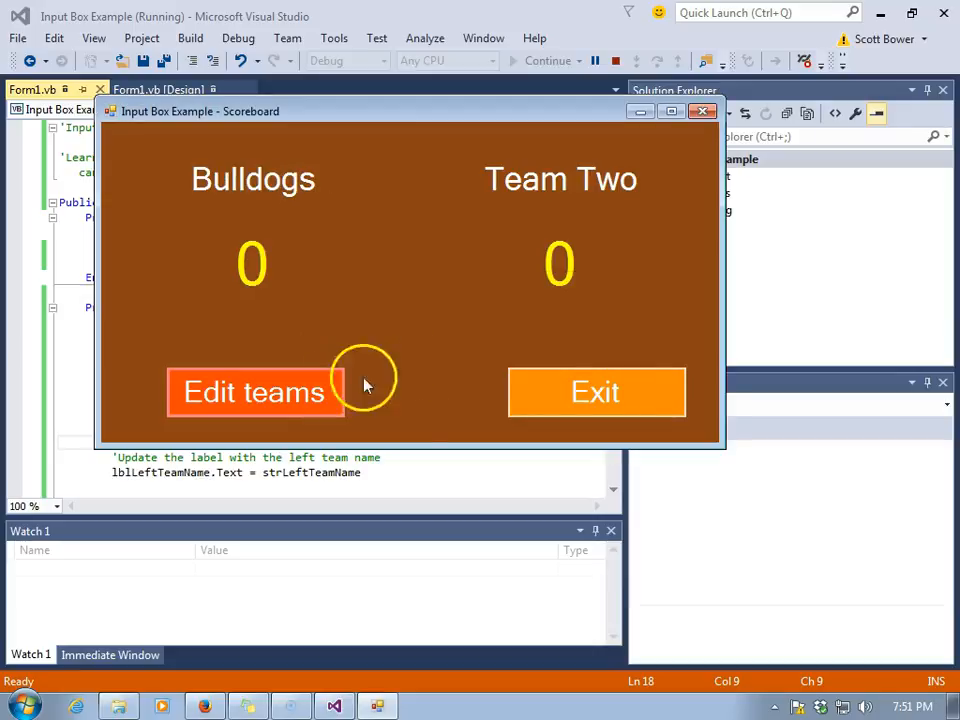
click(255, 392)
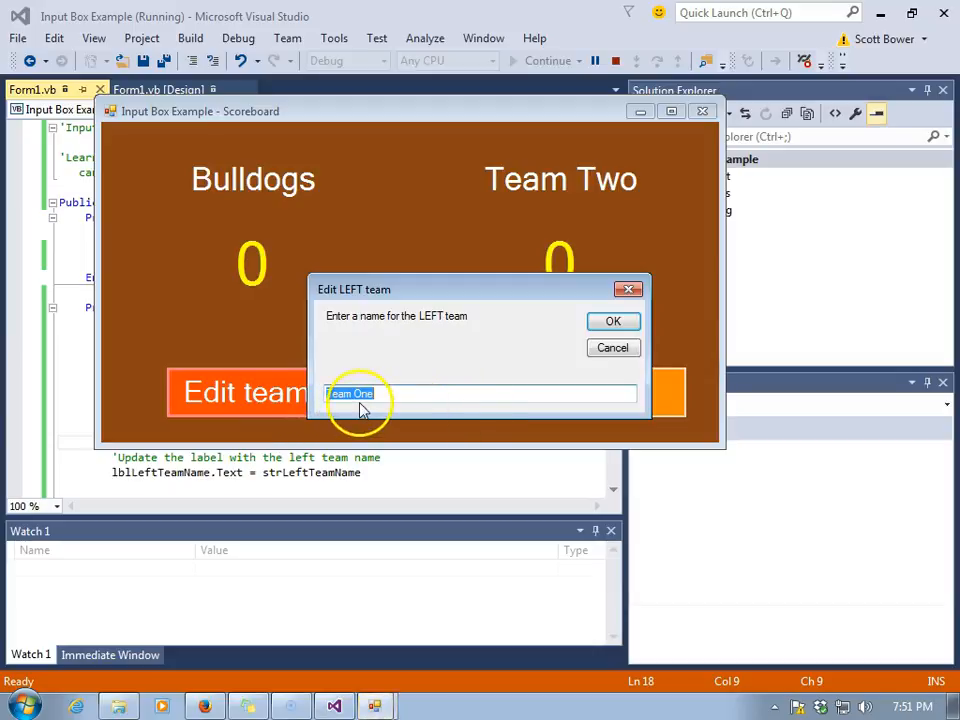
mouse_move(435, 420)
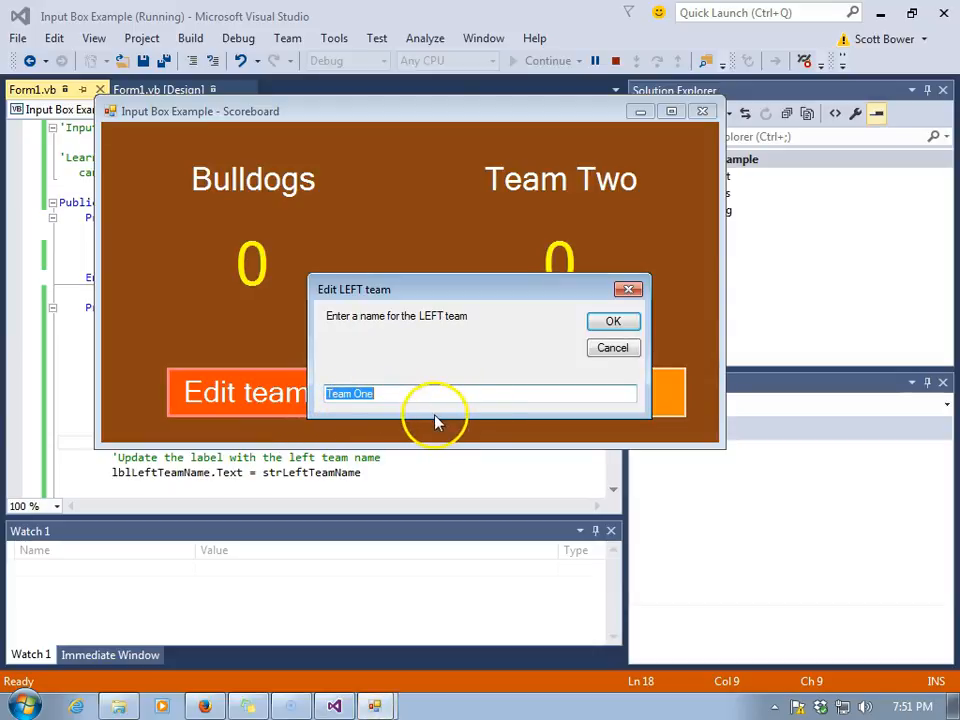
mouse_move(556, 355)
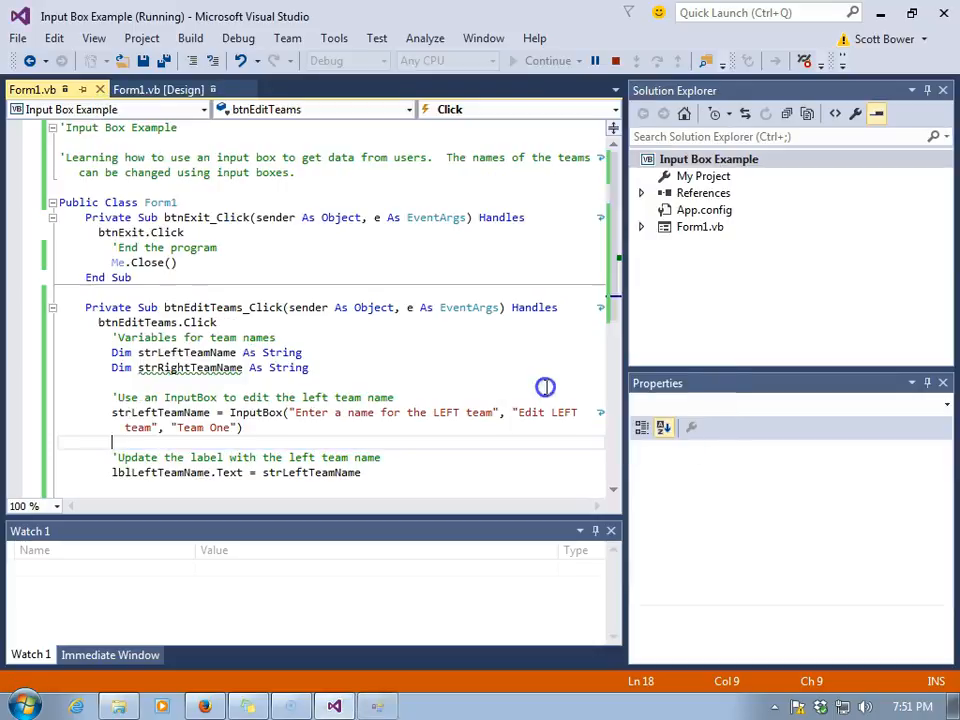
Step: Stop the app, initialize strLeftTeamName to "Team One", and use it as the InputBox default
click(620, 61)
text( =)
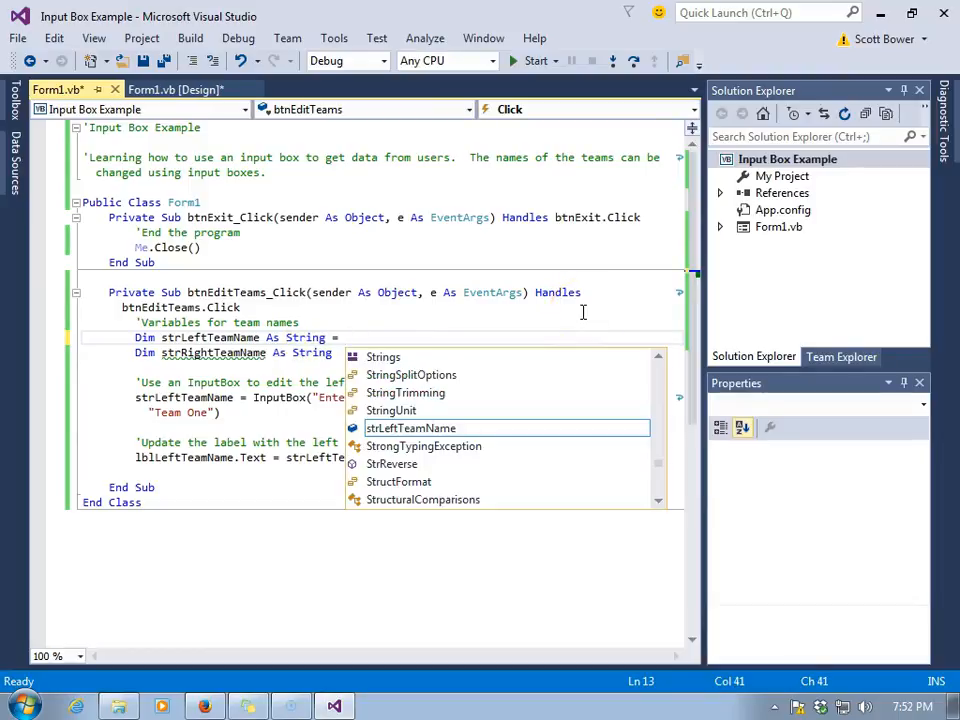
text("Team One")
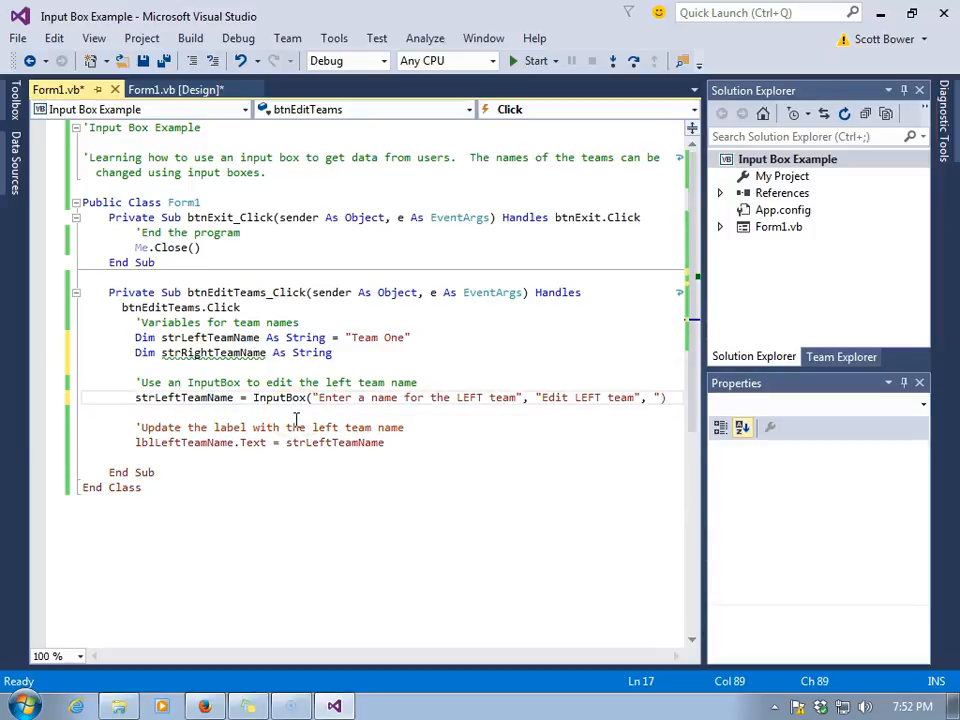
text(strLeftTeamName)
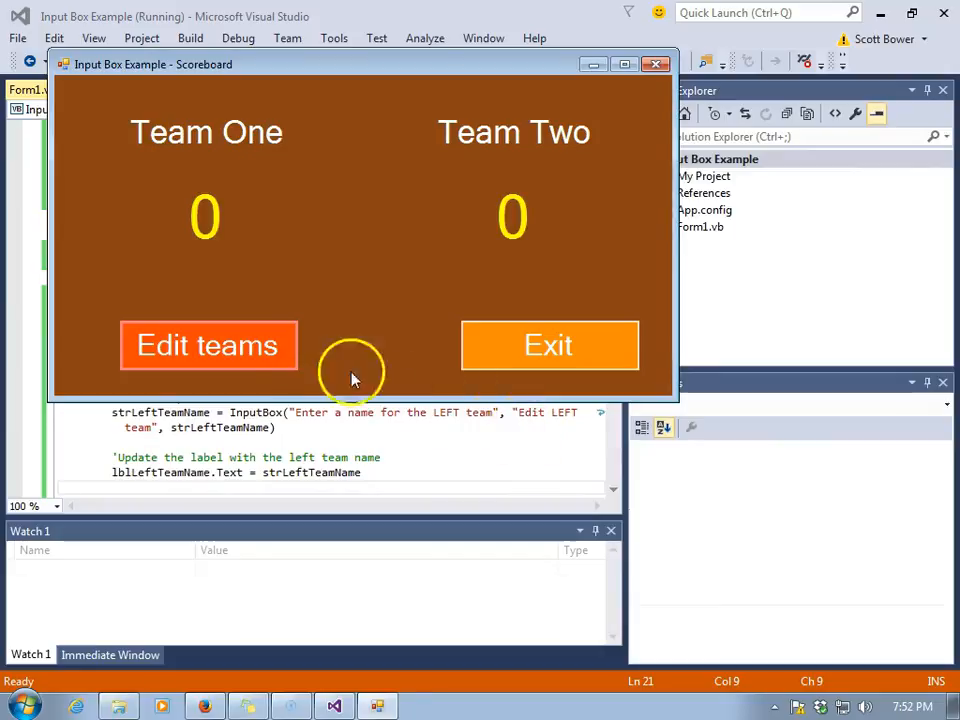
Step: Rename the left team Bulldogs, reopen the prompt still defaulting to Team One, and cancel
click(208, 345)
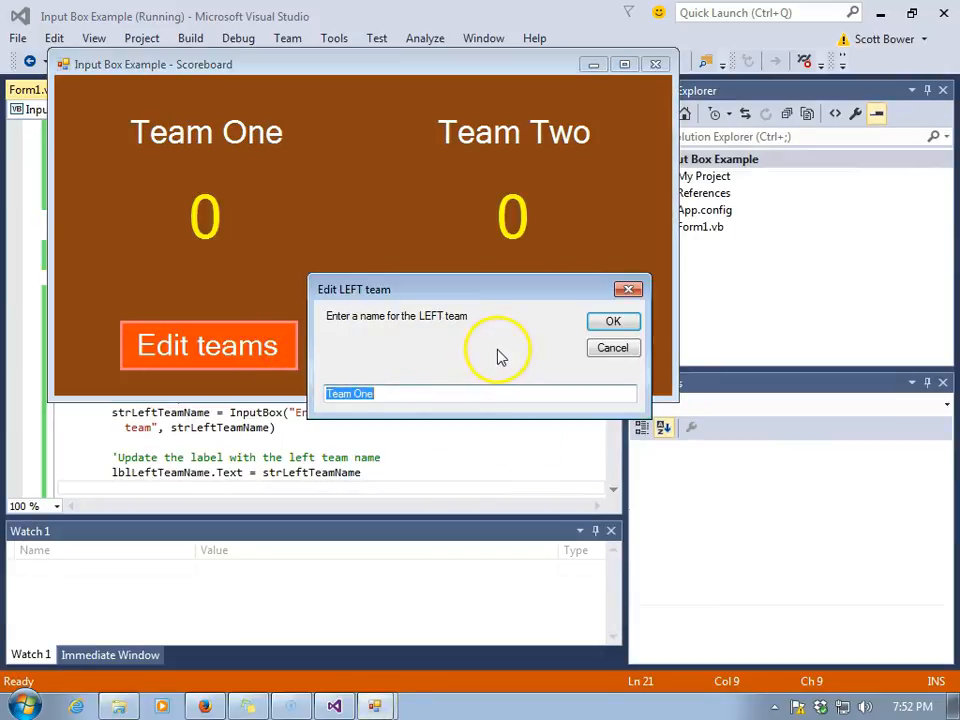
click(612, 320)
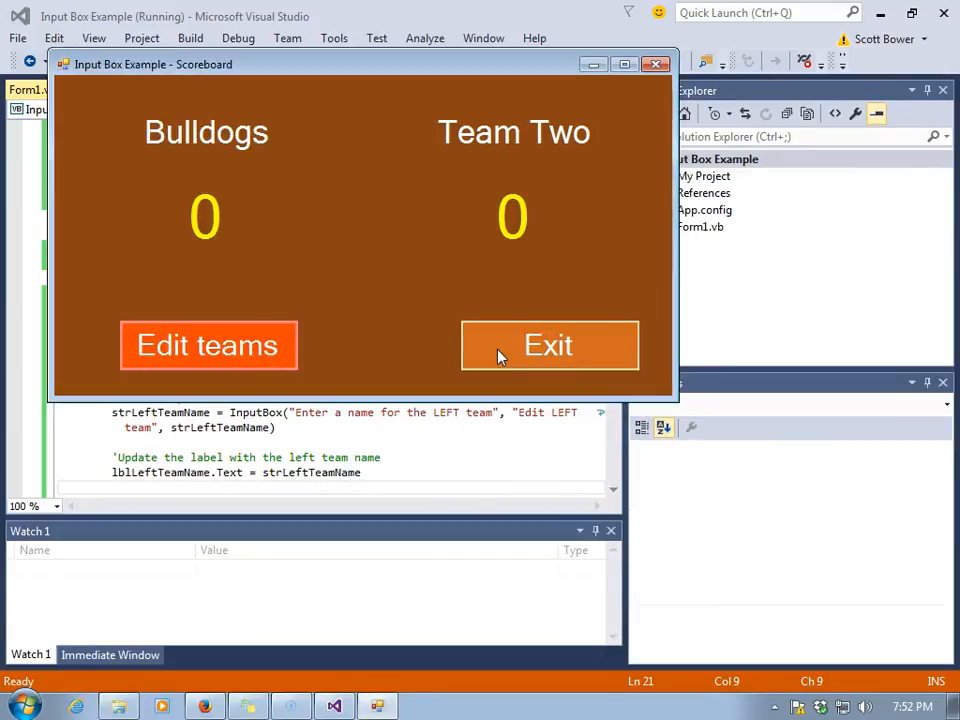
click(208, 345)
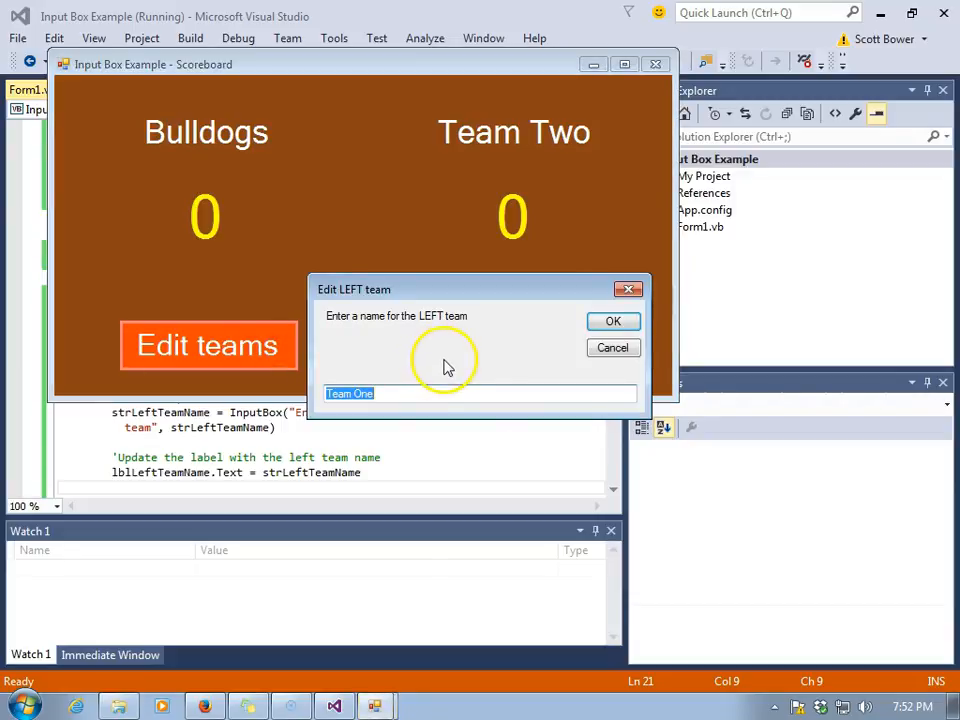
mouse_move(450, 361)
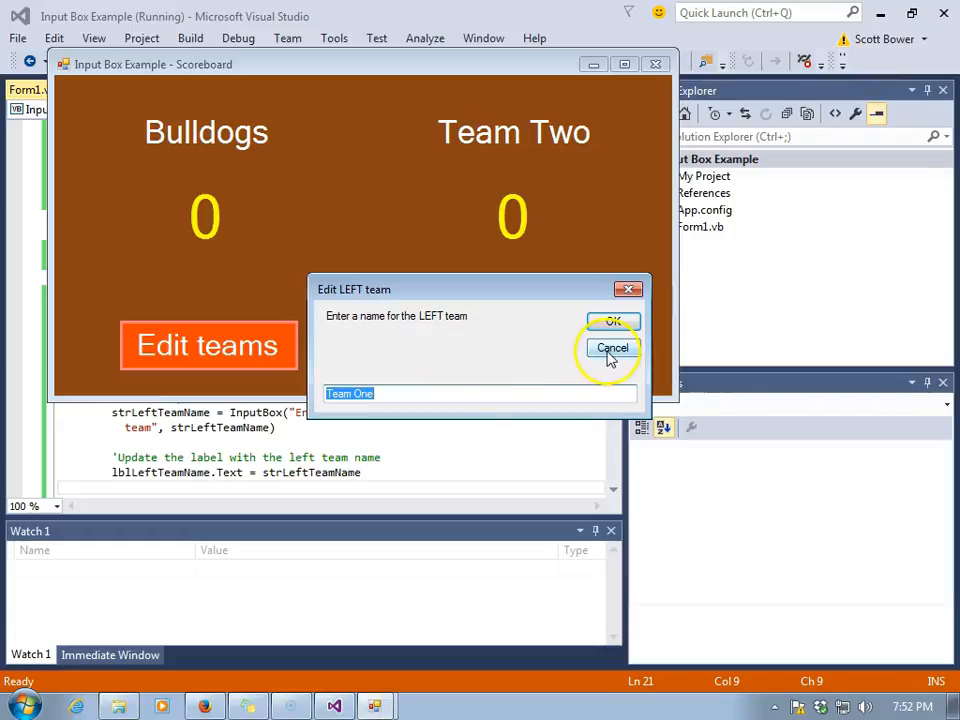
click(612, 348)
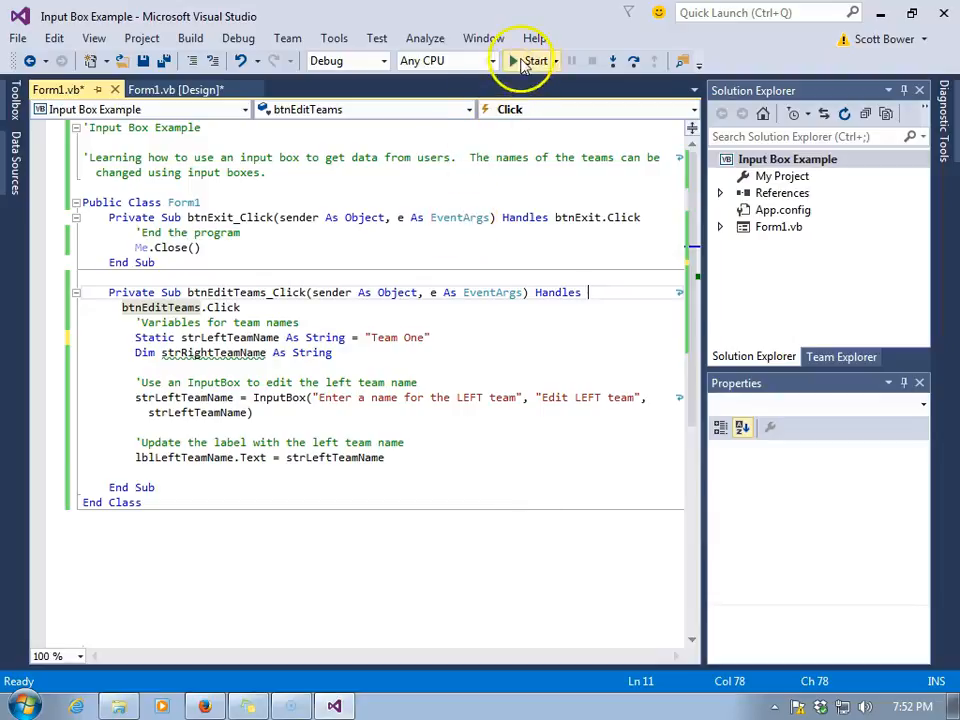
Step: Run the app, rename the left team Bulldogs, then Vikings and Home, and exit
click(516, 61)
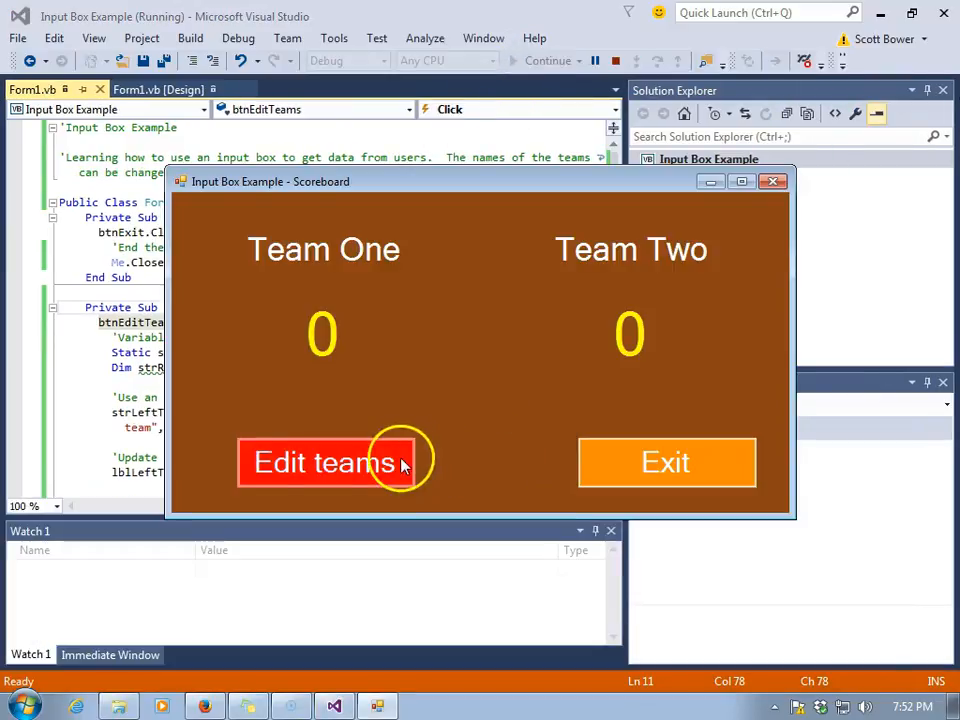
click(323, 462)
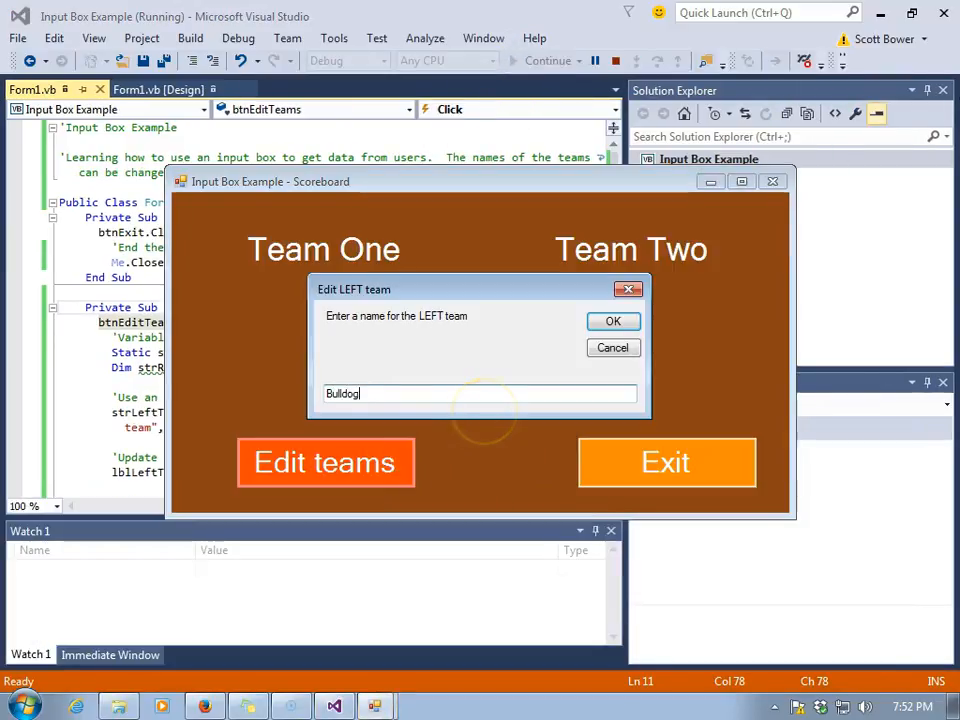
click(612, 321)
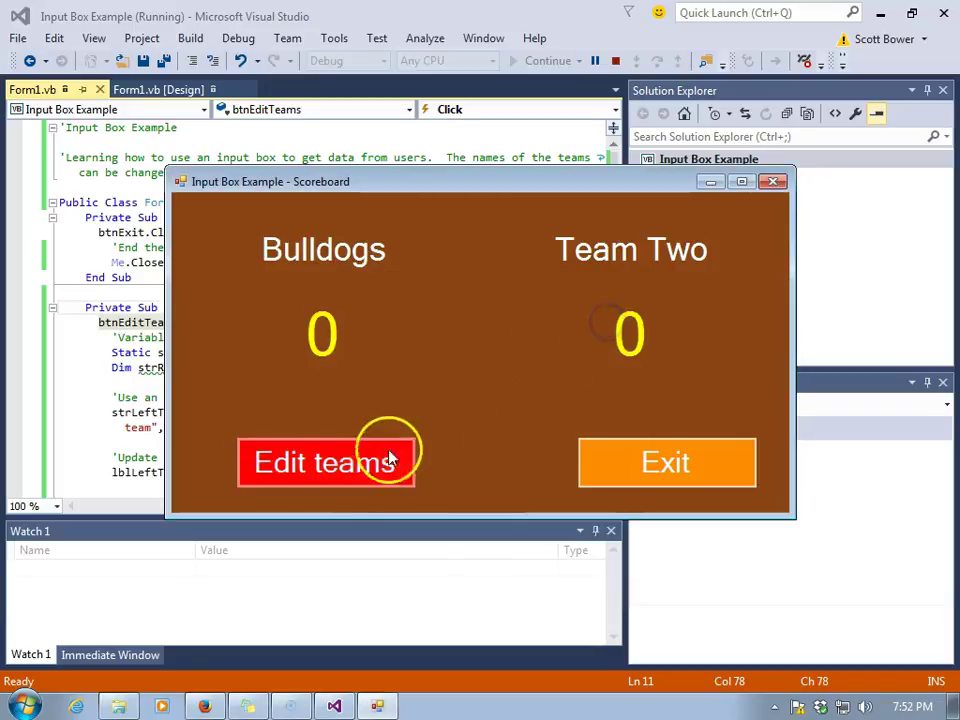
click(326, 462)
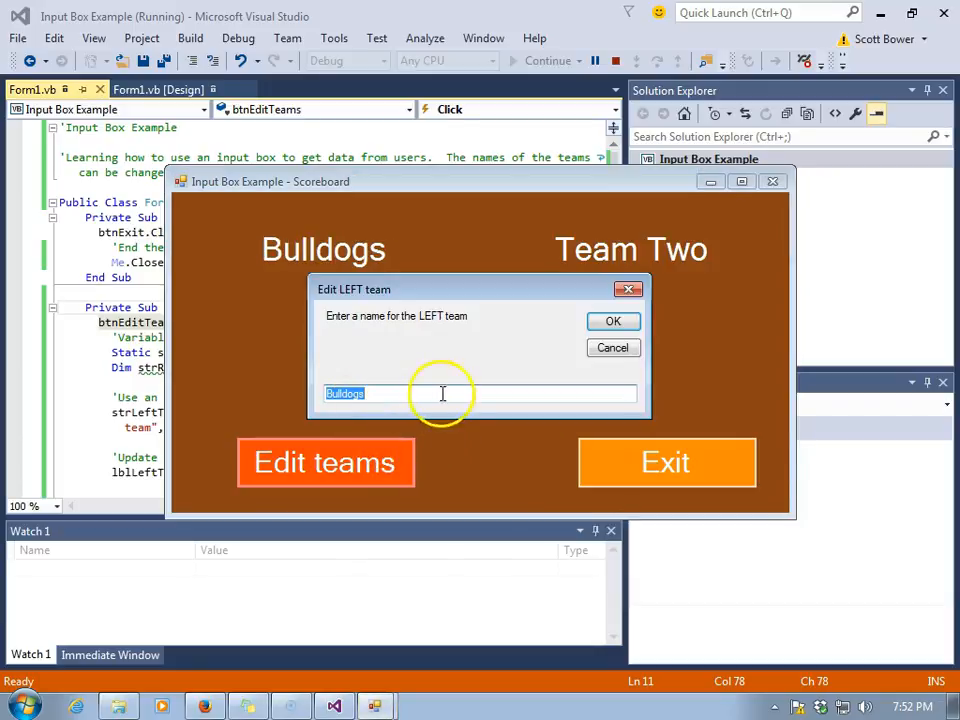
mouse_move(490, 363)
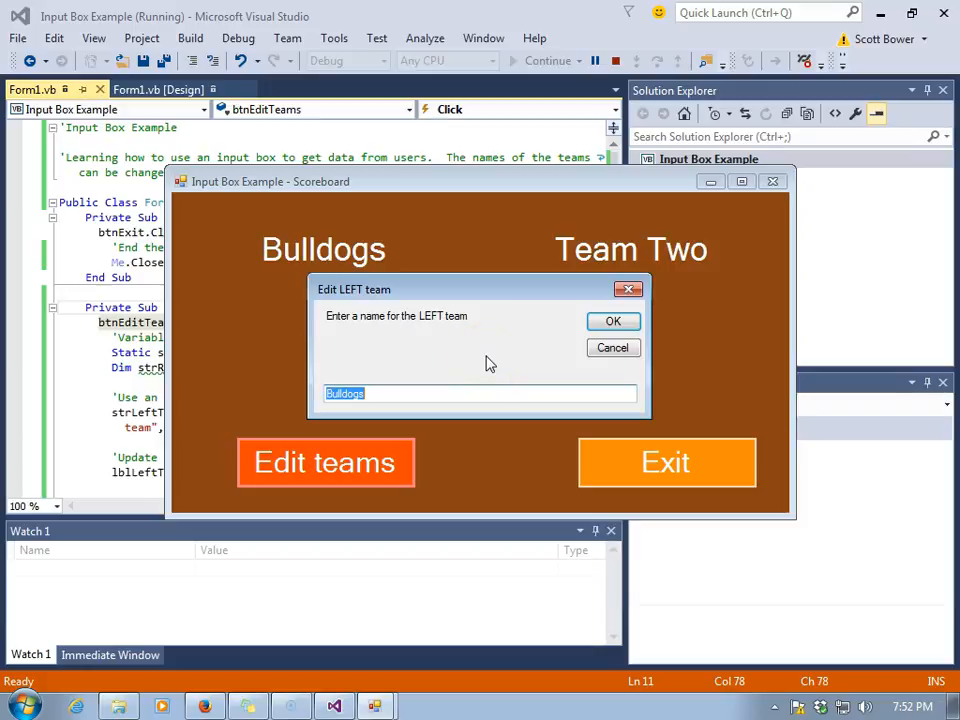
text(Vikings)
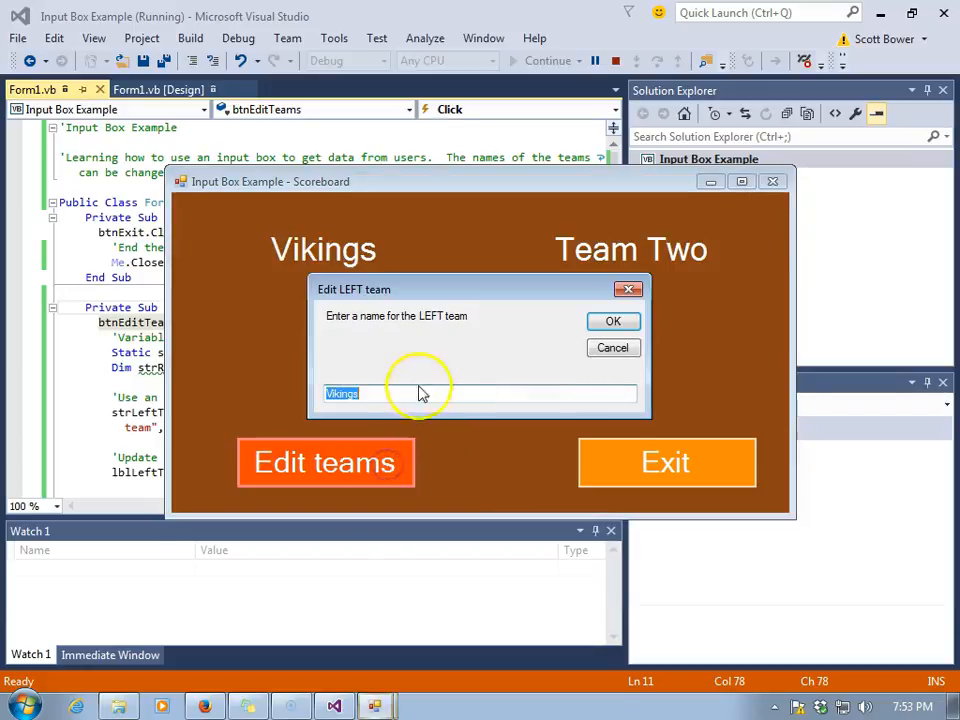
mouse_move(445, 375)
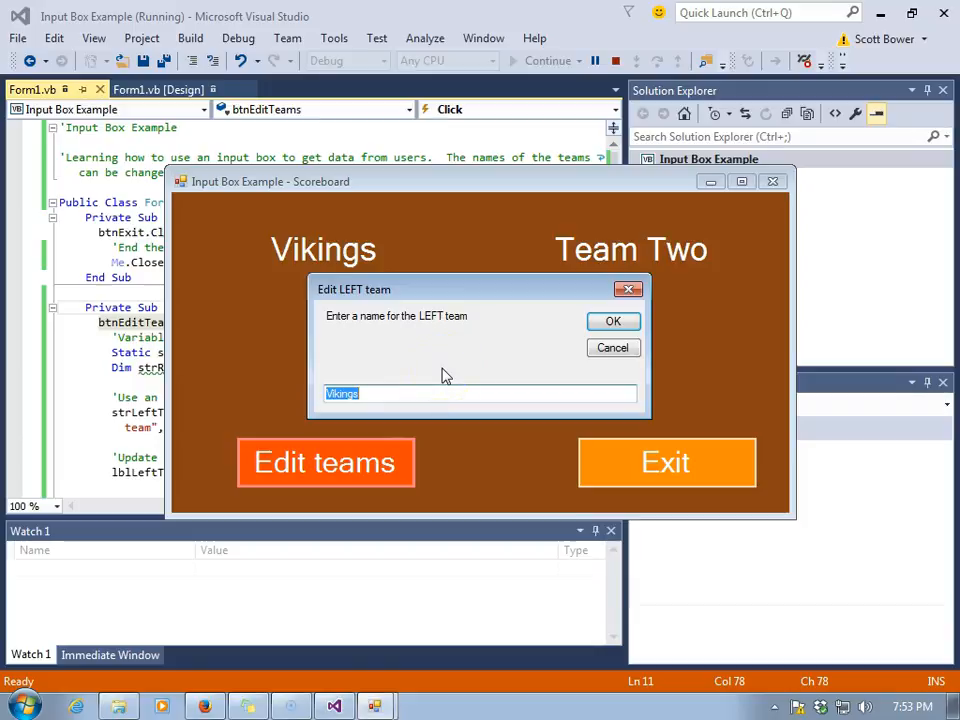
text(Home)
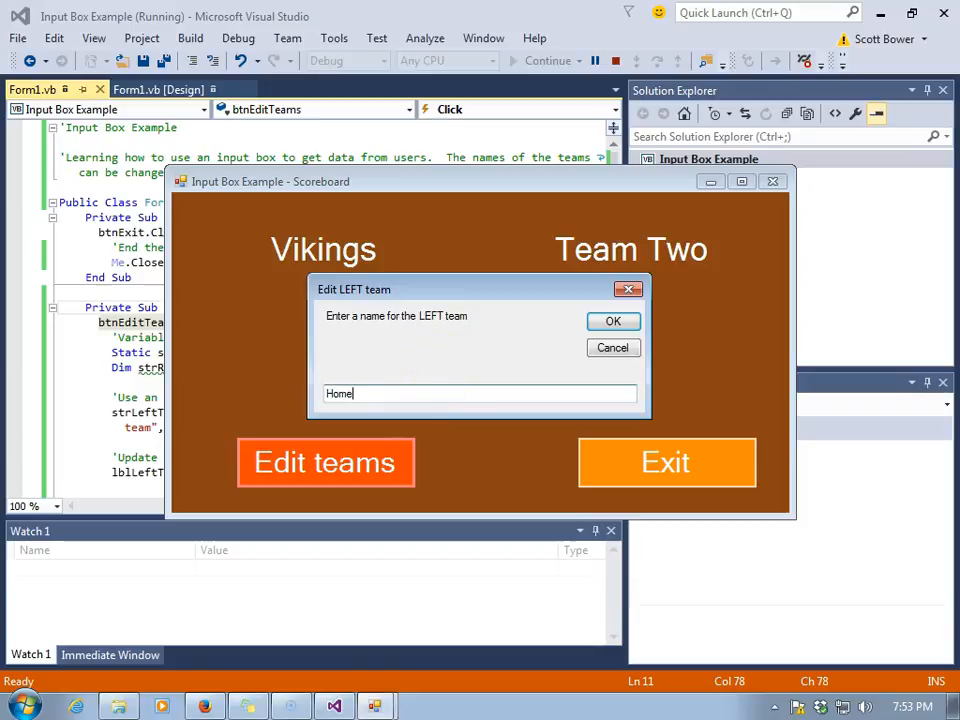
click(613, 321)
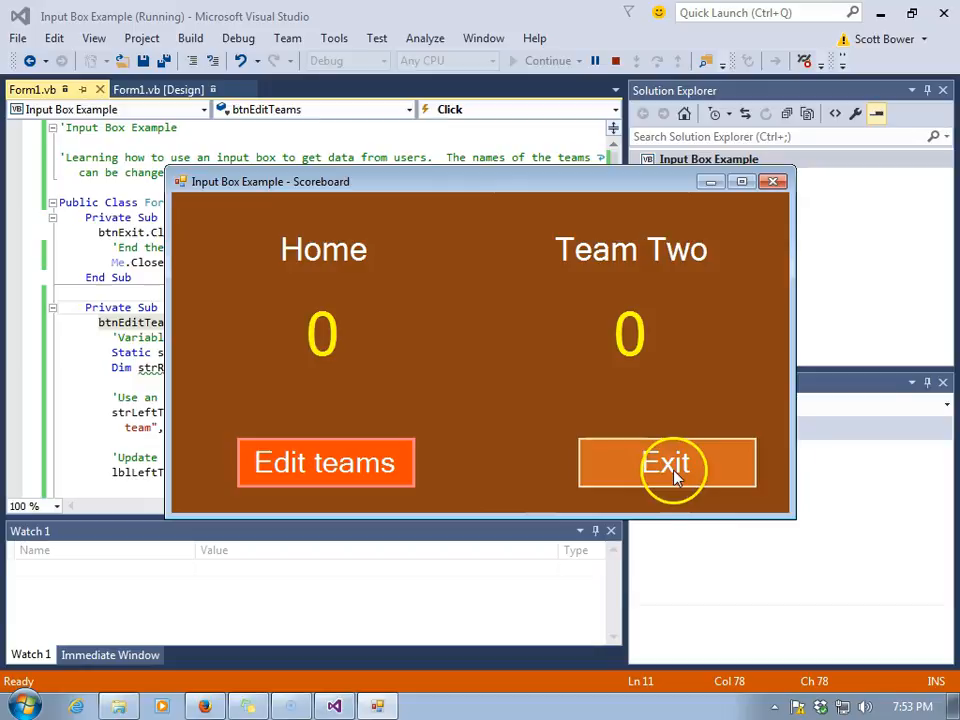
click(669, 471)
text(')
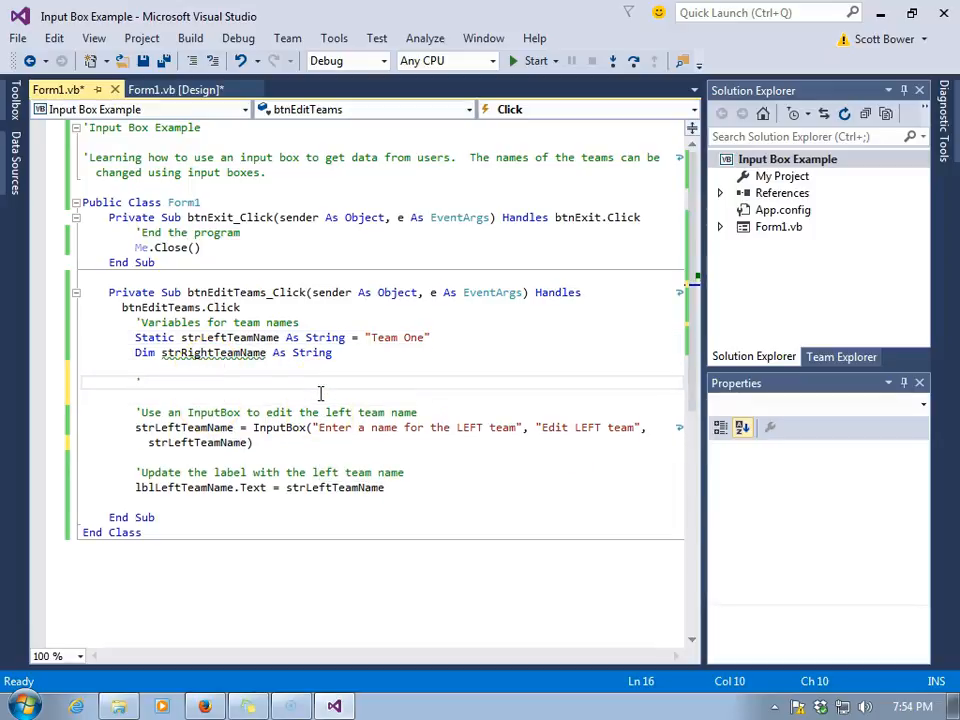
Step: Add the comment 'Loop until the user enters a non-empty string'
text(L)
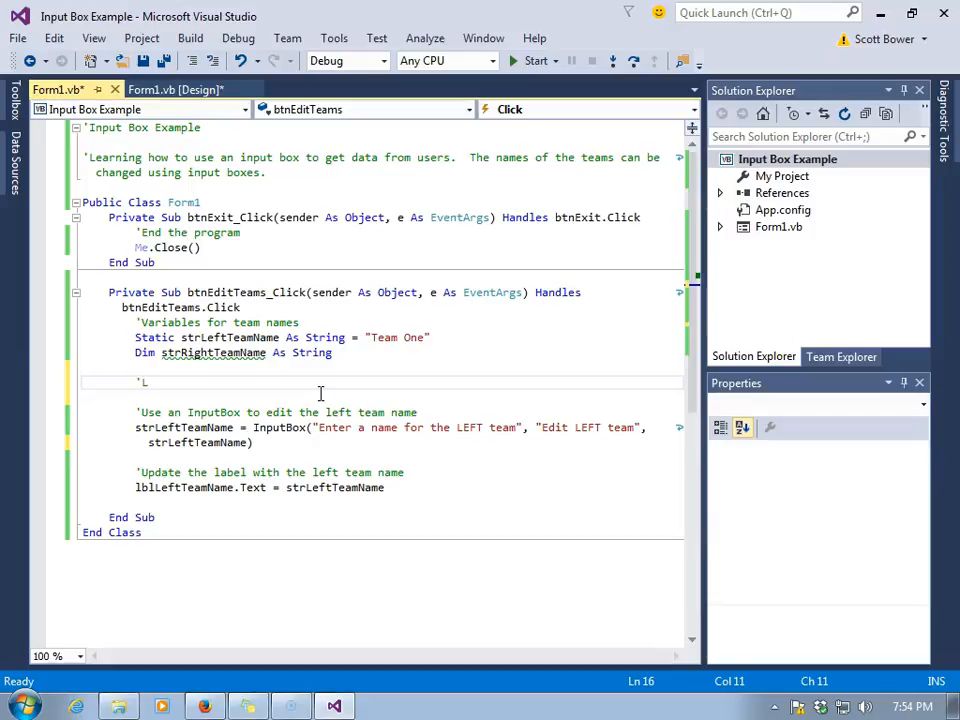
text(oop)
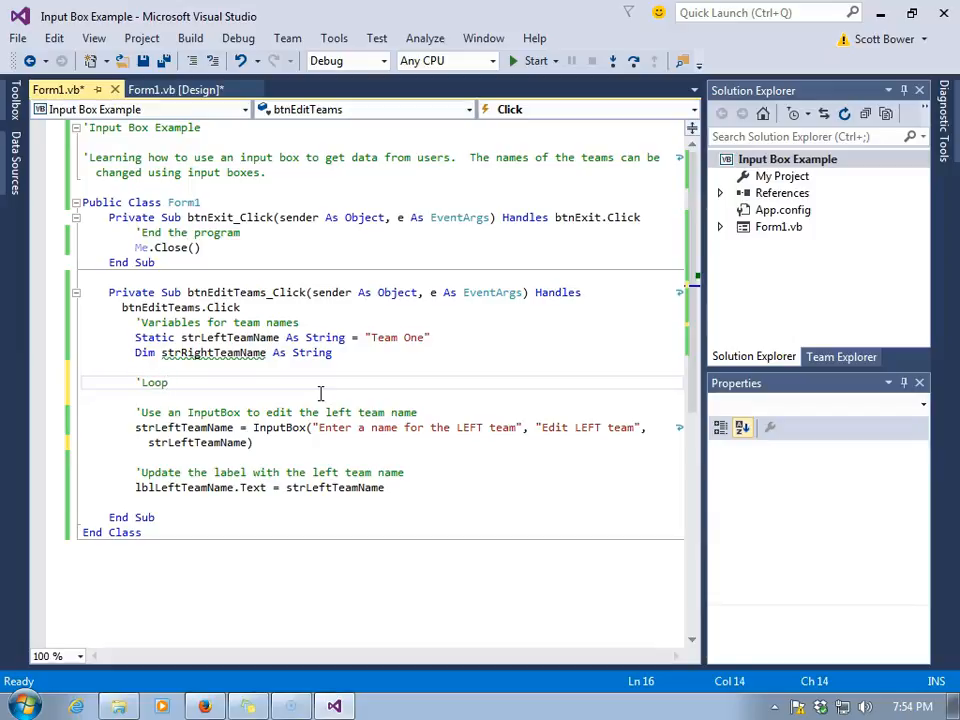
text(until the user)
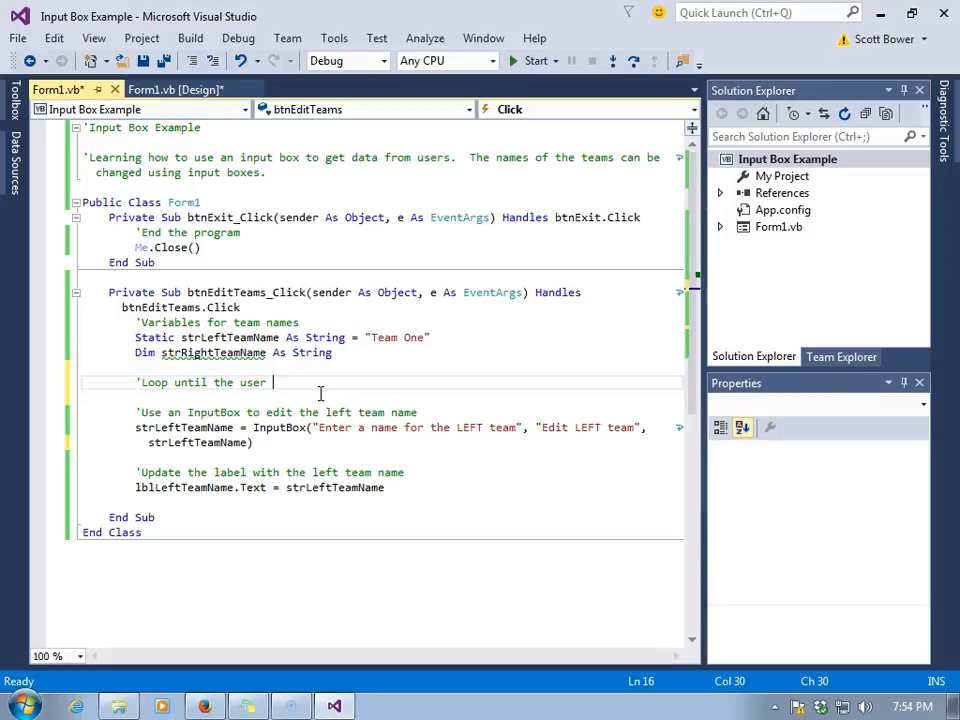
text(enters a non-empty string)
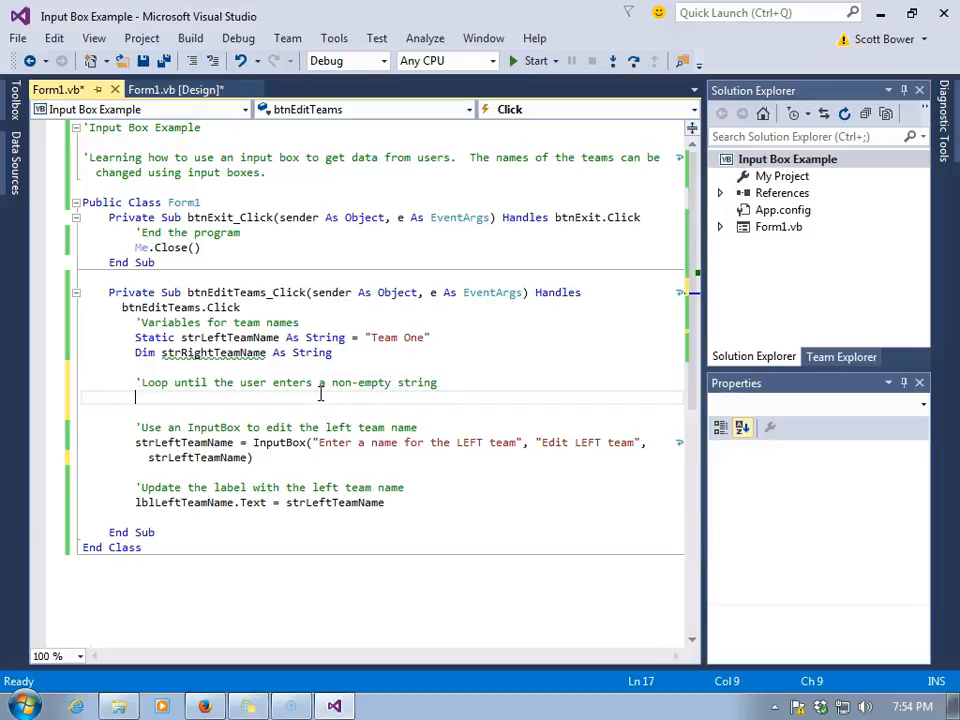
Step: Wrap the InputBox lines in Do … Loop Until strLeftTeamName <> String.Empty
text(Do)
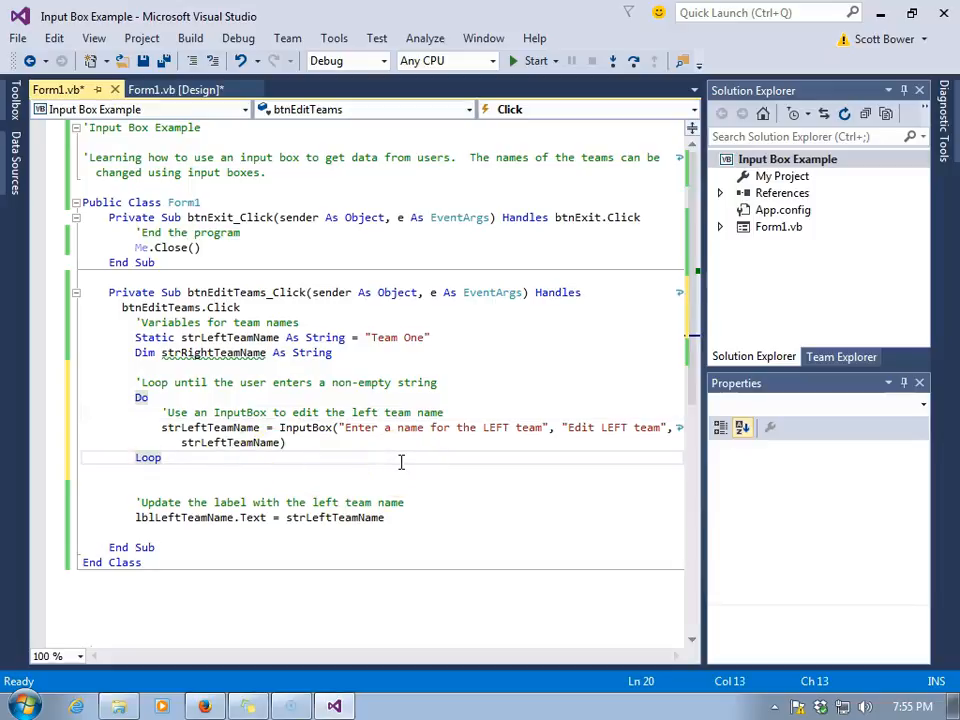
text(Until)
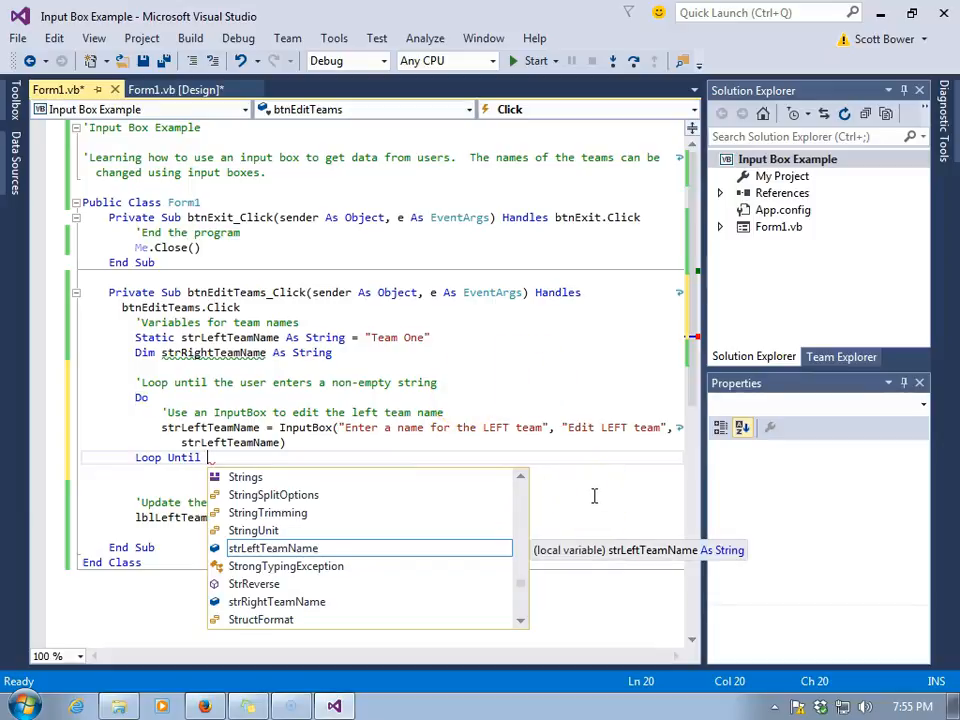
text(strl)
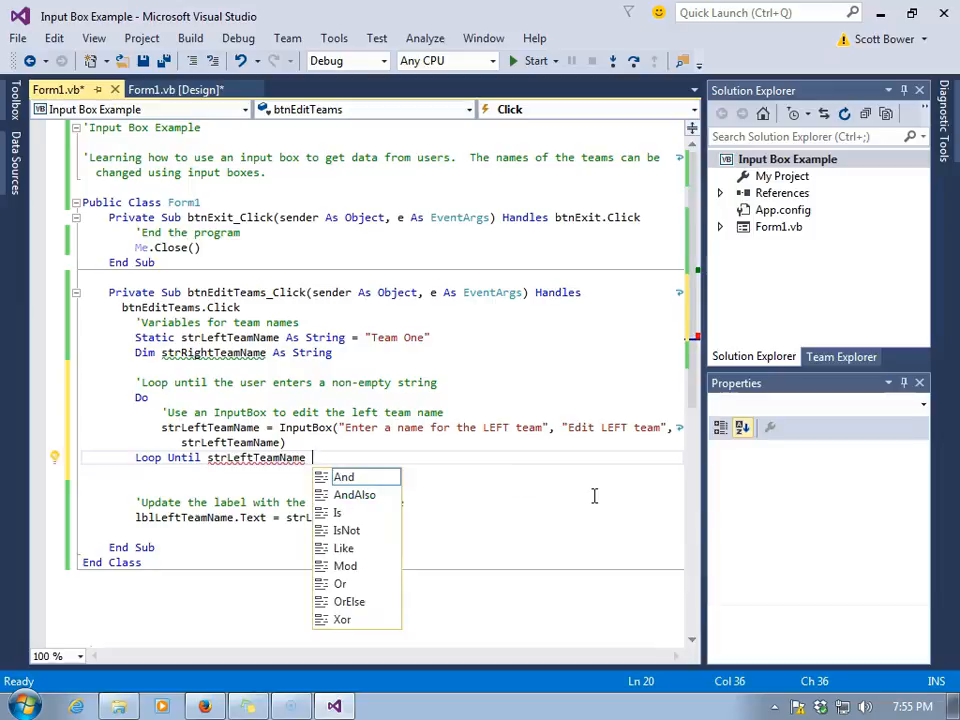
text(<> String.em)
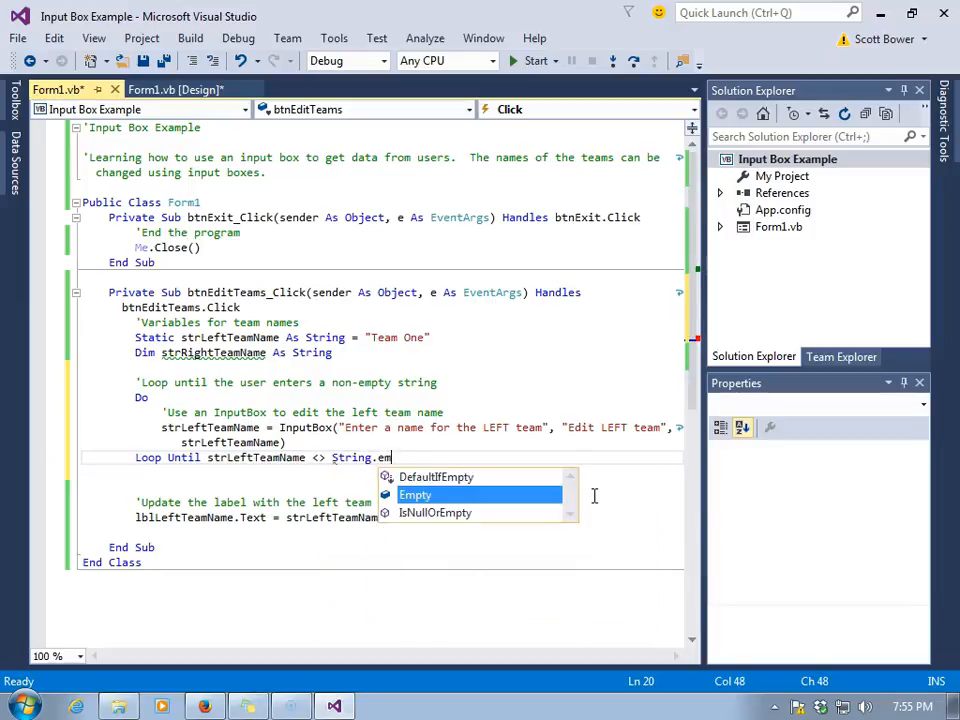
click(442, 482)
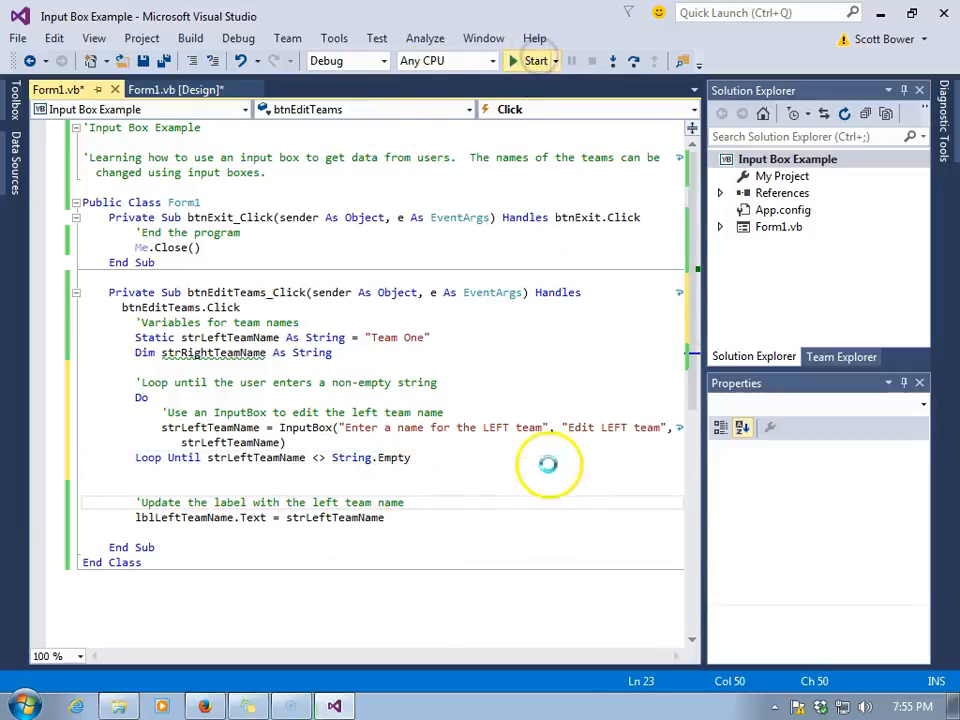
Step: Run the app, submit an empty left-team name to see the prompt repeat, then enter Visitor
click(531, 61)
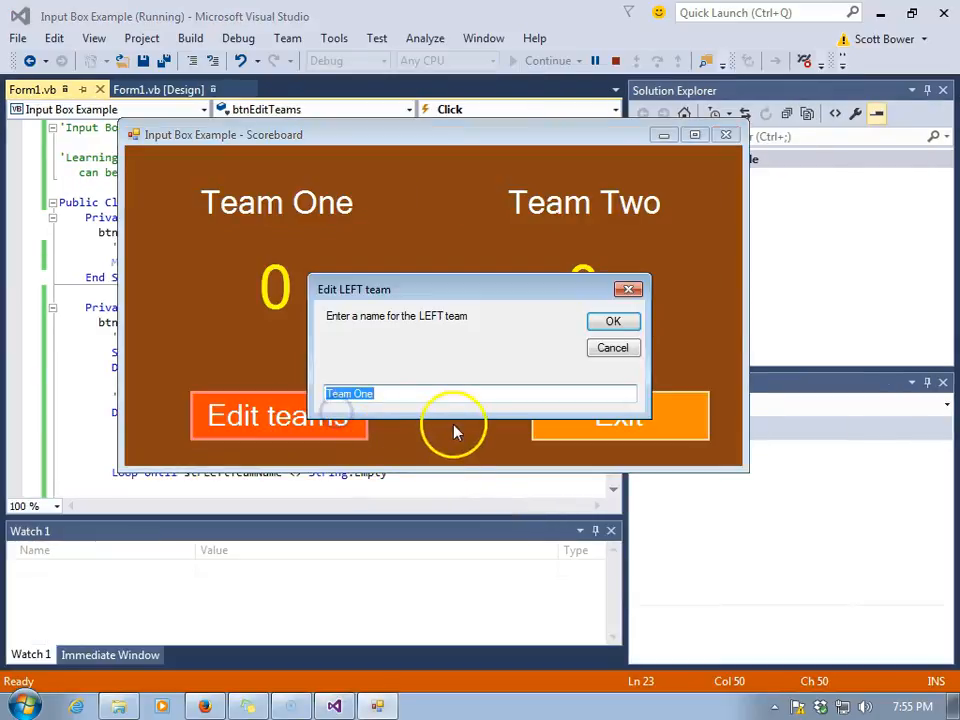
text(Home)
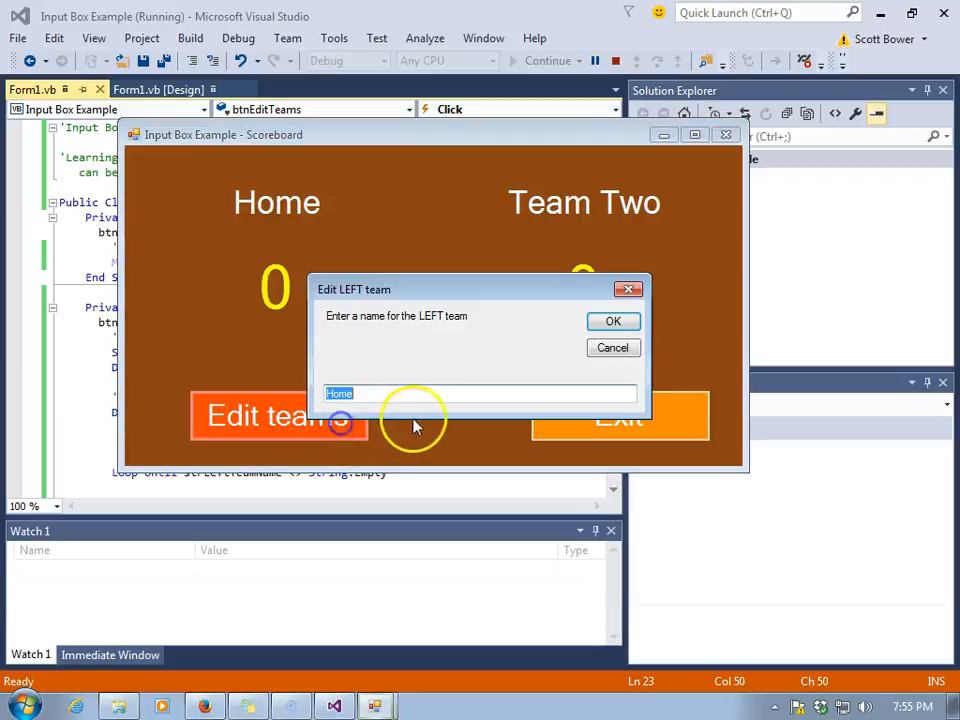
click(440, 393)
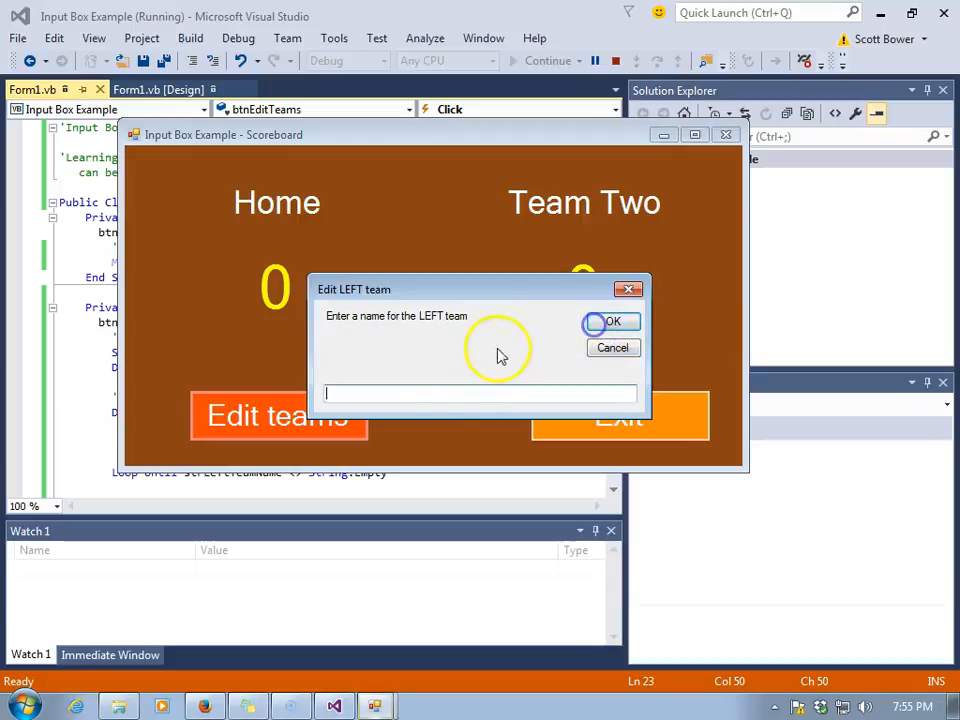
text(V)
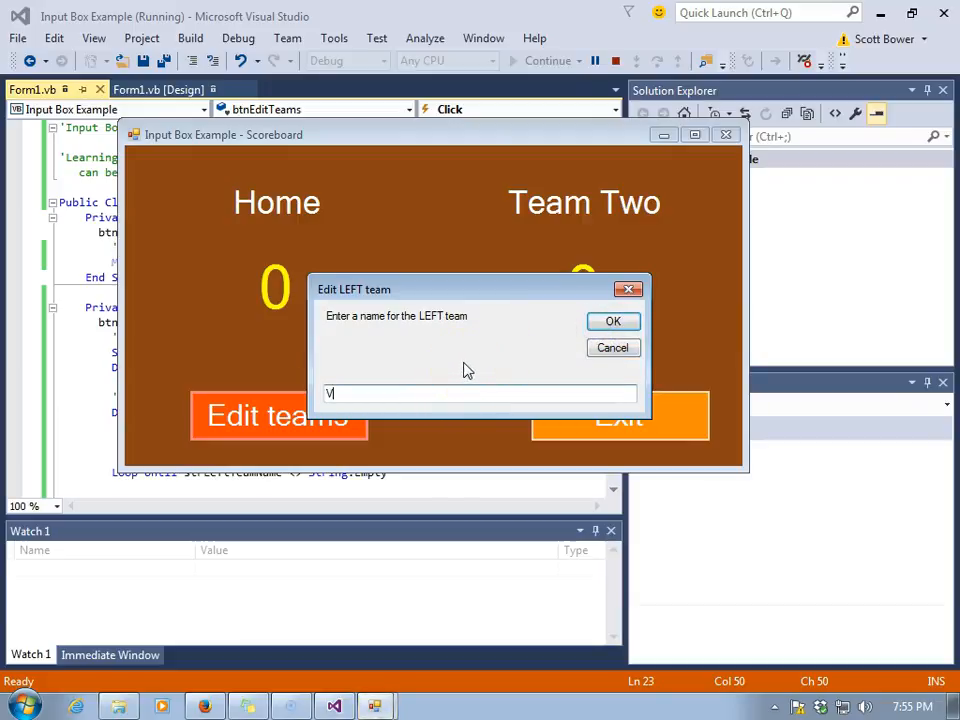
text(isitor)
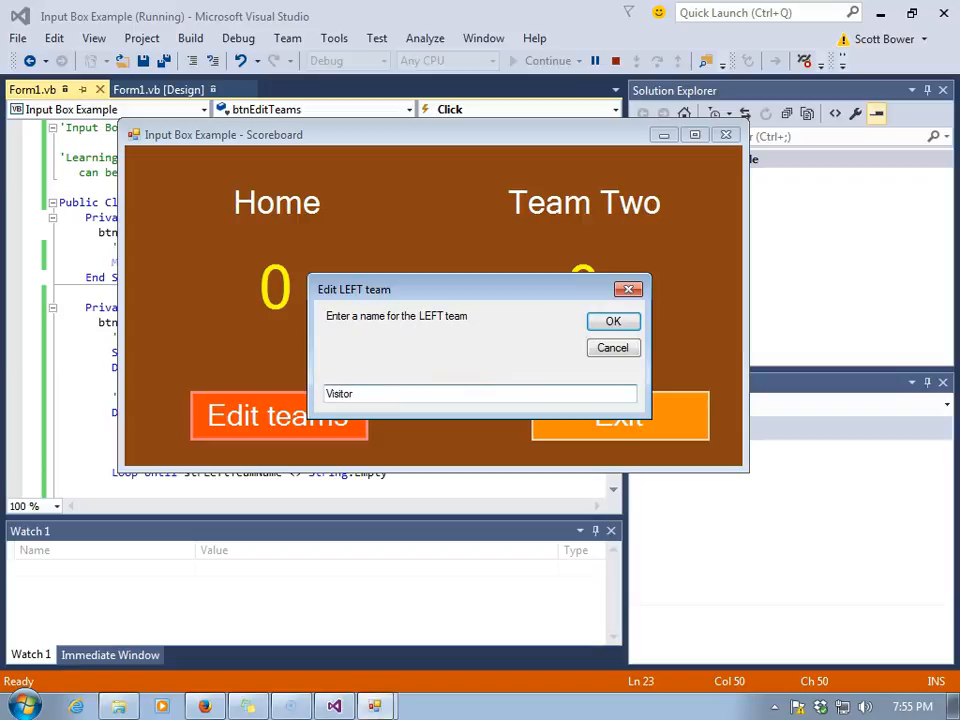
click(612, 320)
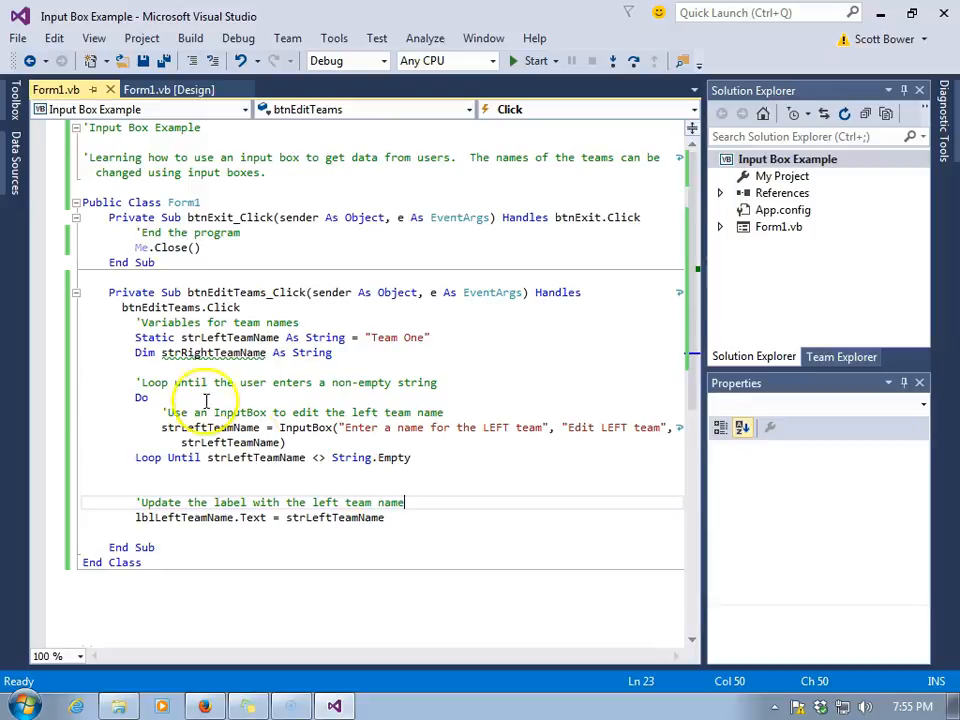
Step: Change 'until' to 'while' in the comment and make the loop Loop While strLeftTeamName = String.Empty
click(174, 382)
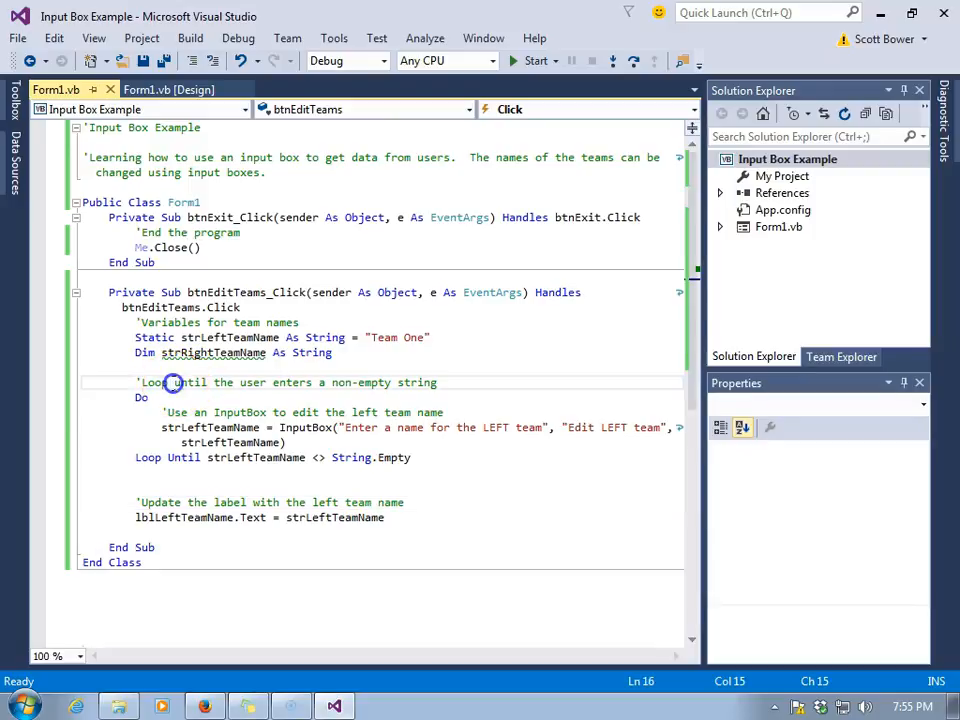
double_click(190, 382)
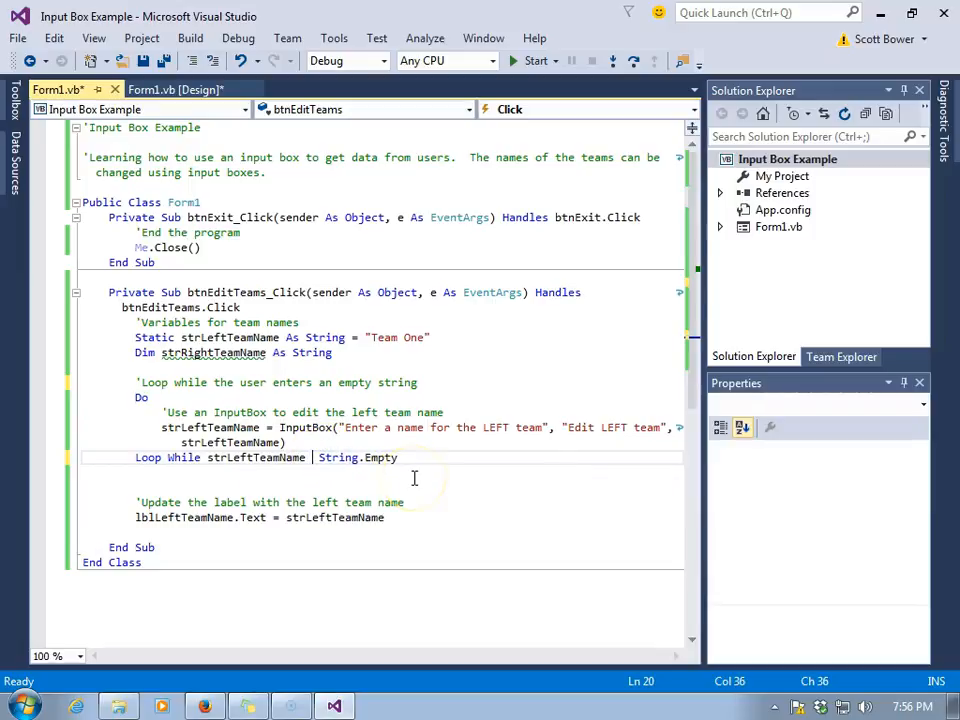
text(=)
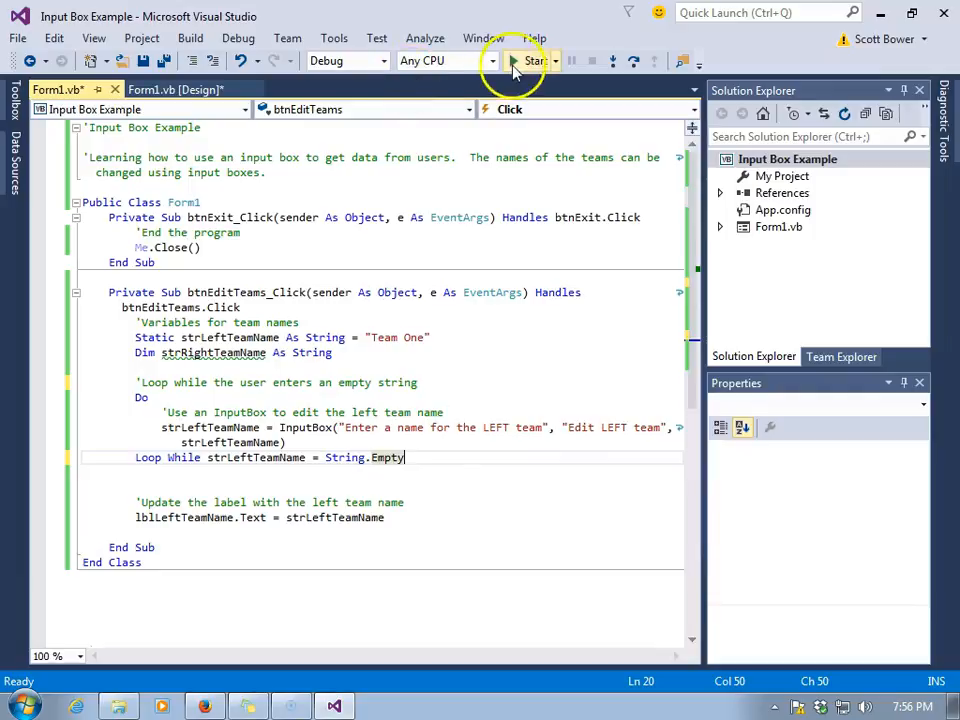
Step: Run the app, cancel the Edit teams prompt, then enter Bulldogs as the left team
click(527, 61)
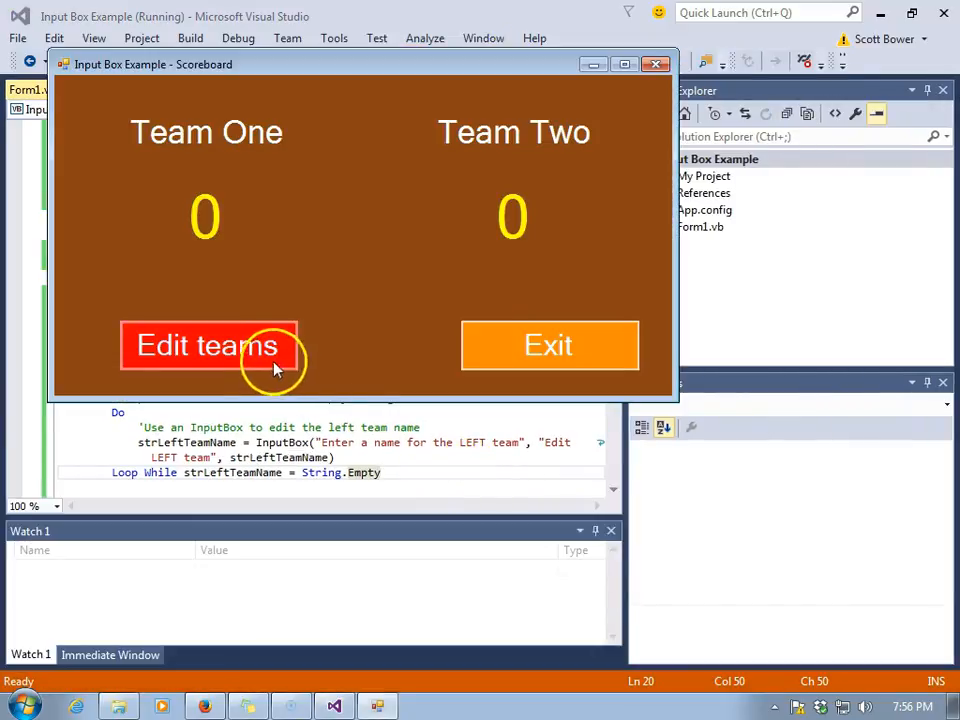
click(208, 345)
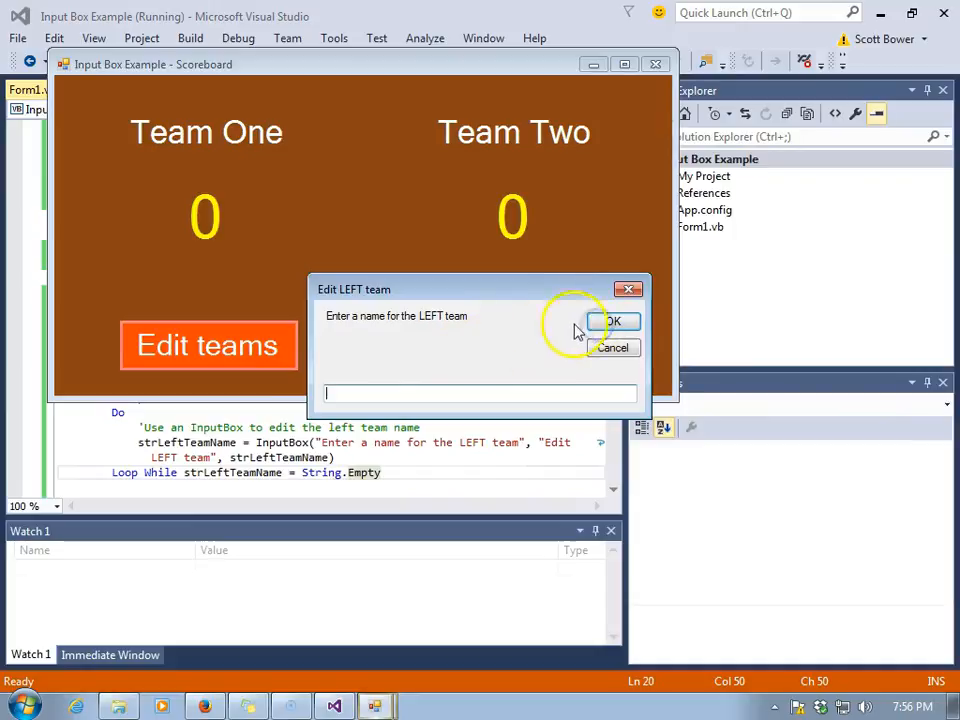
mouse_move(490, 360)
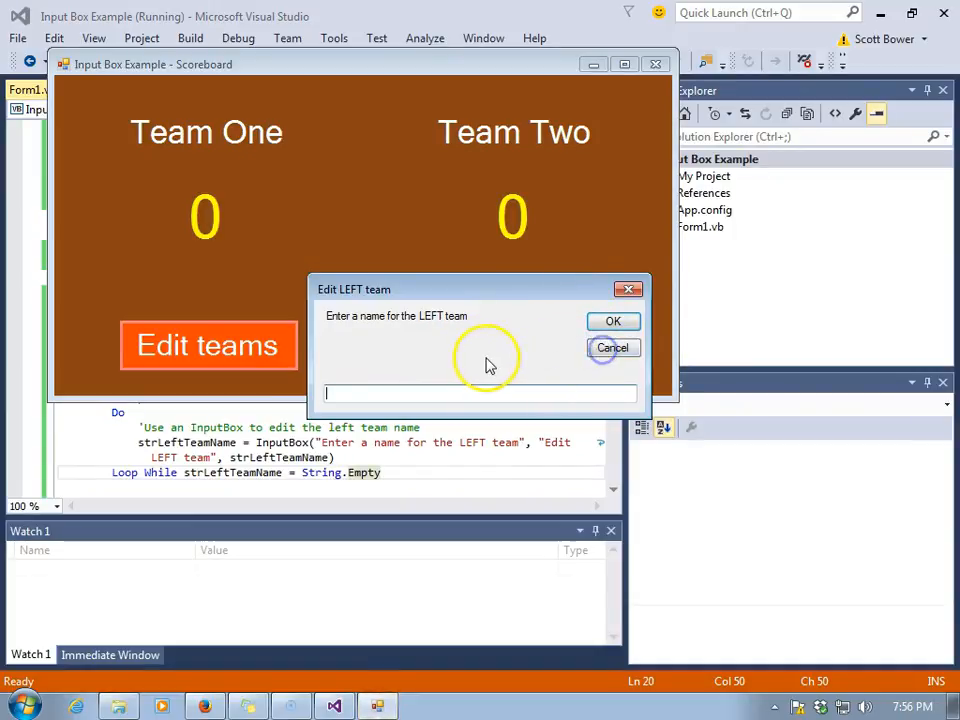
text(Bulldo)
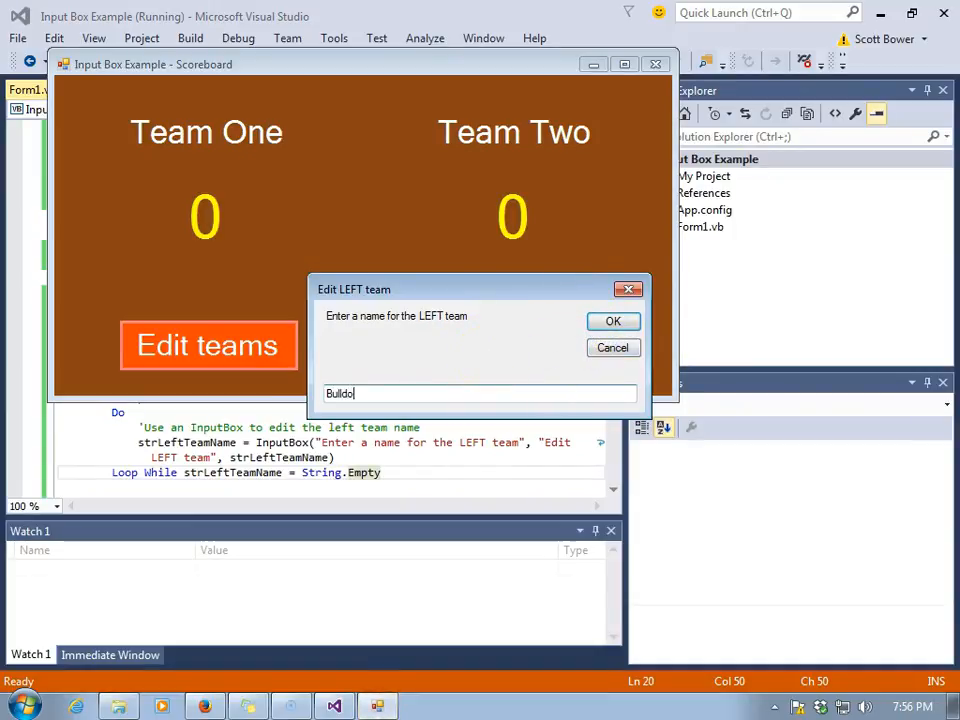
click(612, 321)
text('  Remember that the CANCEL button retu)
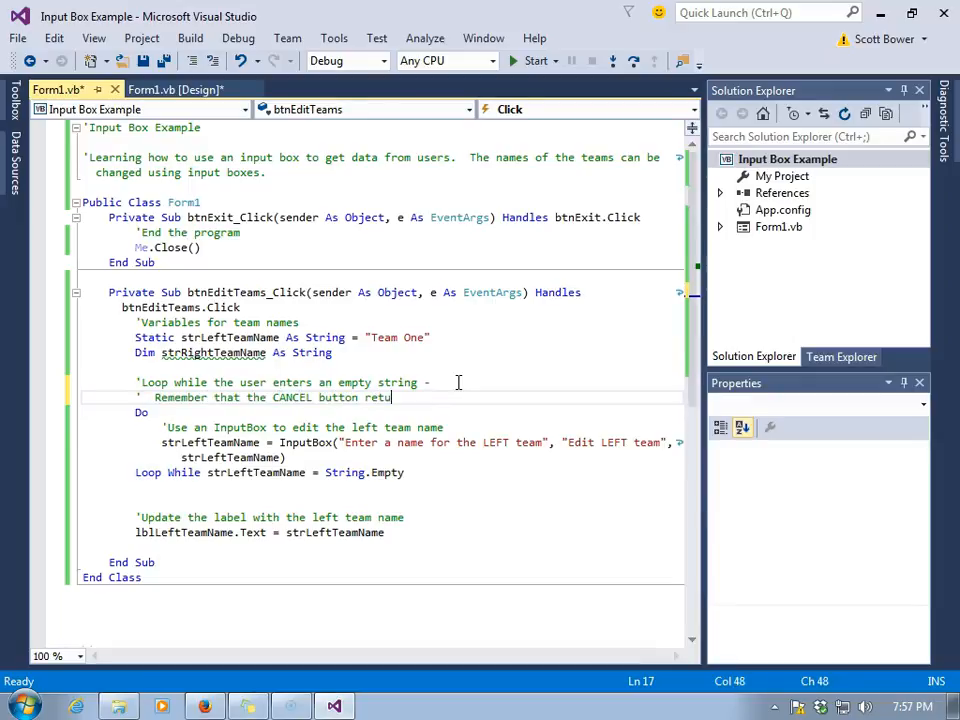
Step: Finish the loop comment noting that CANCEL returns an empty string
text(rns an empty str)
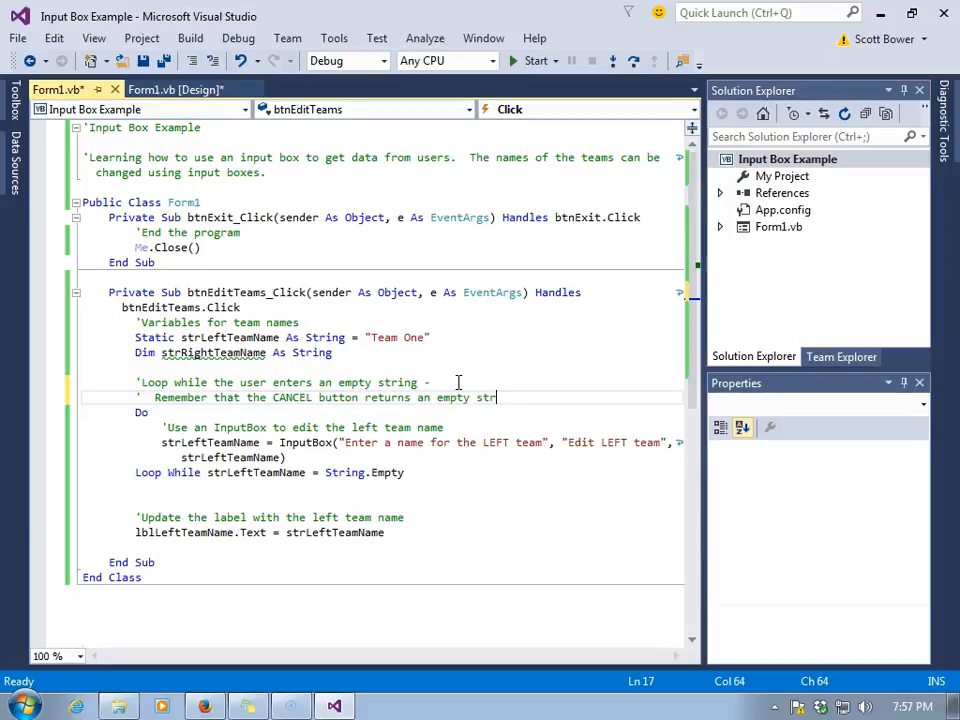
text(ing)
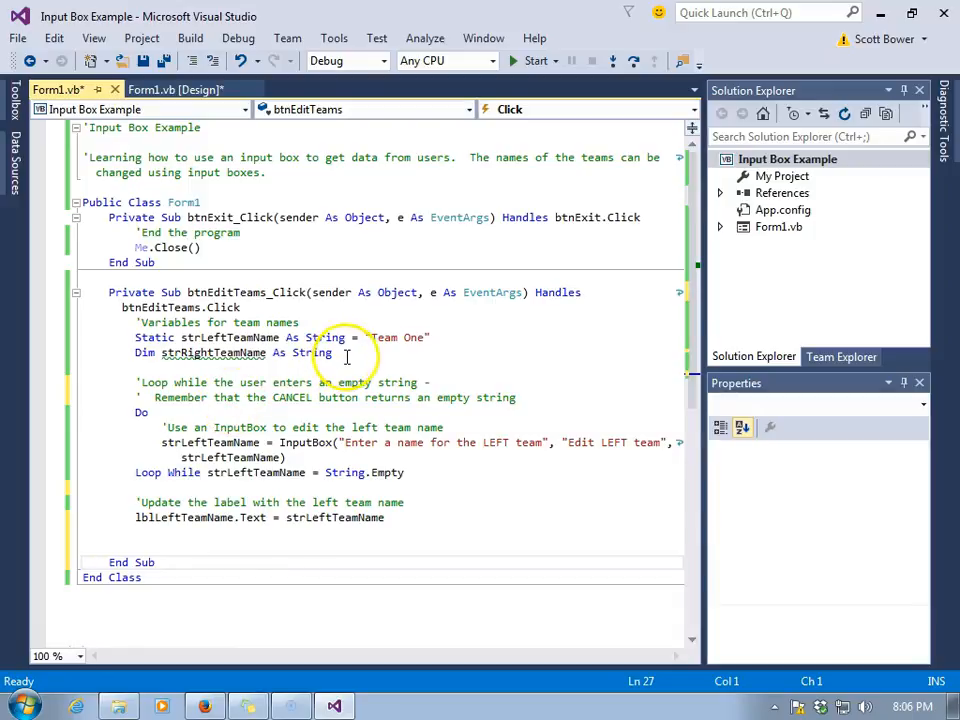
mouse_move(356, 366)
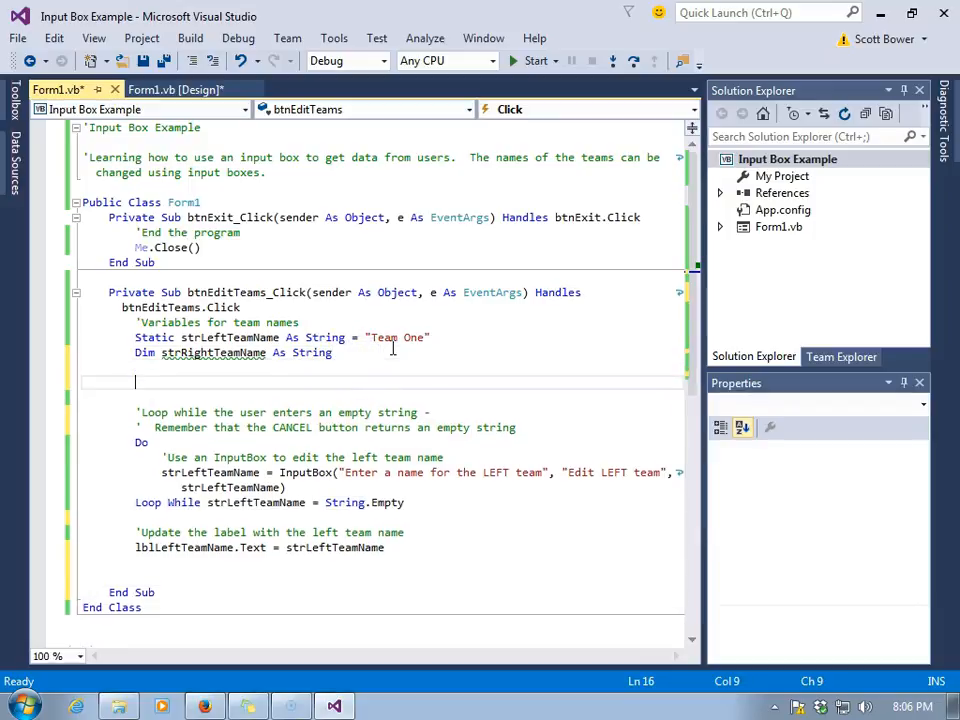
Step: Add the comment 'Answers for InputBoxes' and declare strAnswerLeft and strAnswerRight As String
text(')
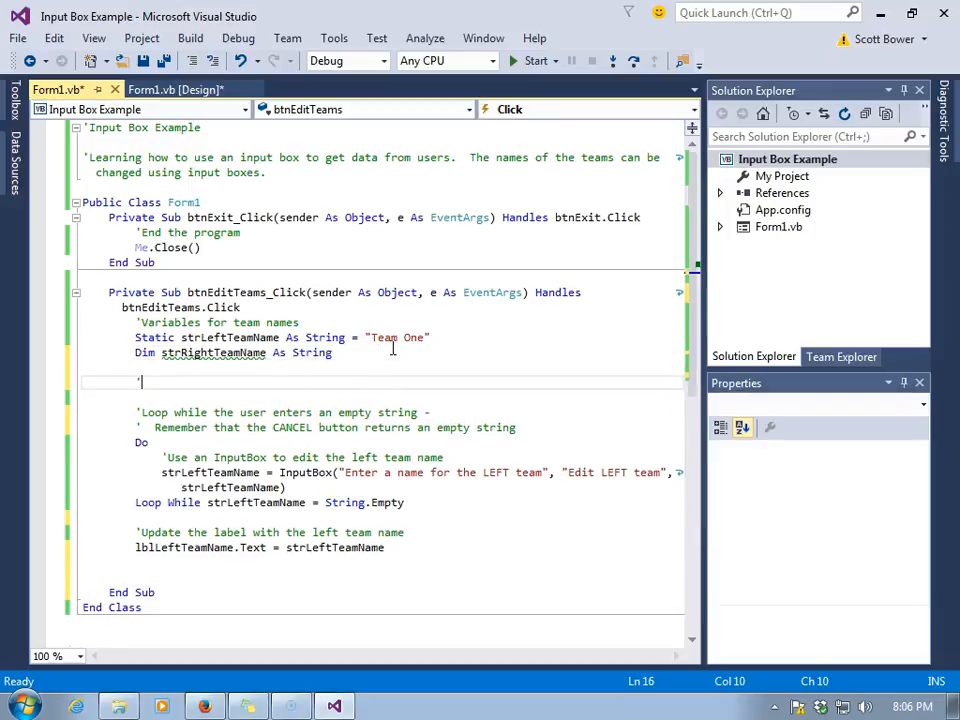
text('Answers for I)
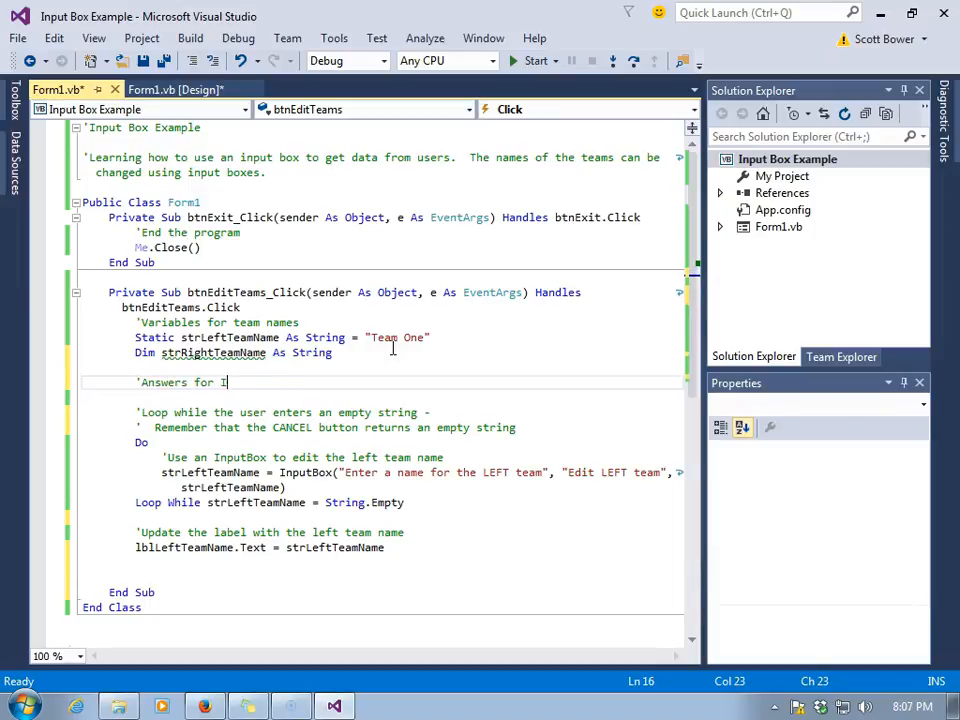
text(s)
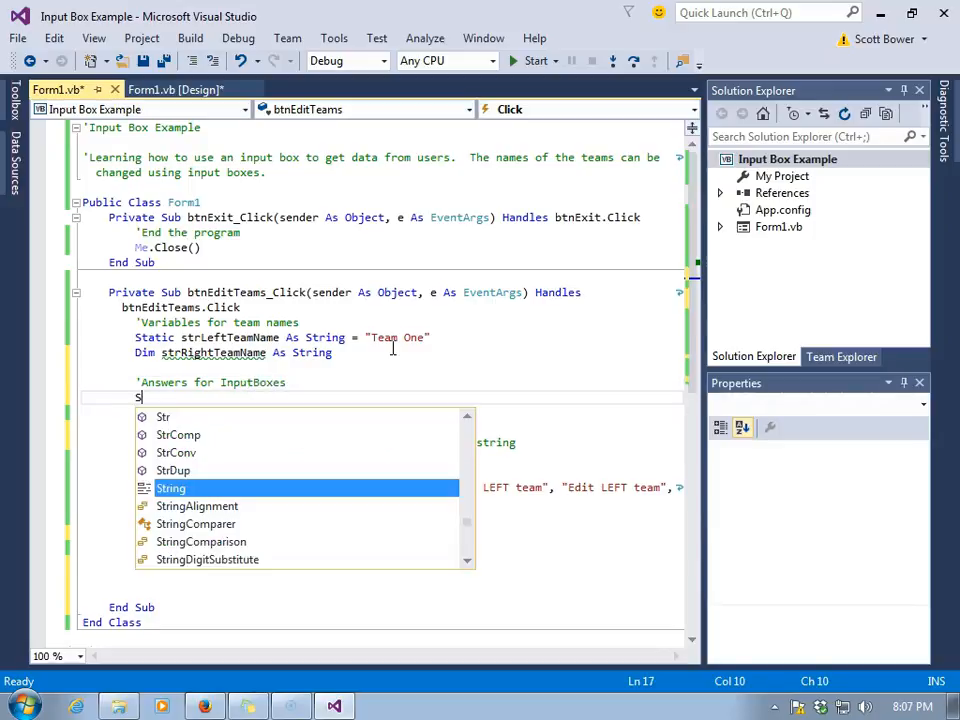
text(Dim st)
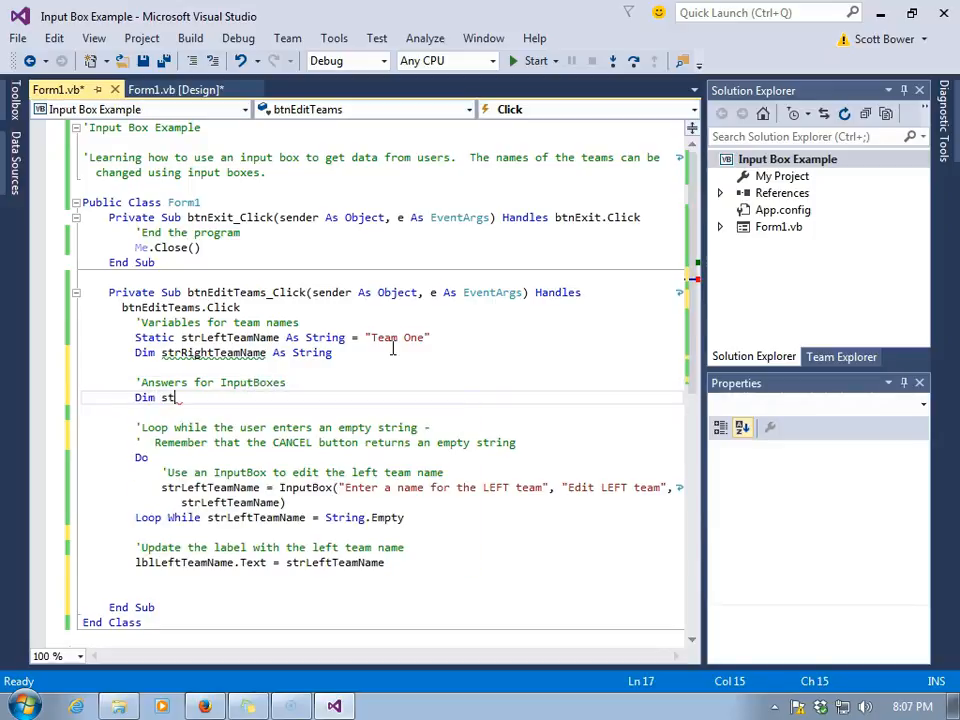
text(rAnswerLeft As String)
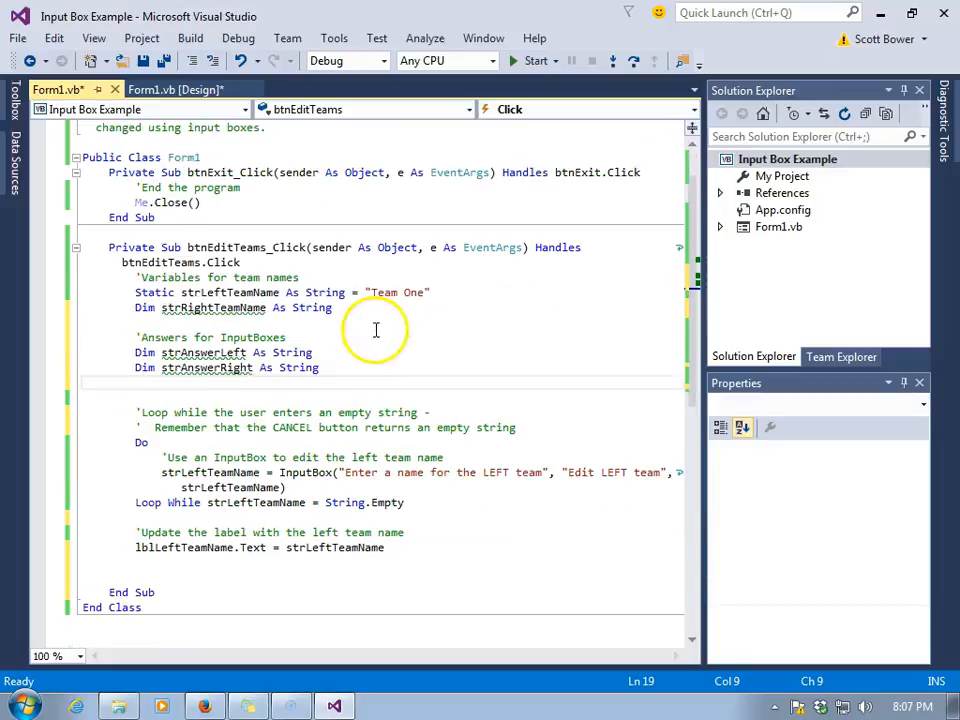
Step: Store the InputBox result in strAnswerLeft instead of strLeftTeamName
click(263, 472)
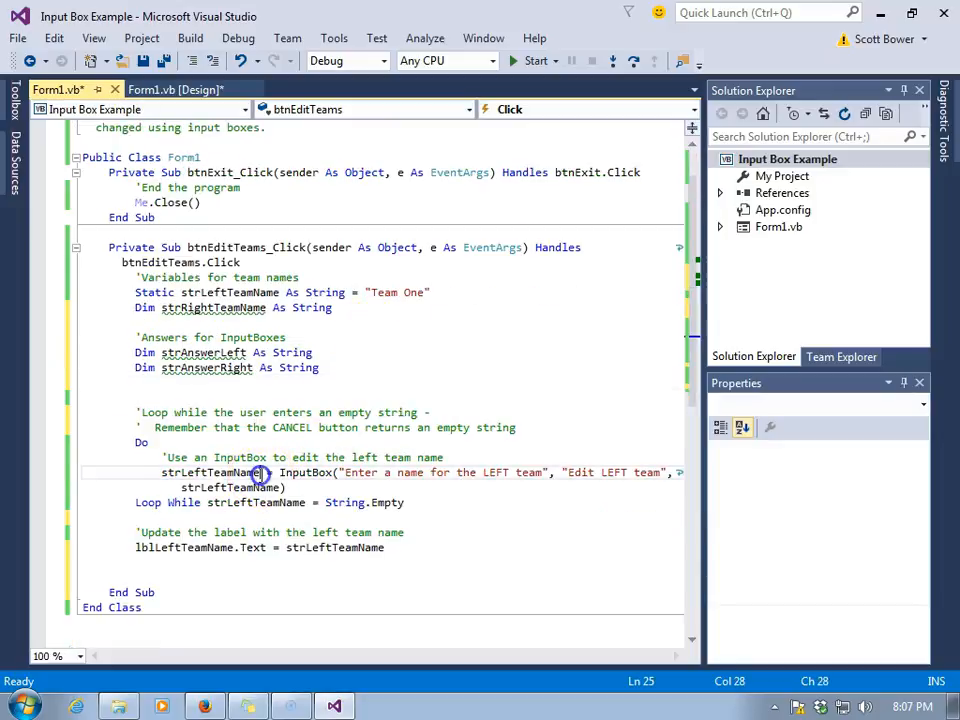
double_click(210, 472)
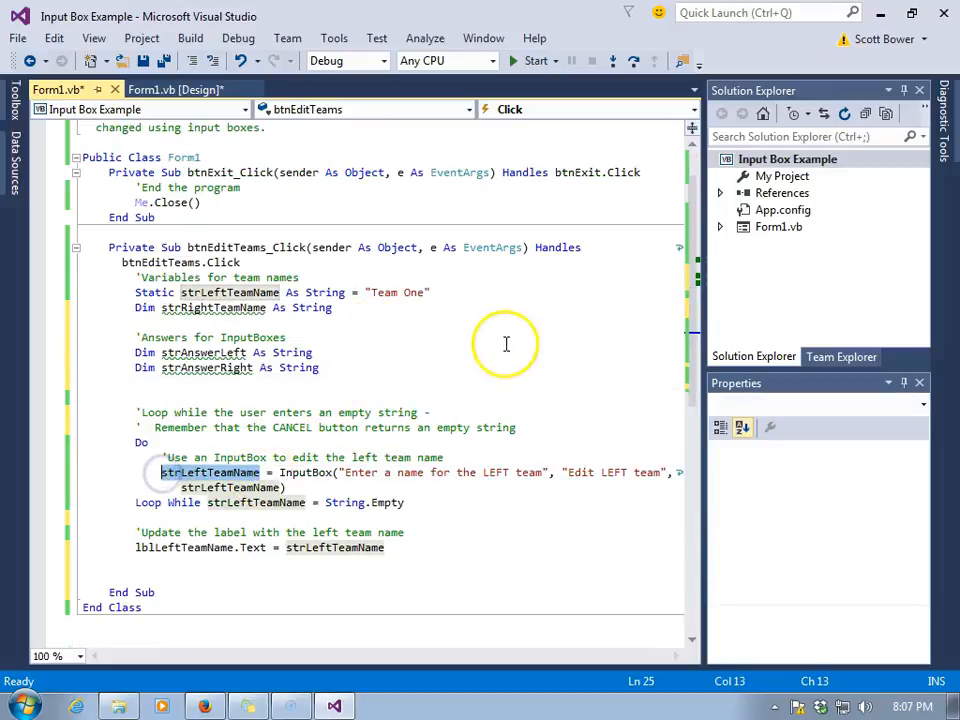
text(strAnswer)
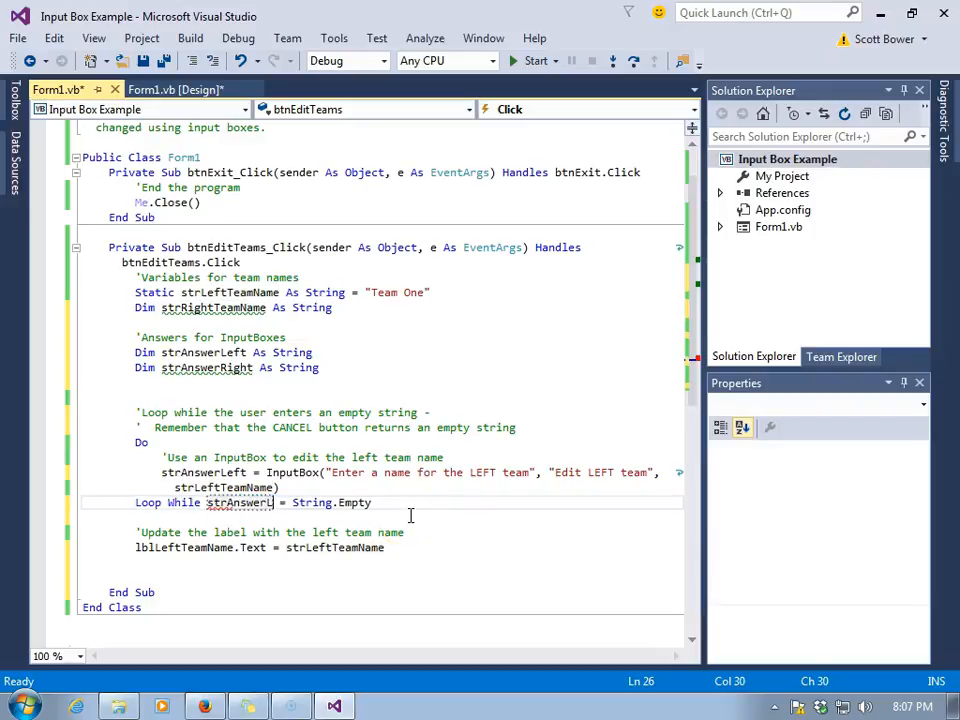
Step: Test strAnswerLeft in the loop, then add an 'Update' comment and strLeftTeamName = strAnswerLeft
click(409, 517)
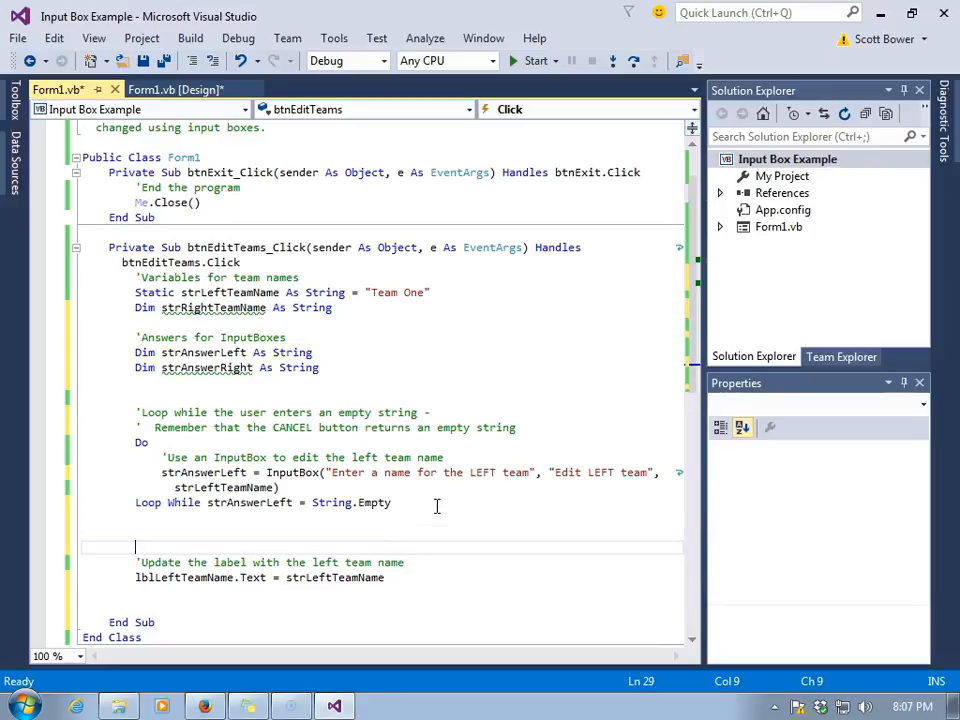
text('Update the name of the team)
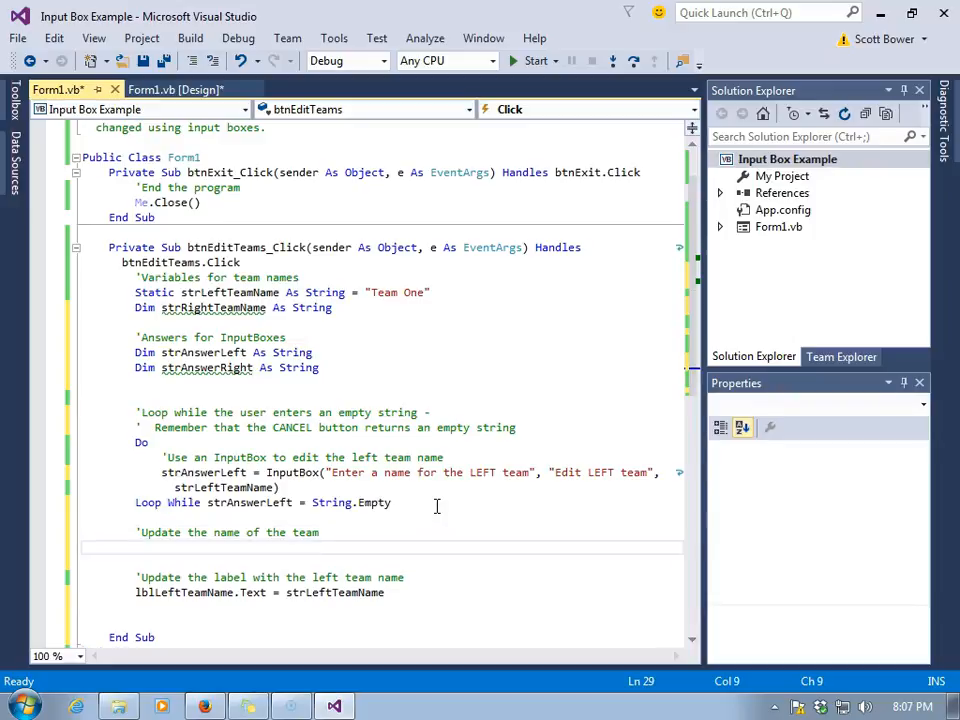
text(strLeftTeamName =)
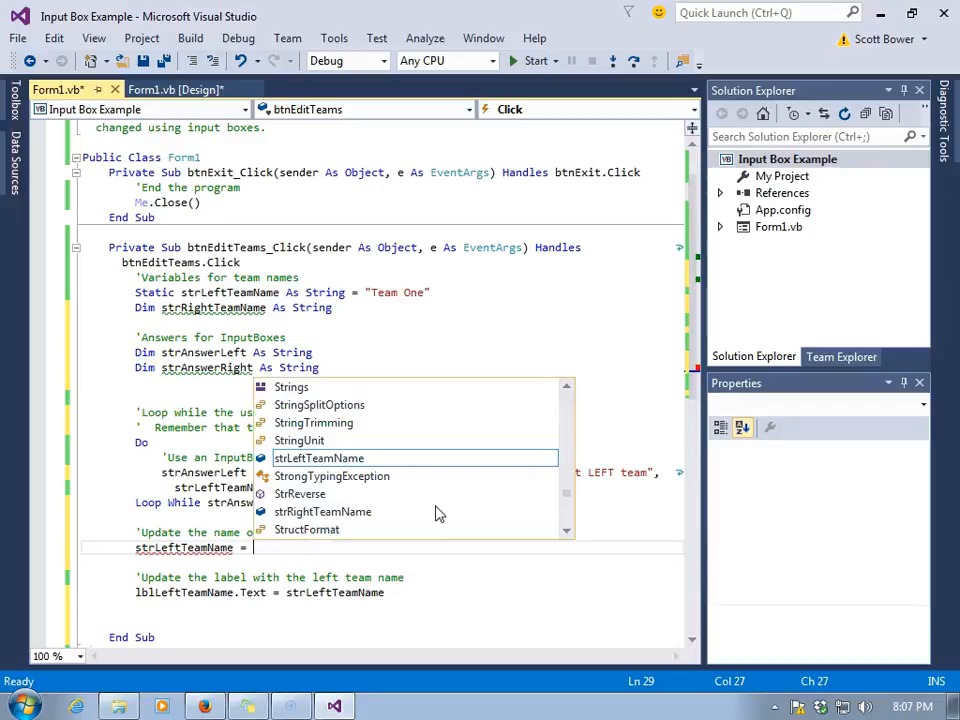
text(strAnswerLeft)
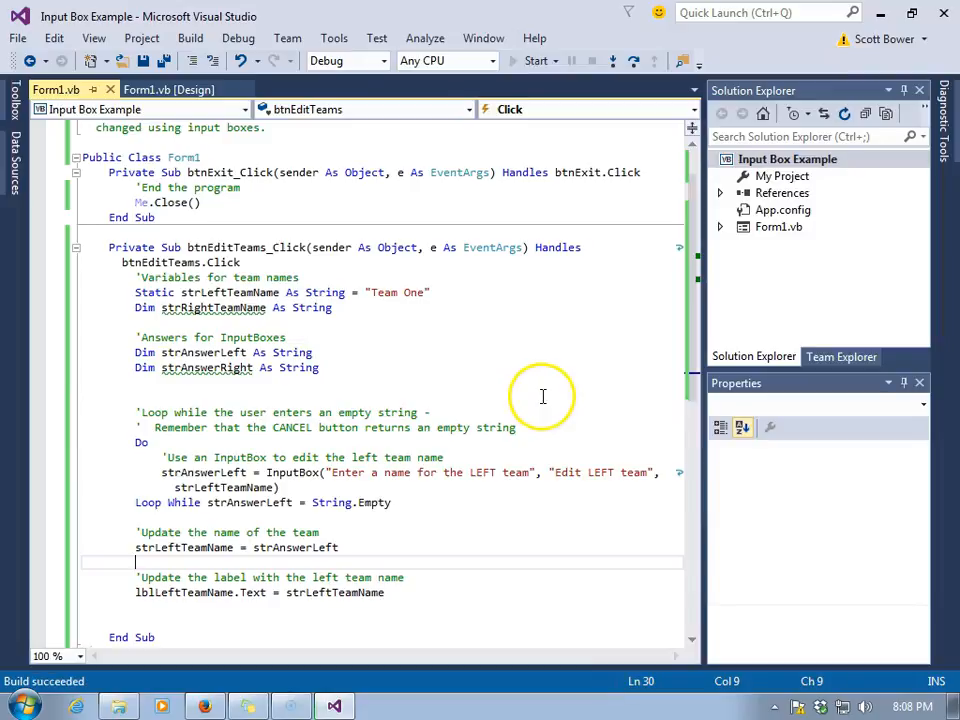
Step: Rename the left team Bulldogs, then submit an empty answer to confirm the prompt repeats
click(325, 463)
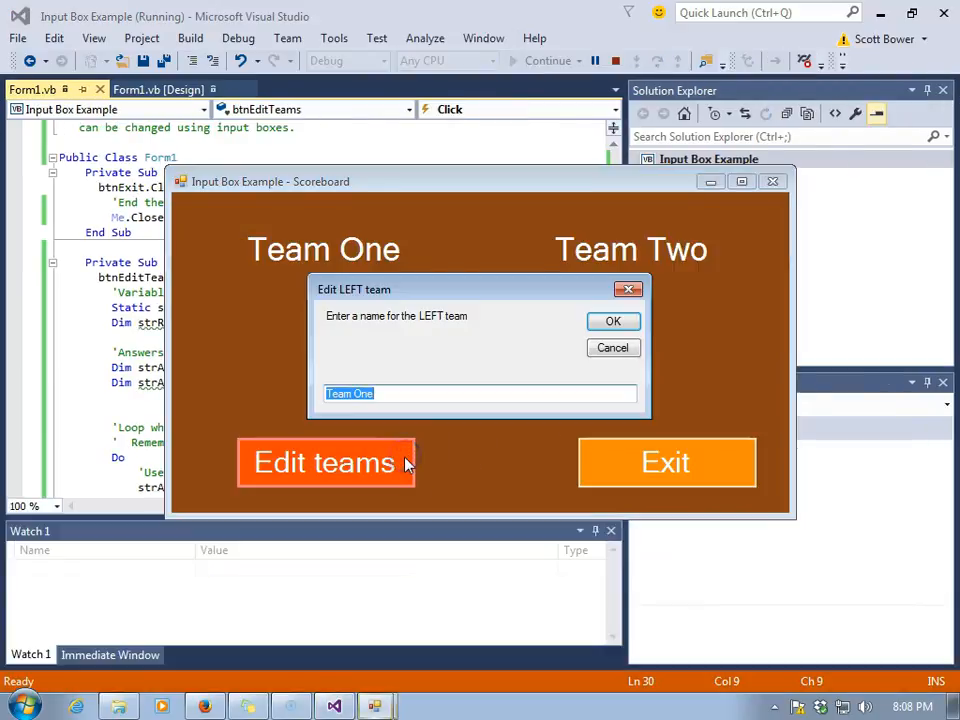
text(Bu)
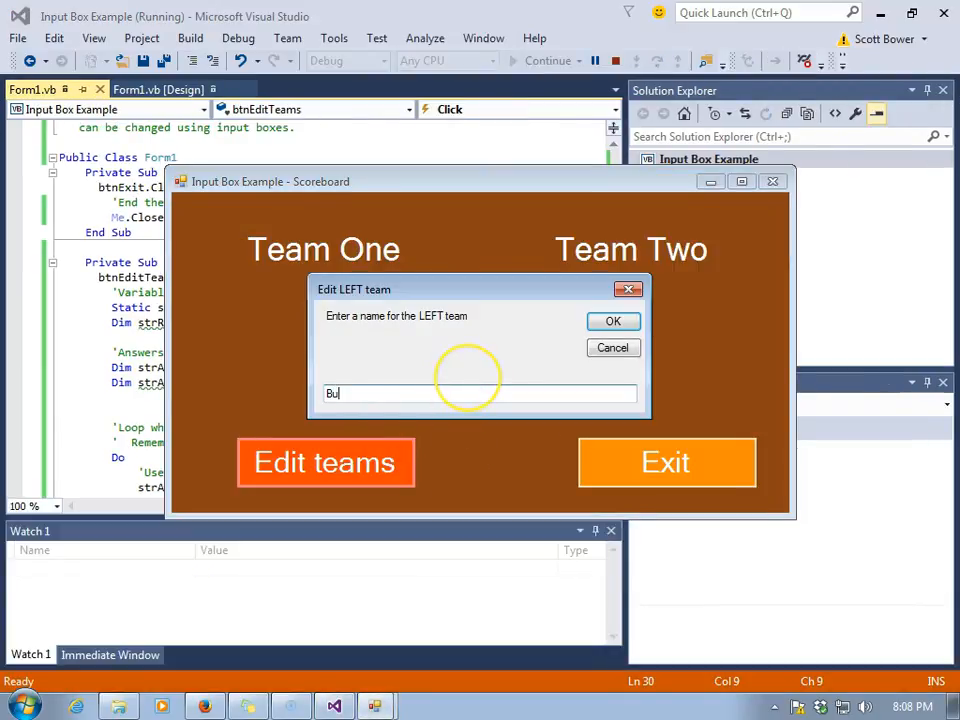
click(612, 321)
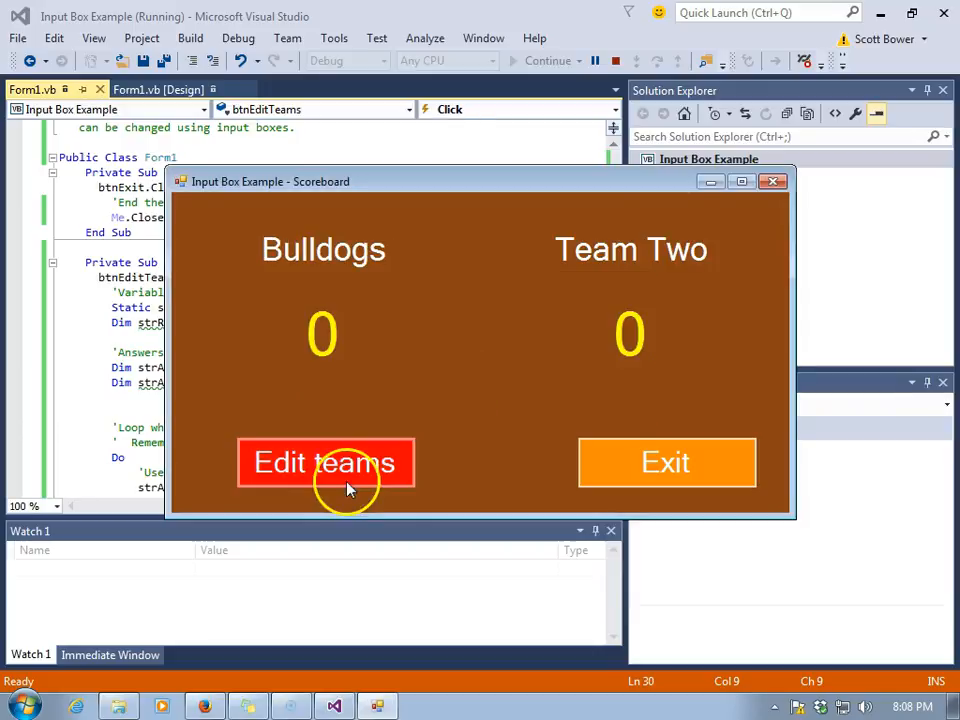
click(325, 462)
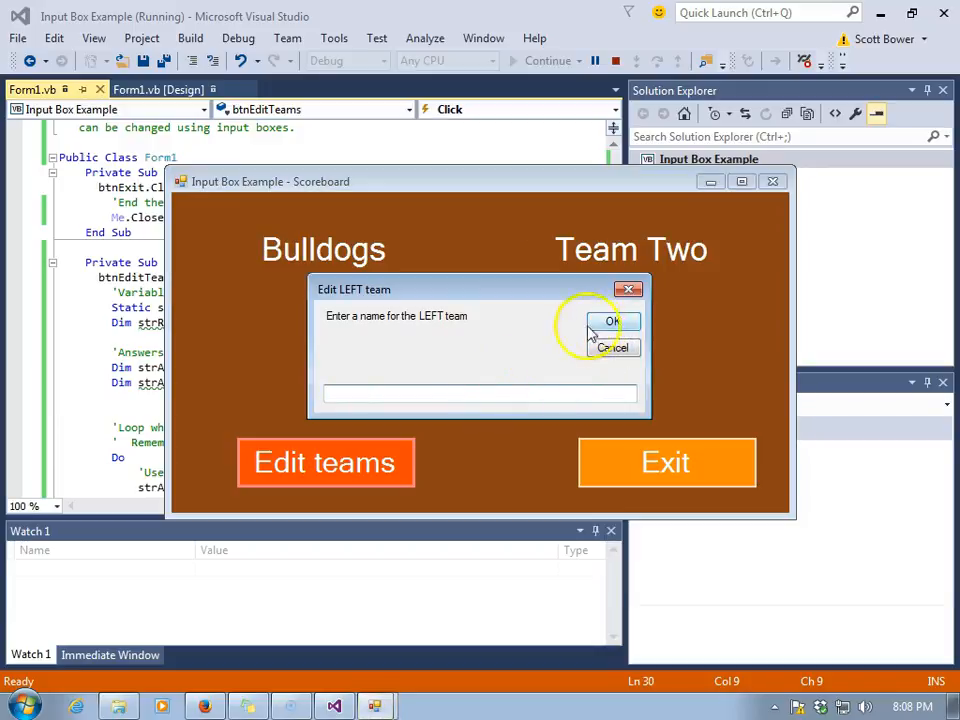
click(465, 392)
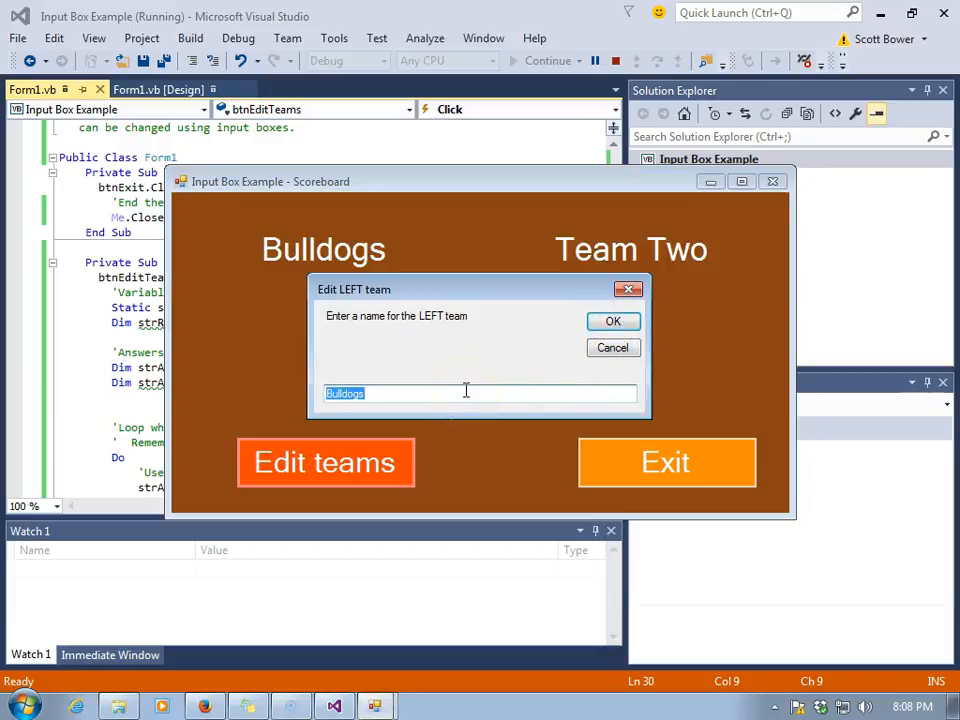
text(Home)
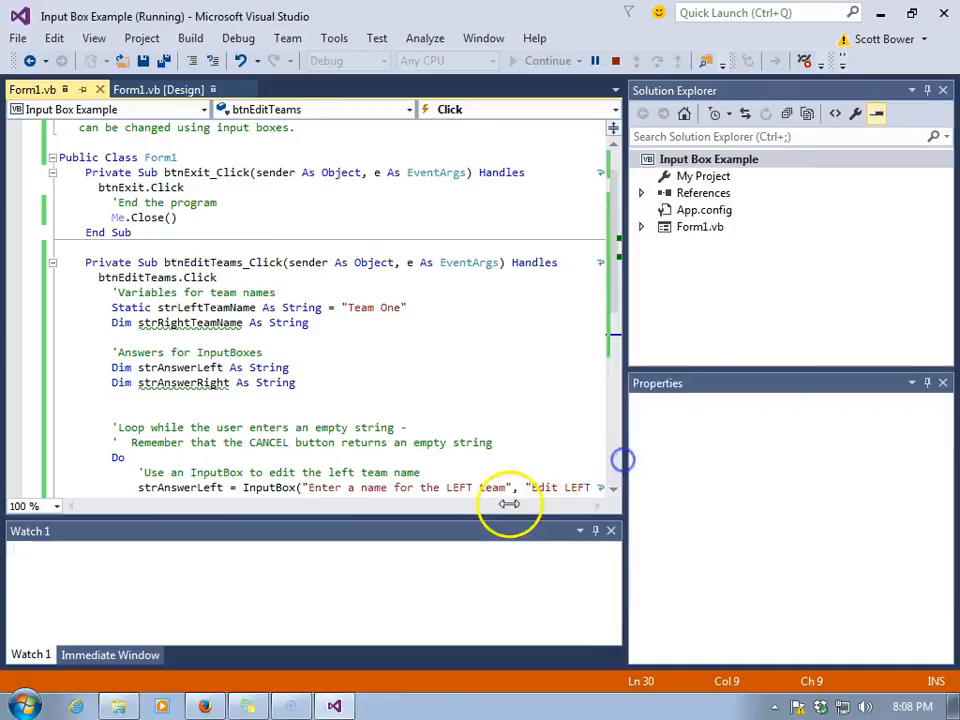
Step: Extend the update-name comment: it waited until a non-empty string was guaranteed
click(631, 61)
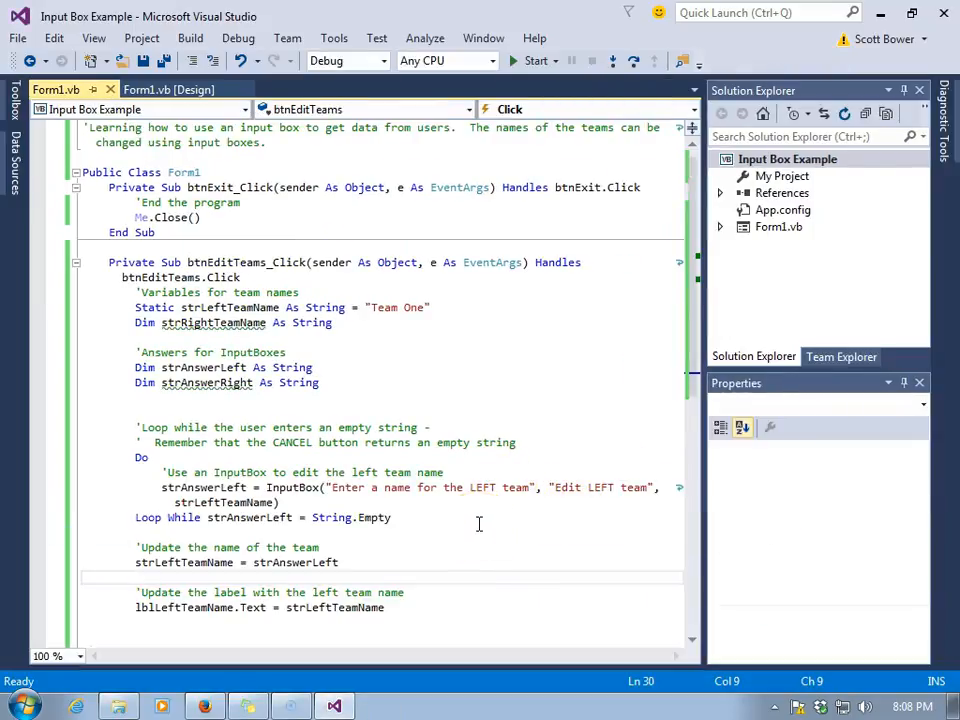
mouse_move(379, 546)
text( - waited to)
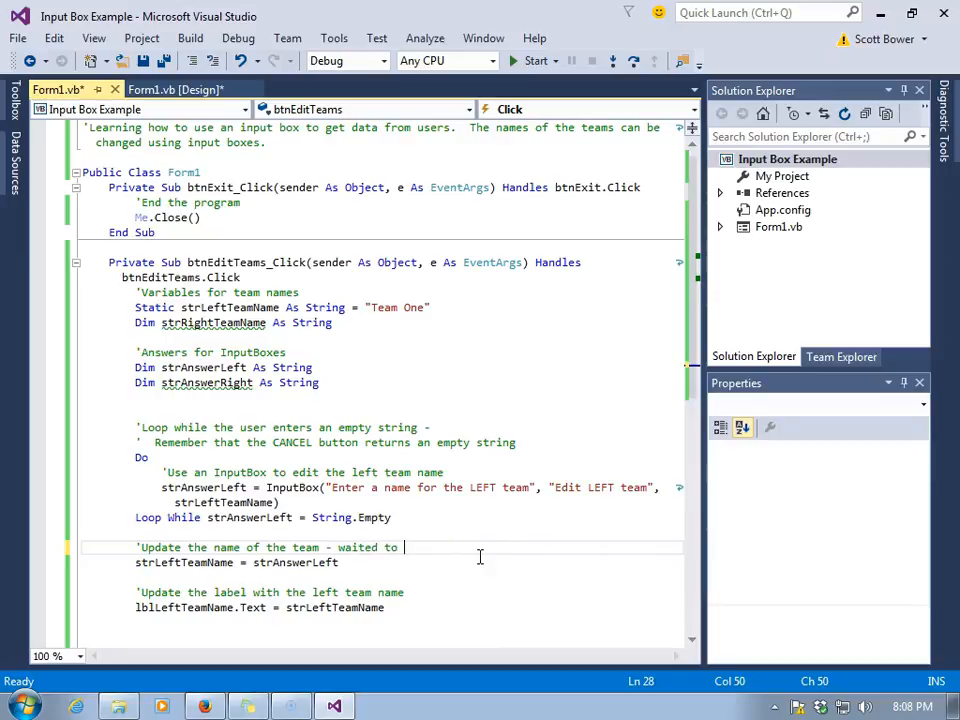
text(do this until now as we are)
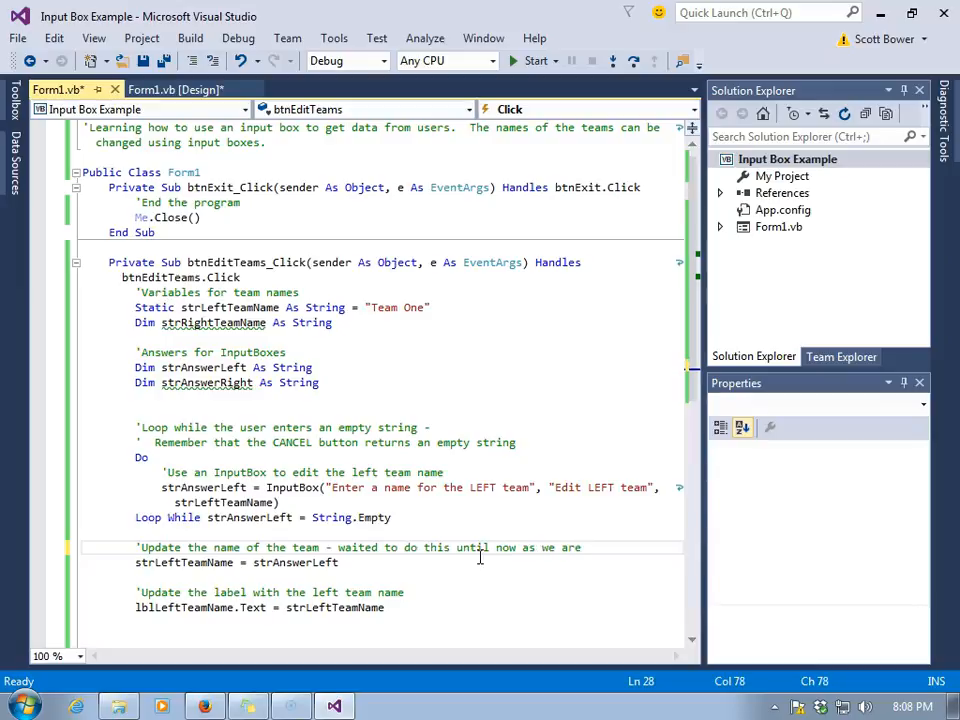
text(g)
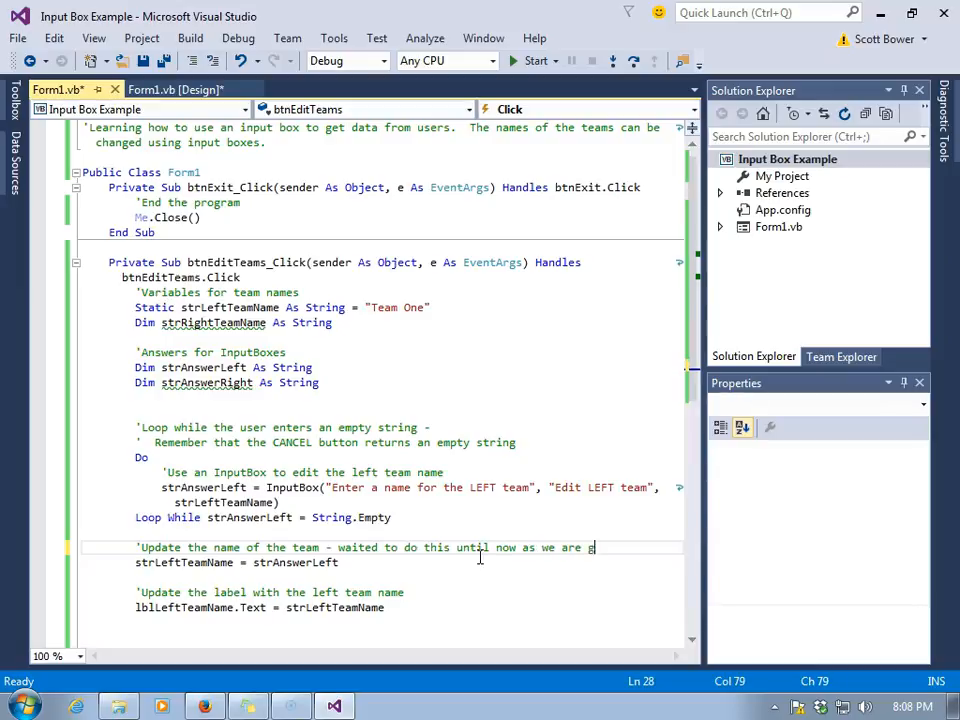
text(uaranteed)
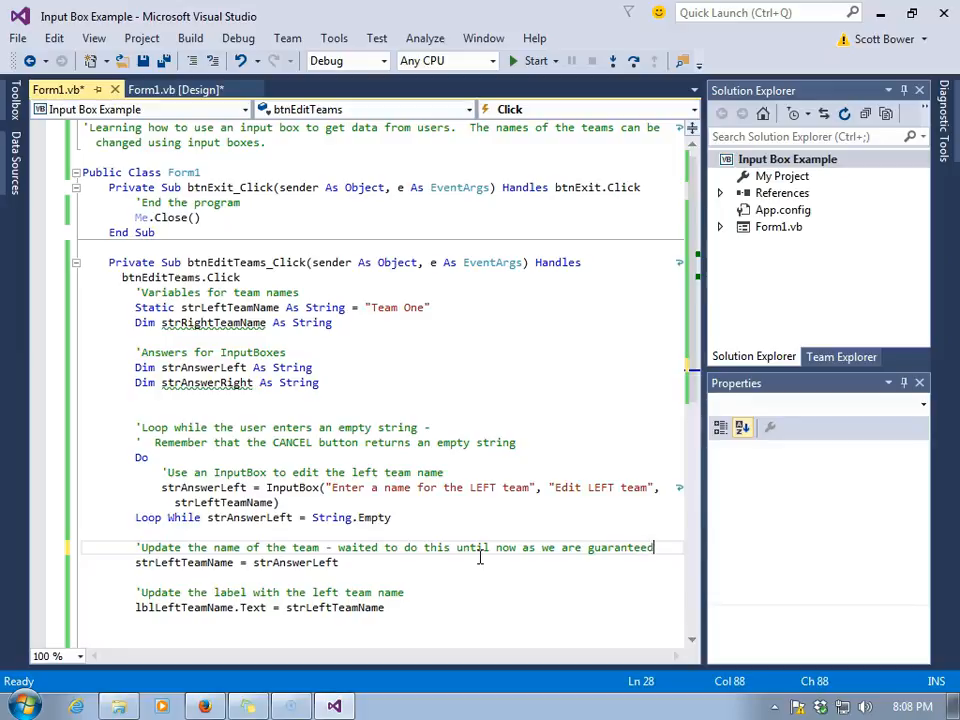
text(ha)
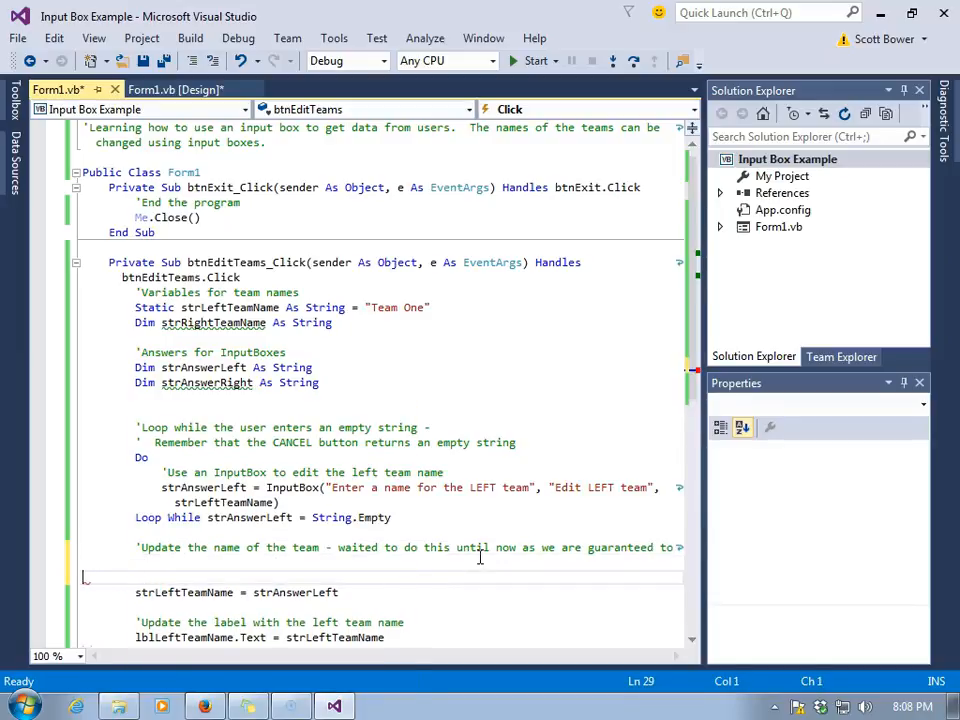
text(have a)
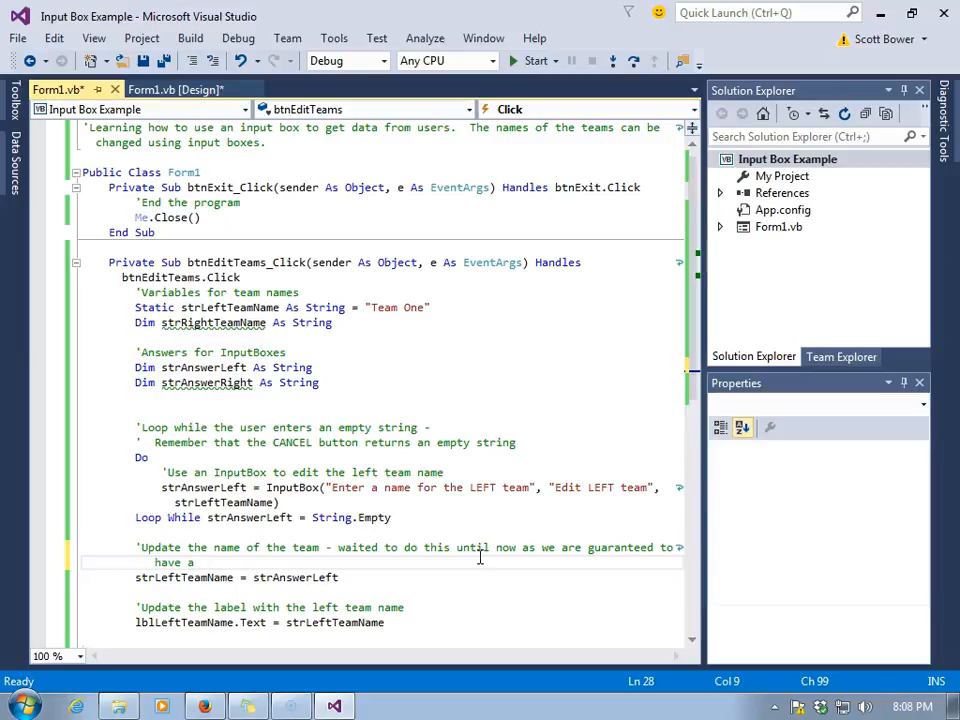
text(non-empty string)
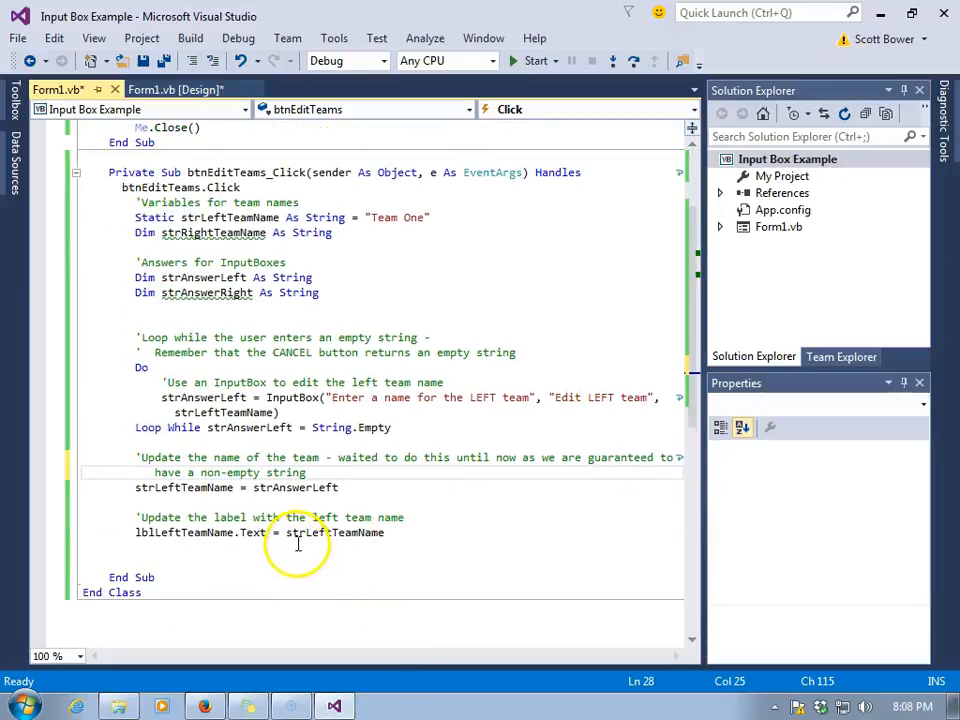
Step: Type the comment 'You try for the RIGHT team!!!' above End Sub
text('You try for the)
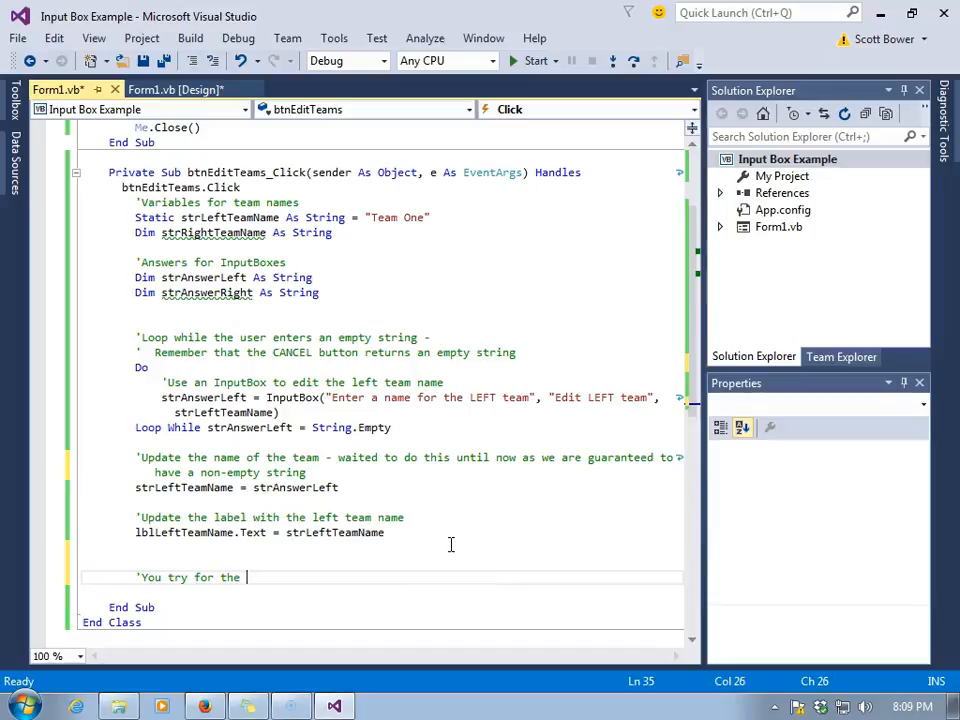
text(RIGHT team!!!)
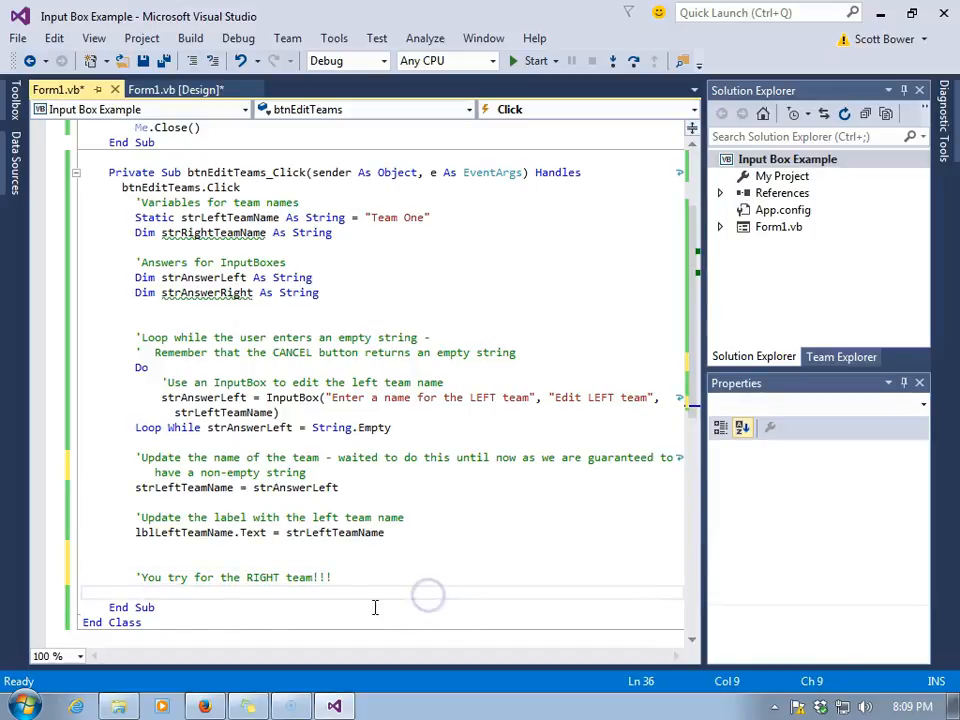
mouse_move(30, 685)
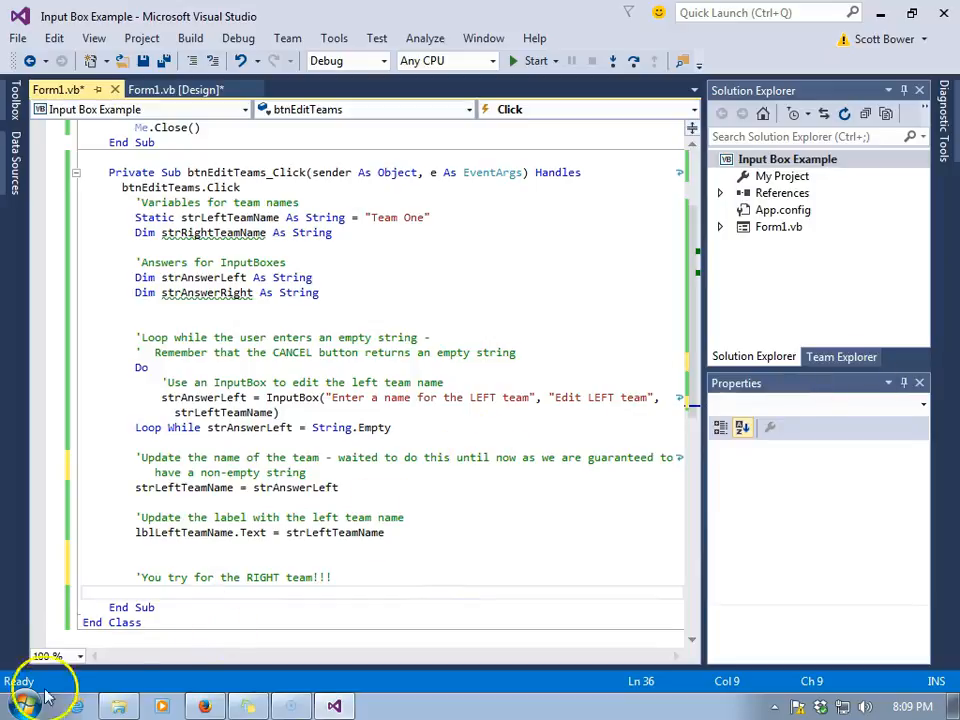